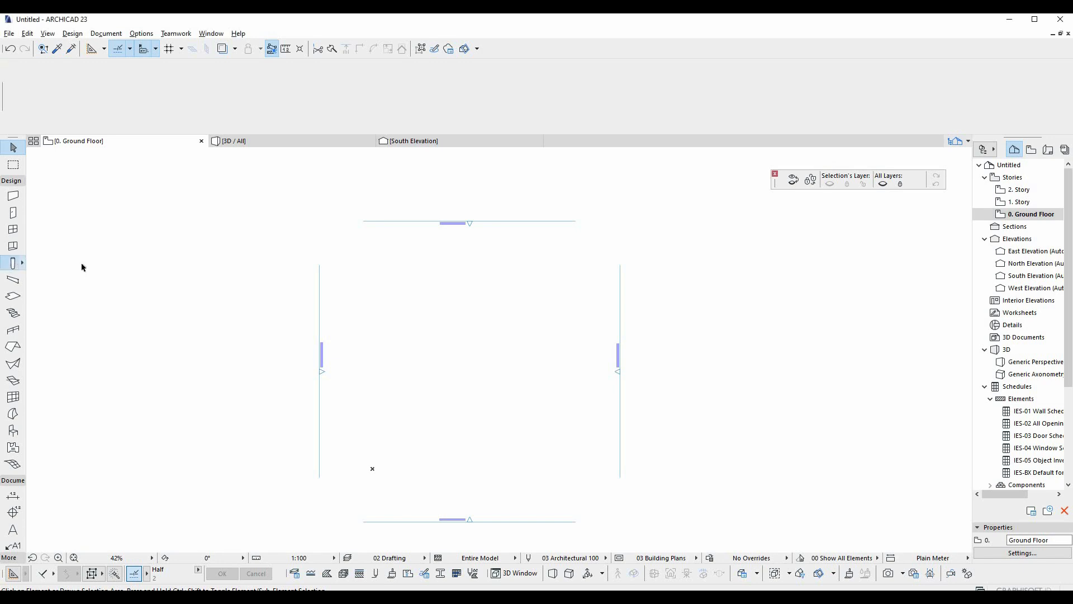
# Place a square column at the centre of the ground floor plan with the Column tool.
pyautogui.click(12, 261)
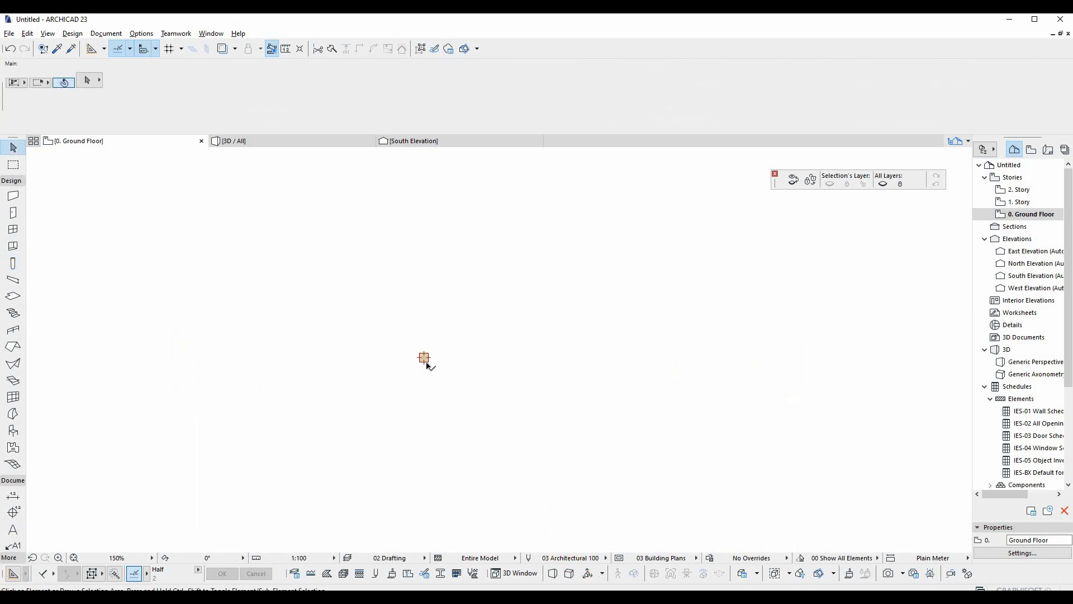
pyautogui.click(423, 358)
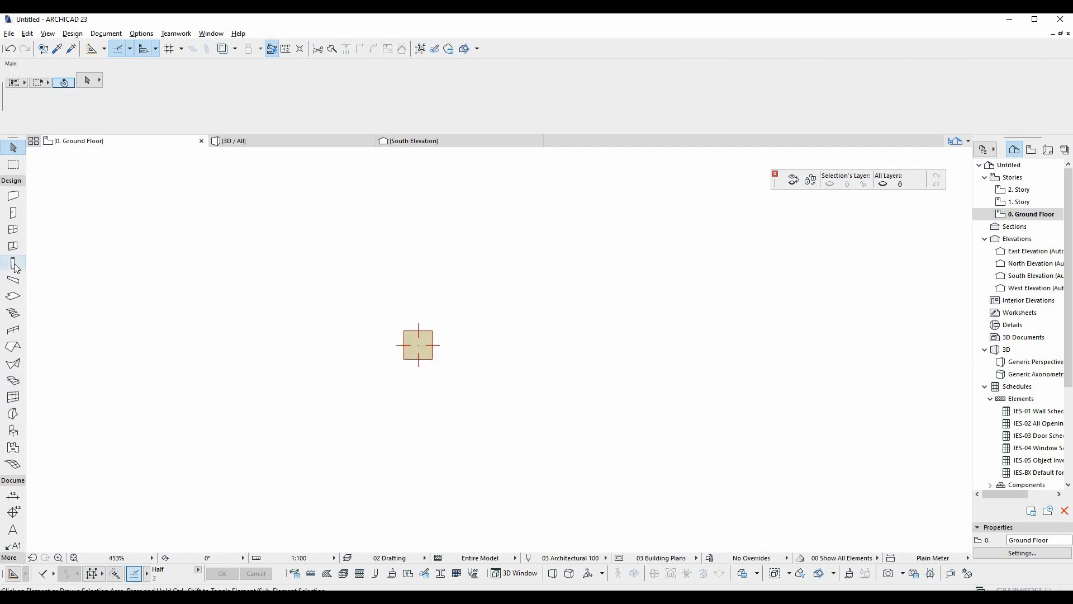
# Place a slanted column, a plain one and a rotated one to the right of the first.
pyautogui.click(12, 263)
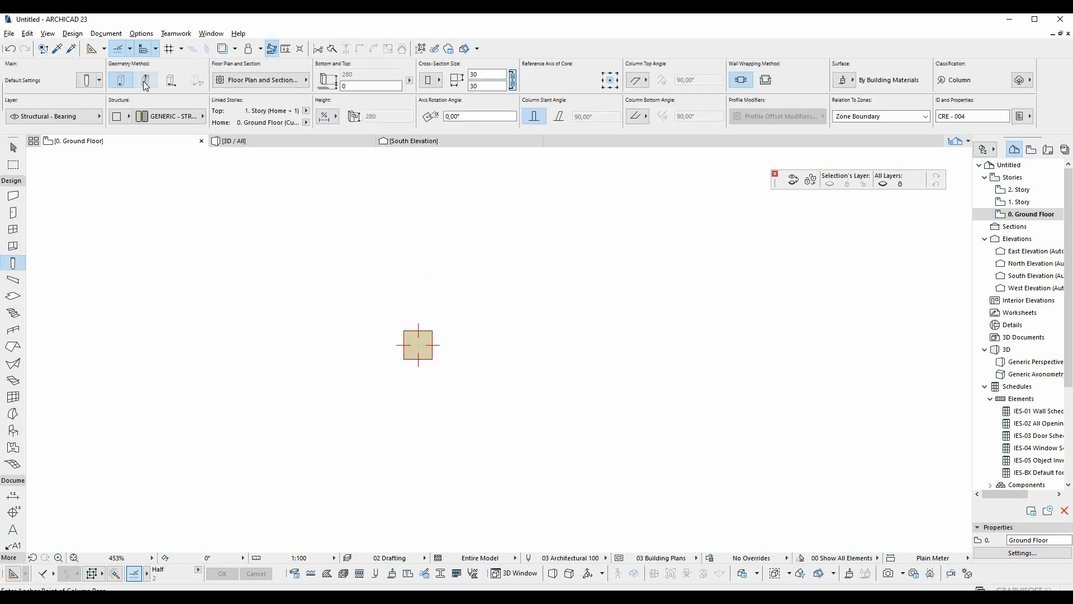
pyautogui.click(145, 80)
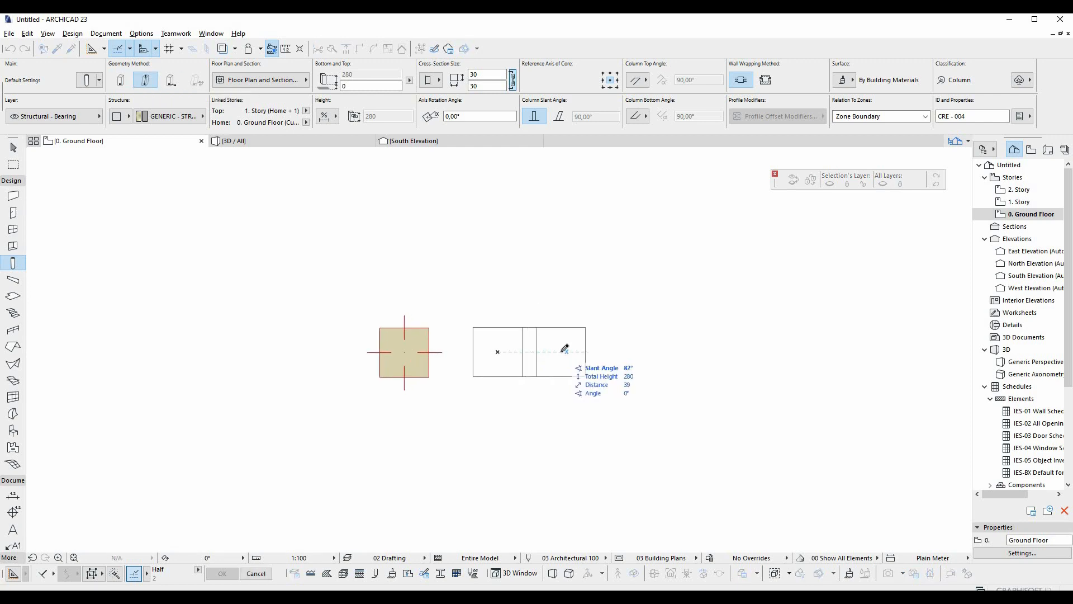
pyautogui.click(522, 353)
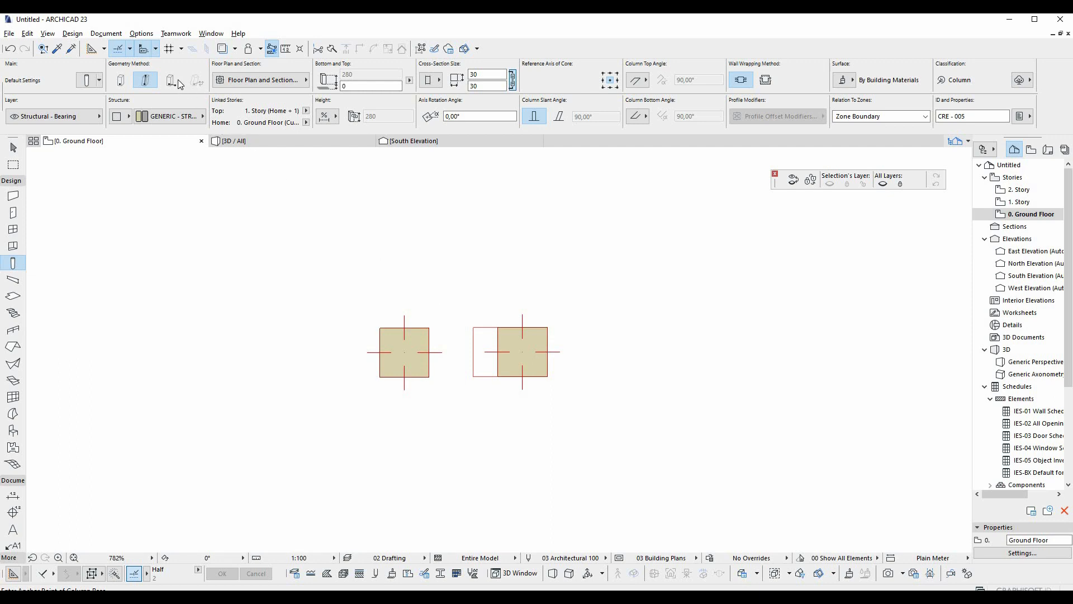
pyautogui.click(168, 81)
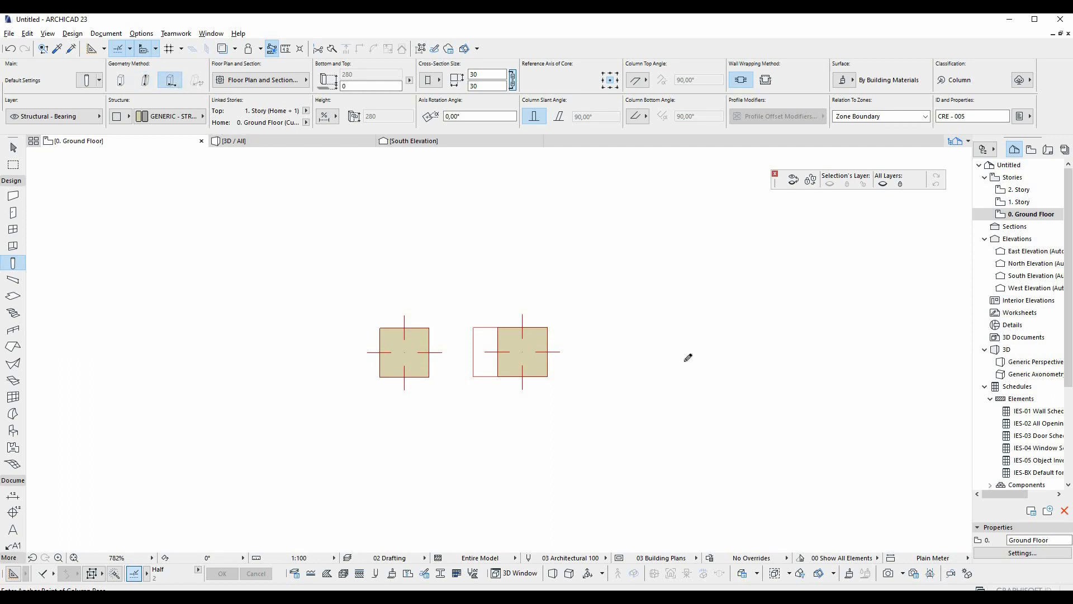
pyautogui.click(639, 362)
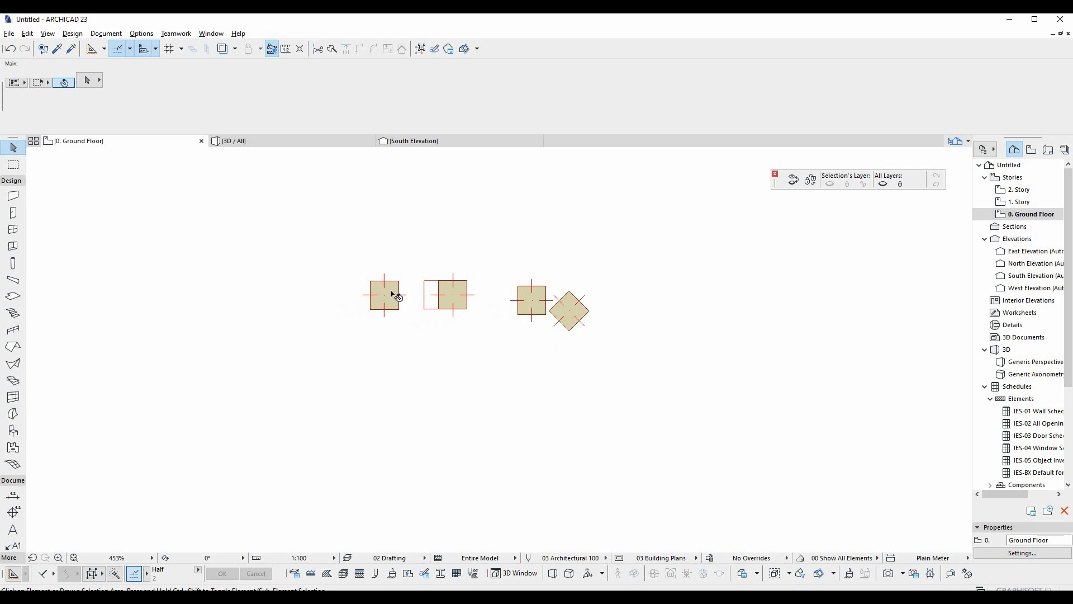
# Select the first column and link its top height to the upper story via the Info Box.
pyautogui.click(384, 295)
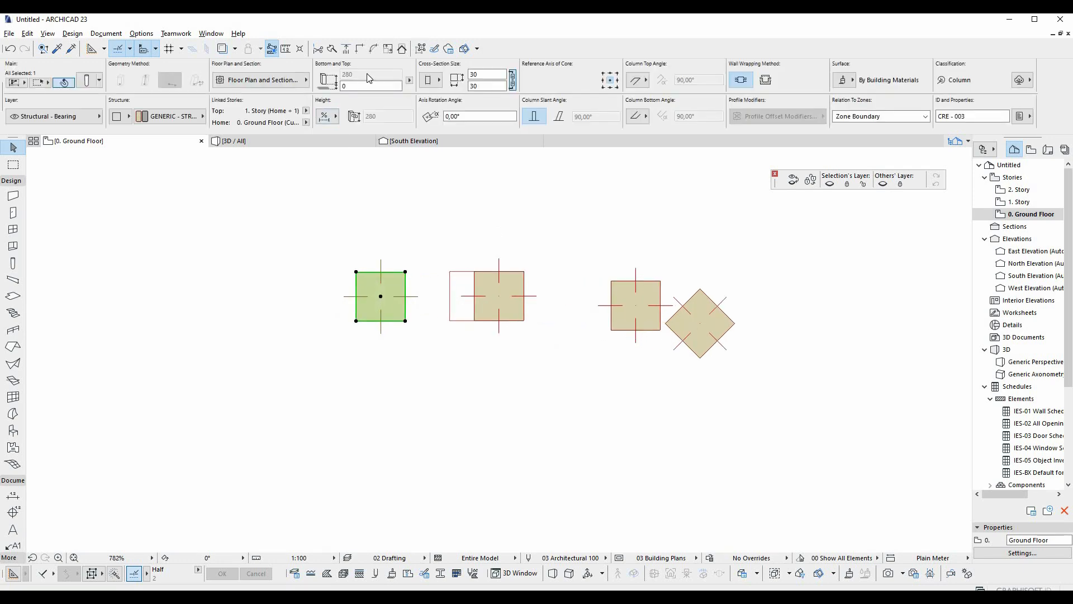
pyautogui.click(409, 80)
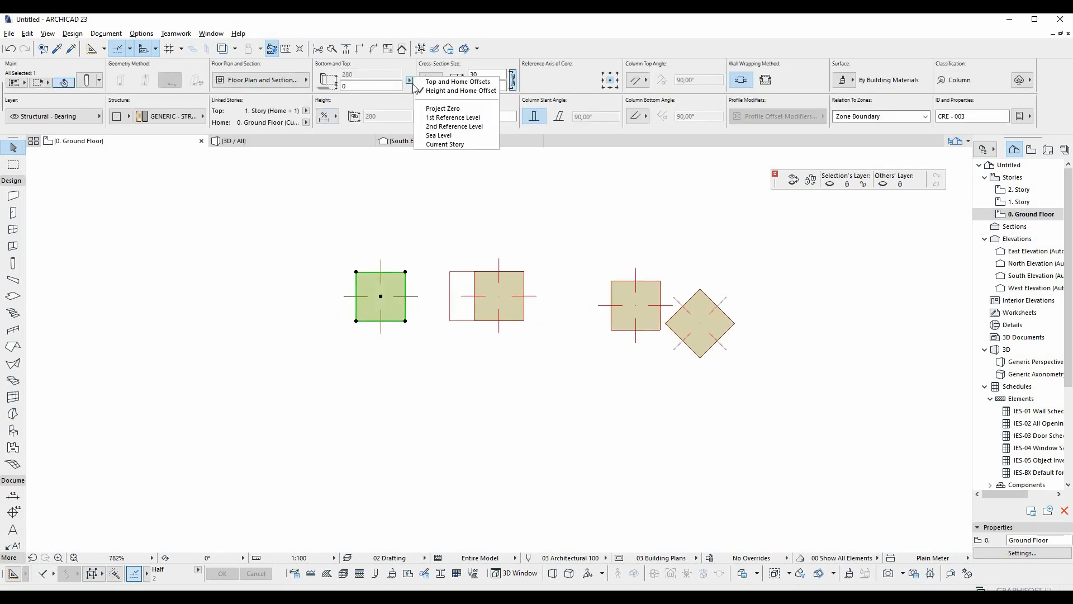
pyautogui.click(461, 90)
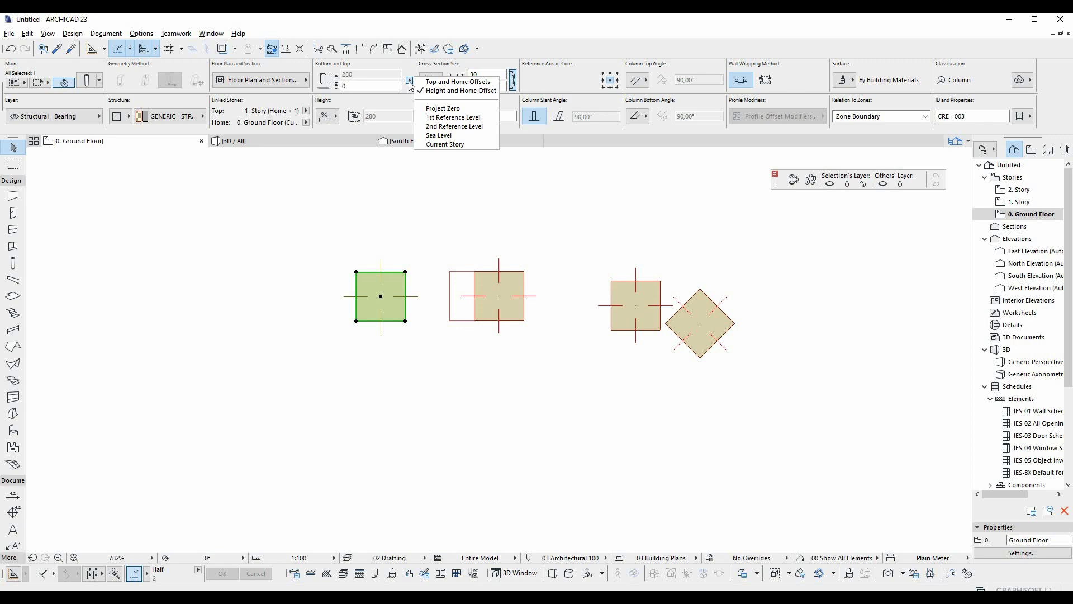
pyautogui.click(453, 118)
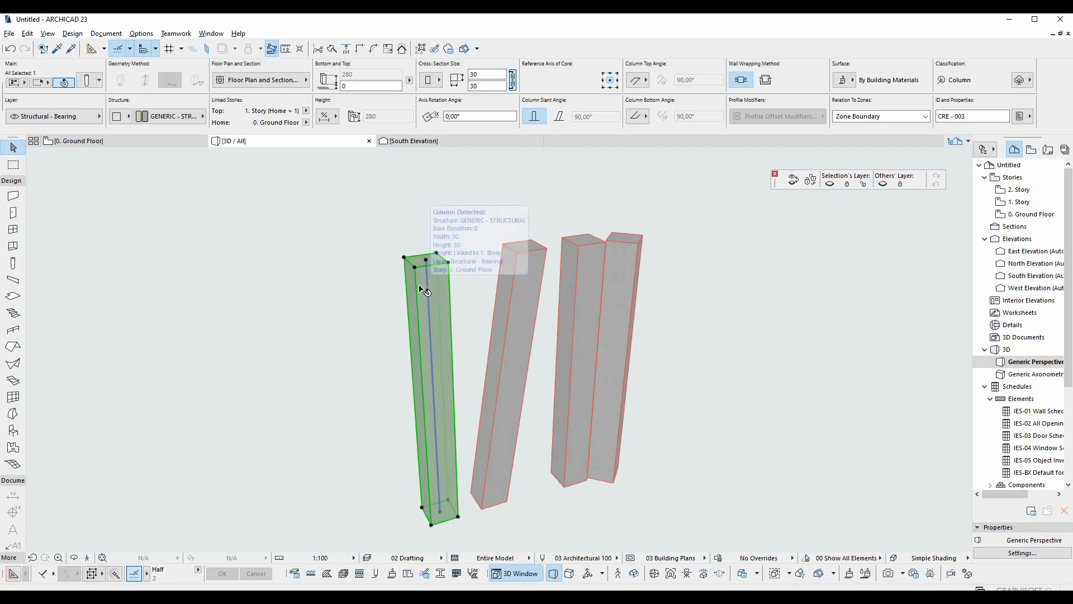
# Make the first column's cross-section tapered from a 30×30 base to a 115×74 top.
pyautogui.click(429, 81)
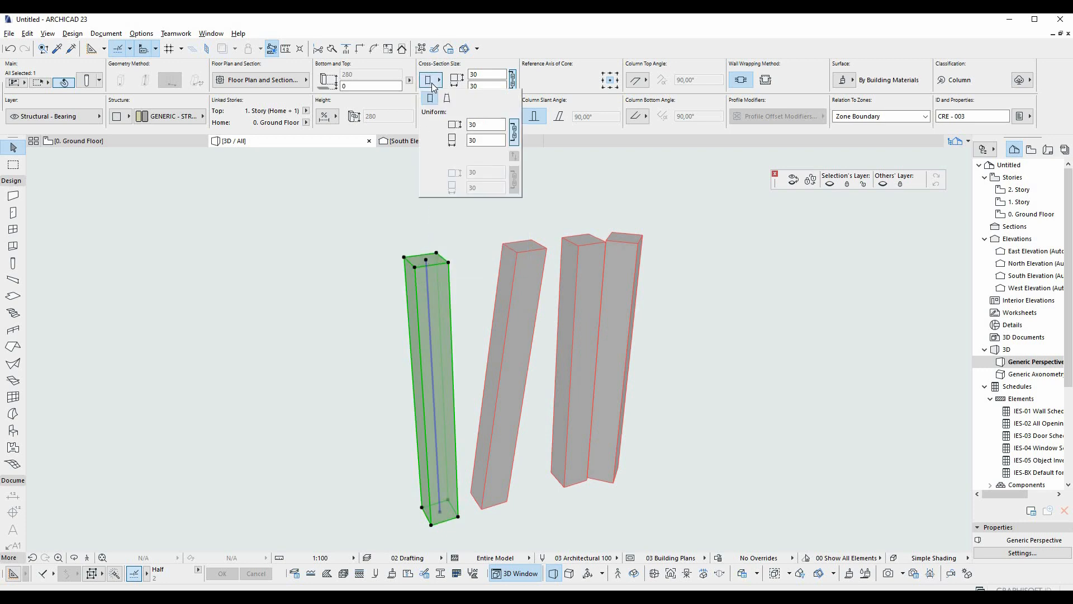
pyautogui.moveTo(446, 98)
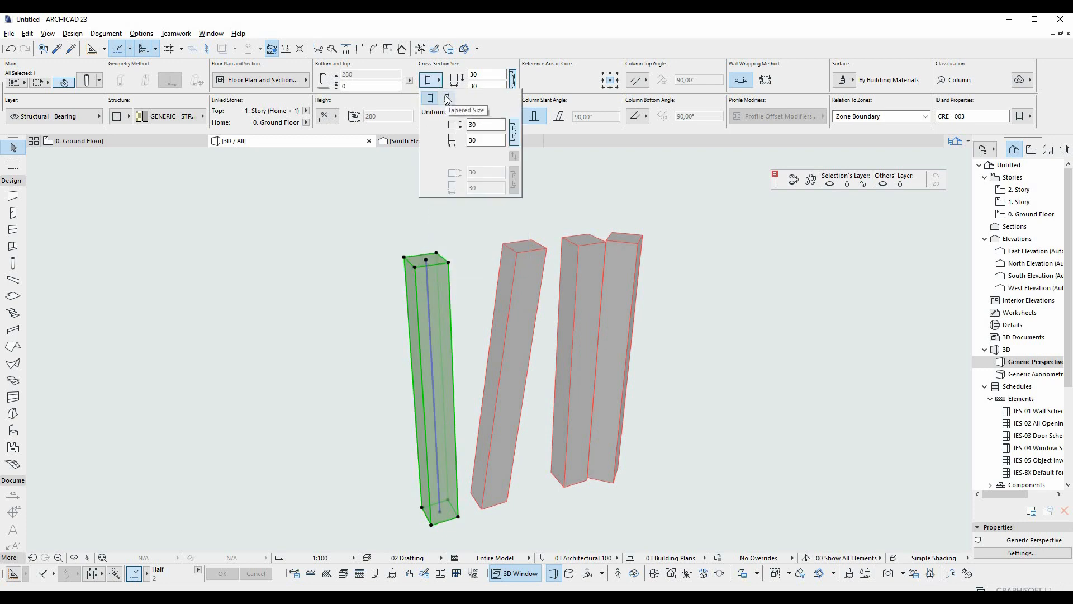
pyautogui.click(446, 98)
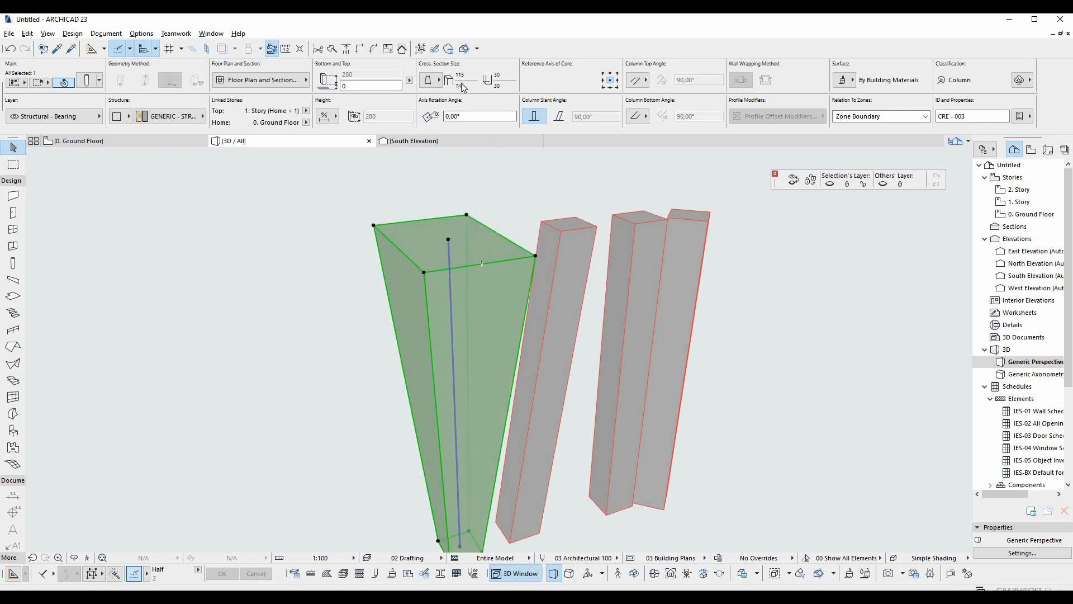
pyautogui.click(429, 81)
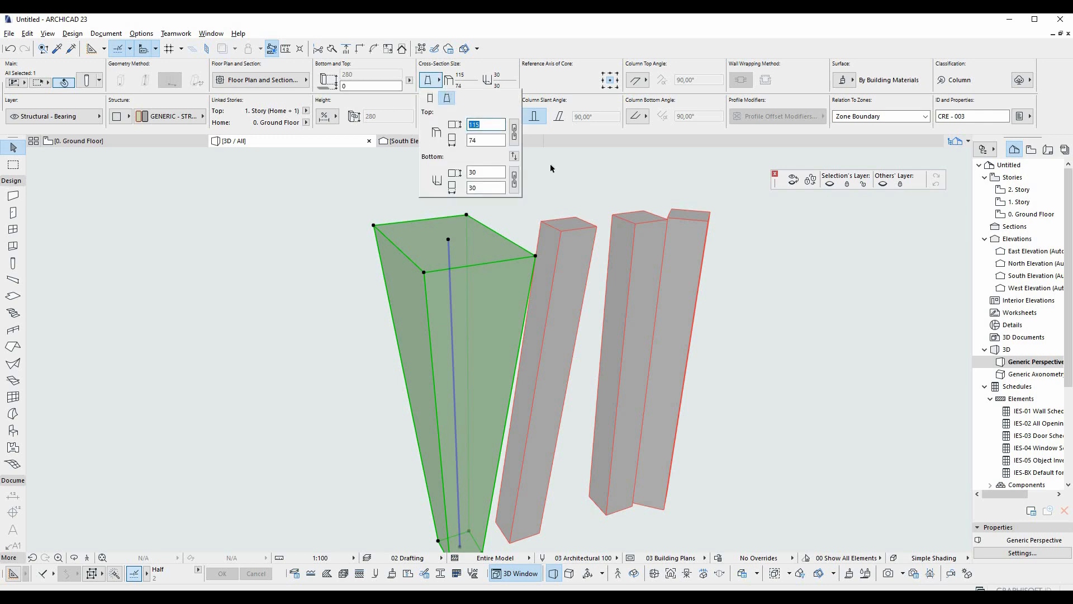
pyautogui.moveTo(556, 162)
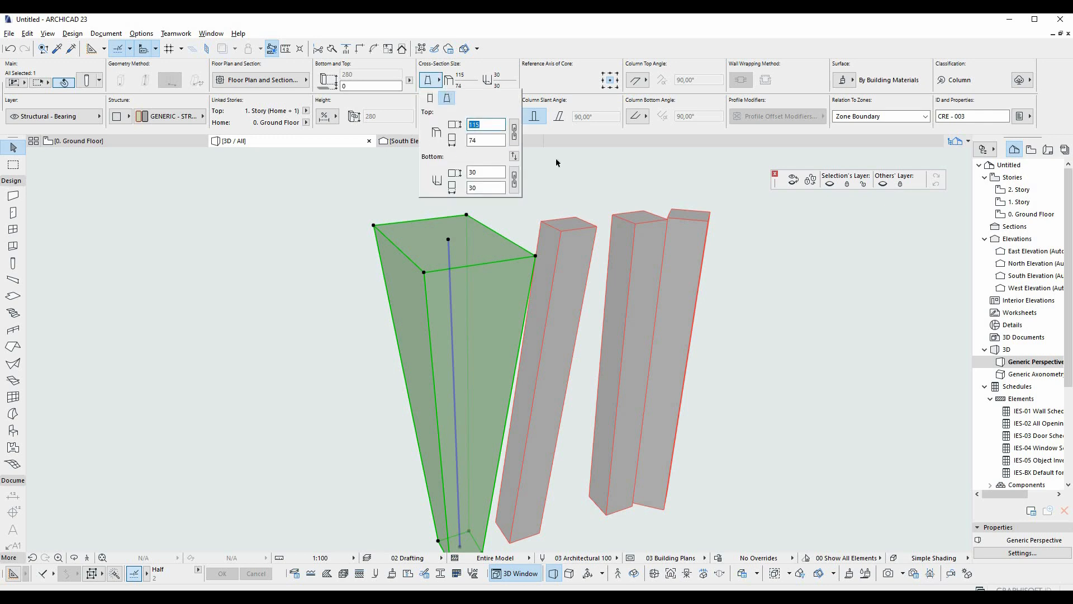
# Set custom column end angles: top 80,27° and bottom 45,00°.
pyautogui.click(637, 81)
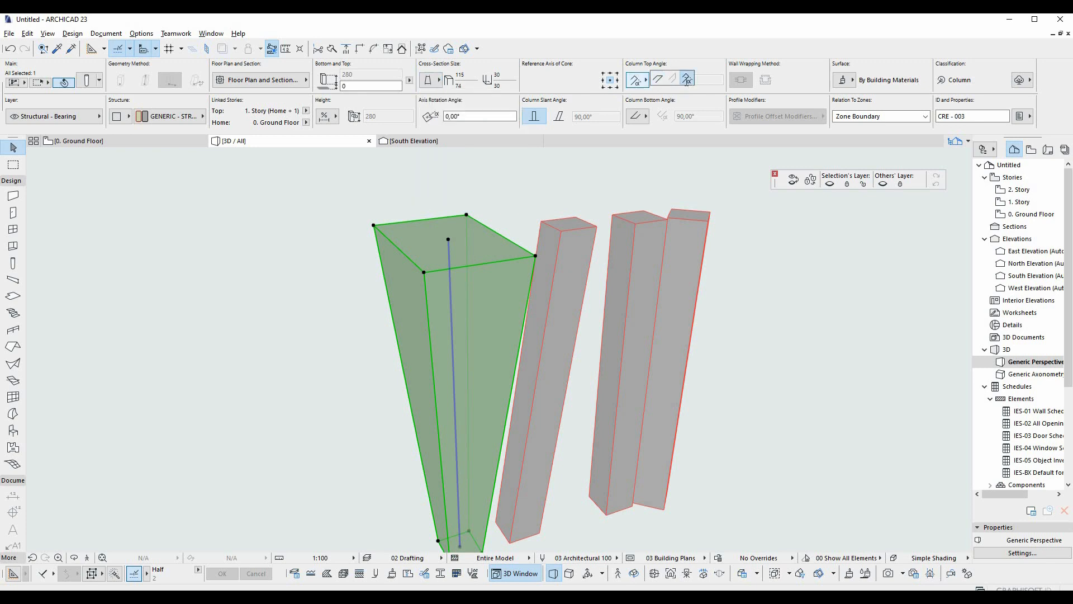
pyautogui.click(694, 79)
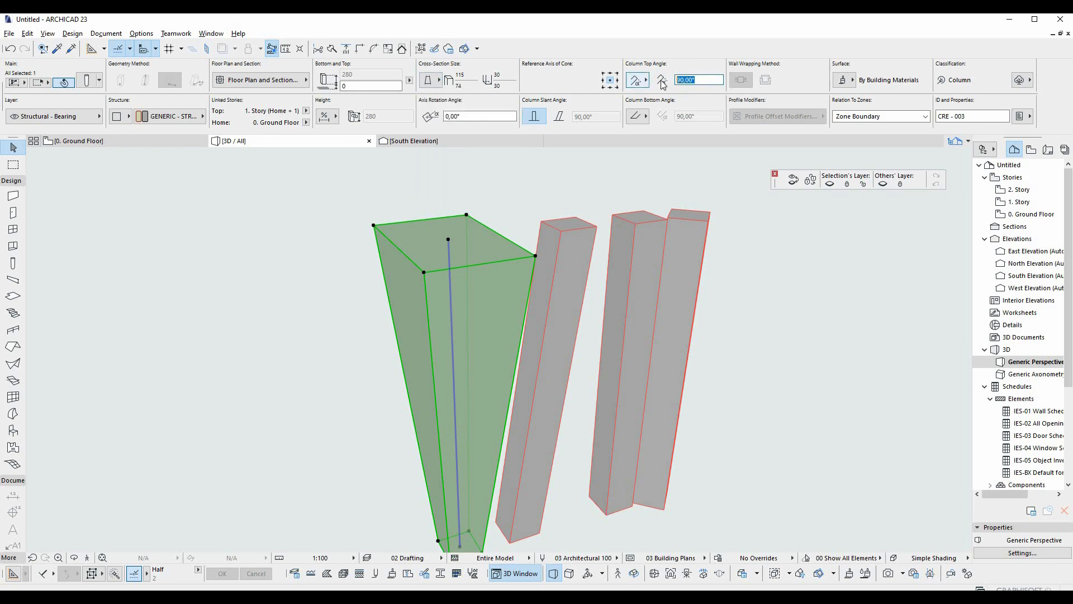
pyautogui.write('45,00')
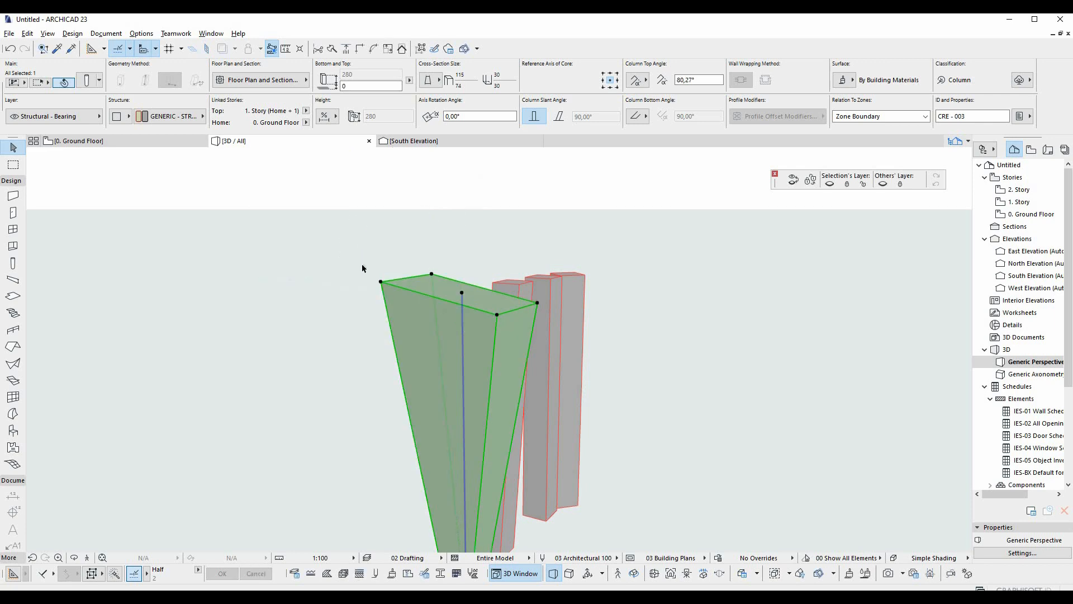
pyautogui.moveTo(379, 243)
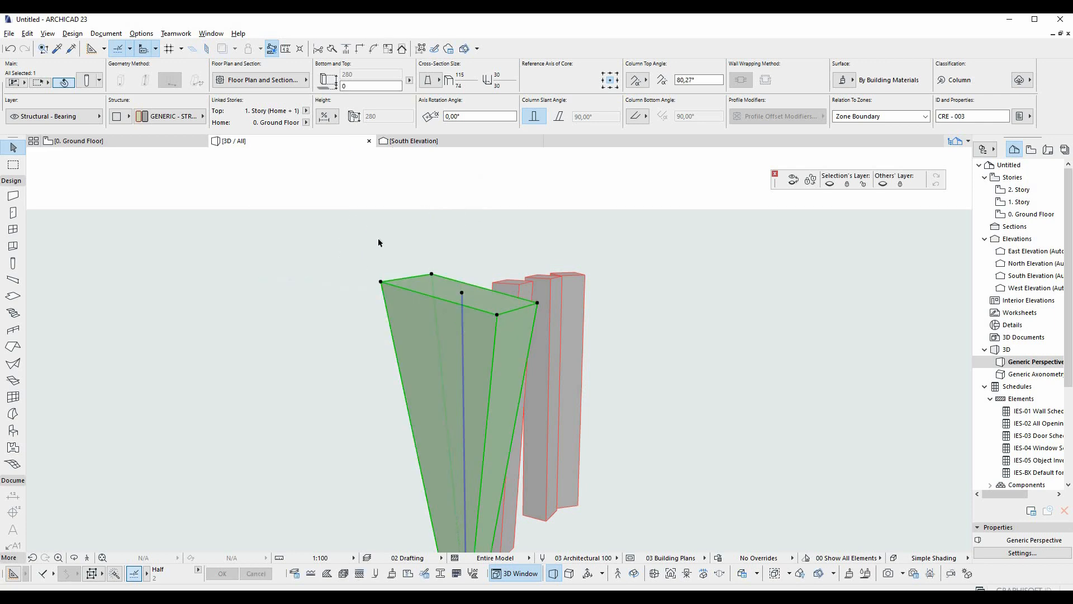
pyautogui.click(688, 115)
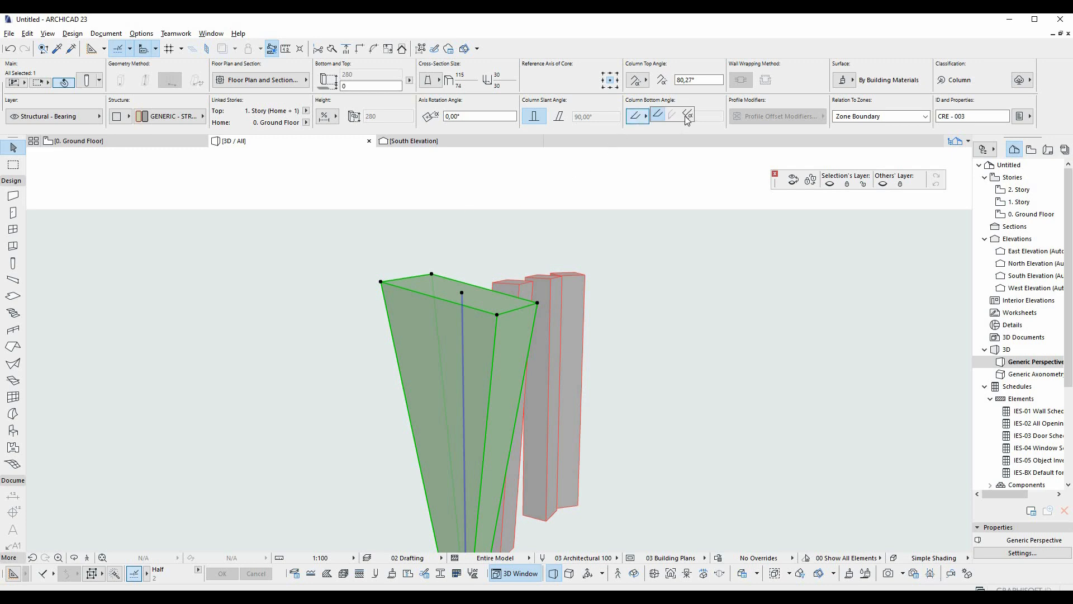
pyautogui.click(697, 115)
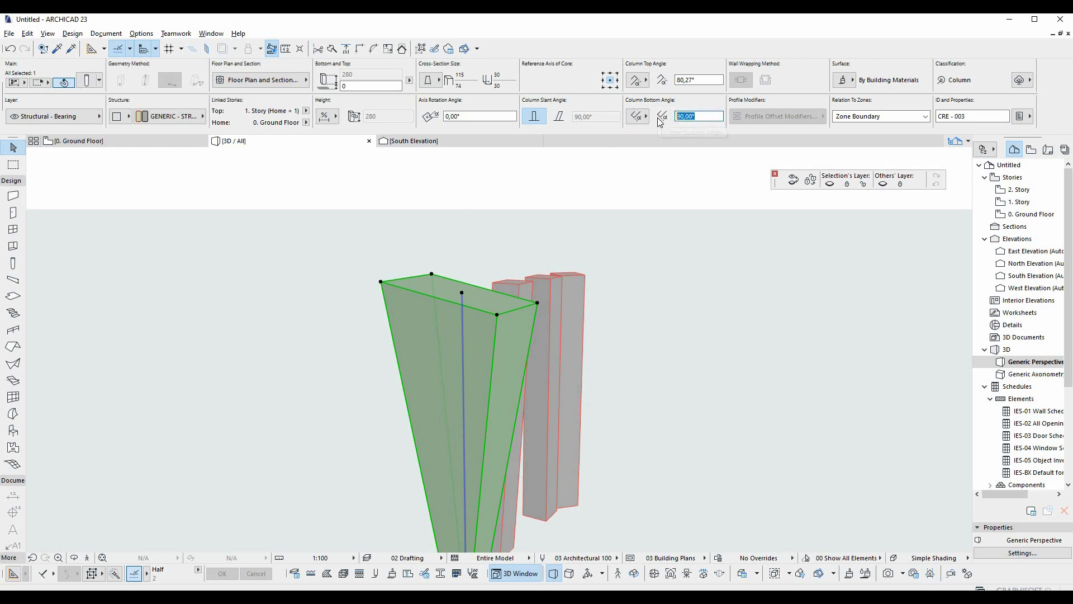
pyautogui.write('45,00')
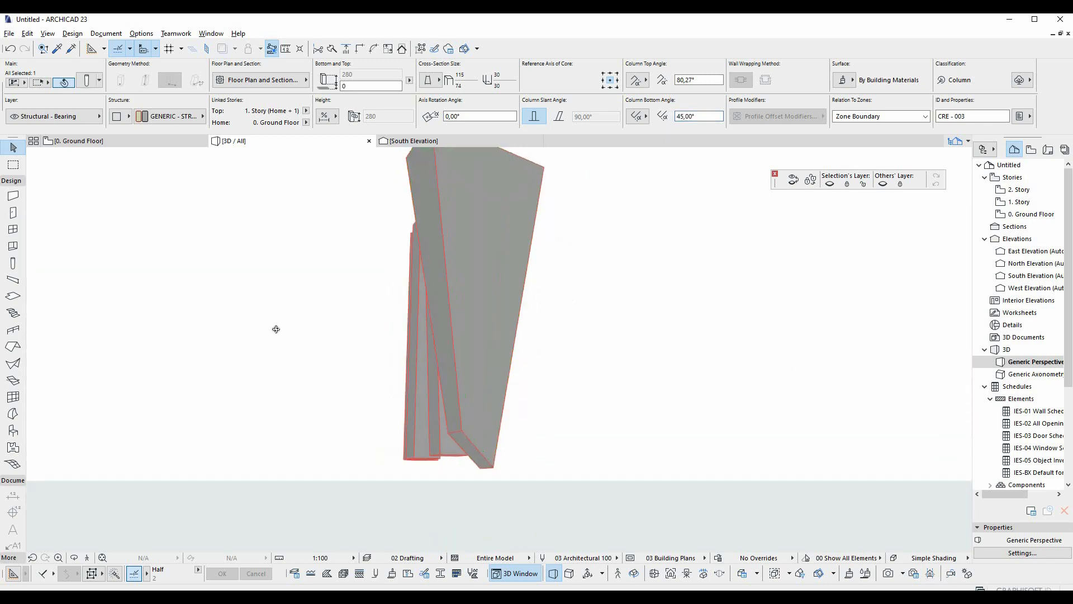
pyautogui.click(458, 301)
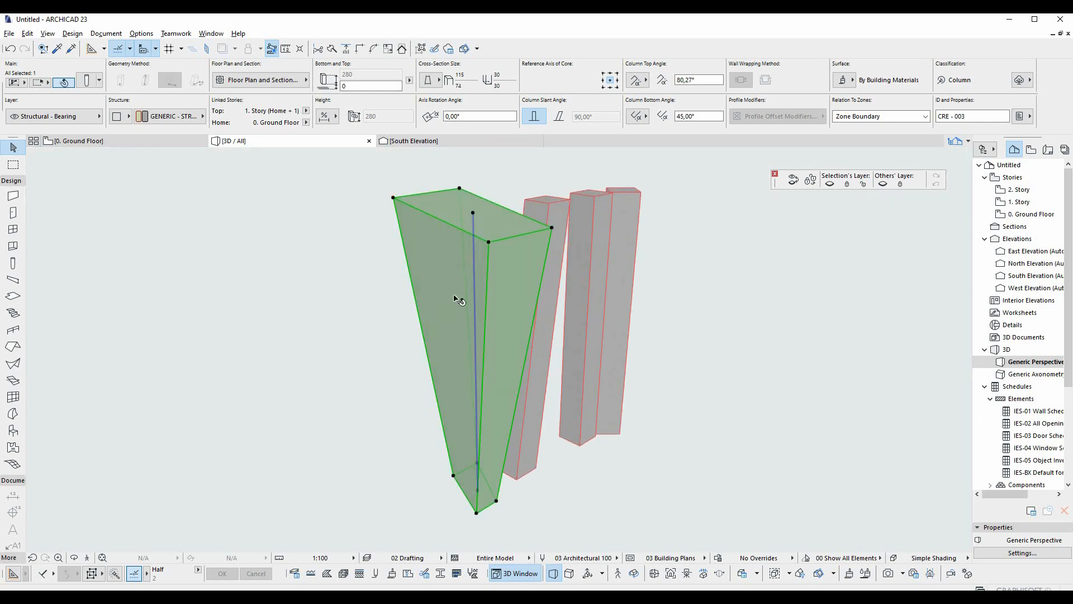
pyautogui.moveTo(476, 218)
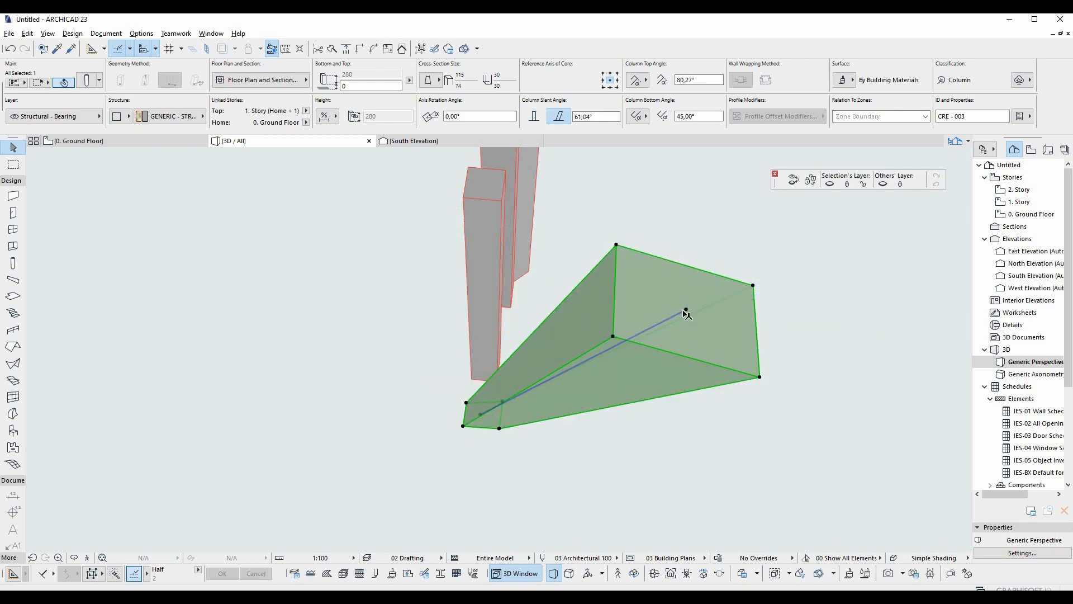
# Tilt the tapered column to a 61,04° slant with its 3D handle and deselect it.
pyautogui.click(712, 287)
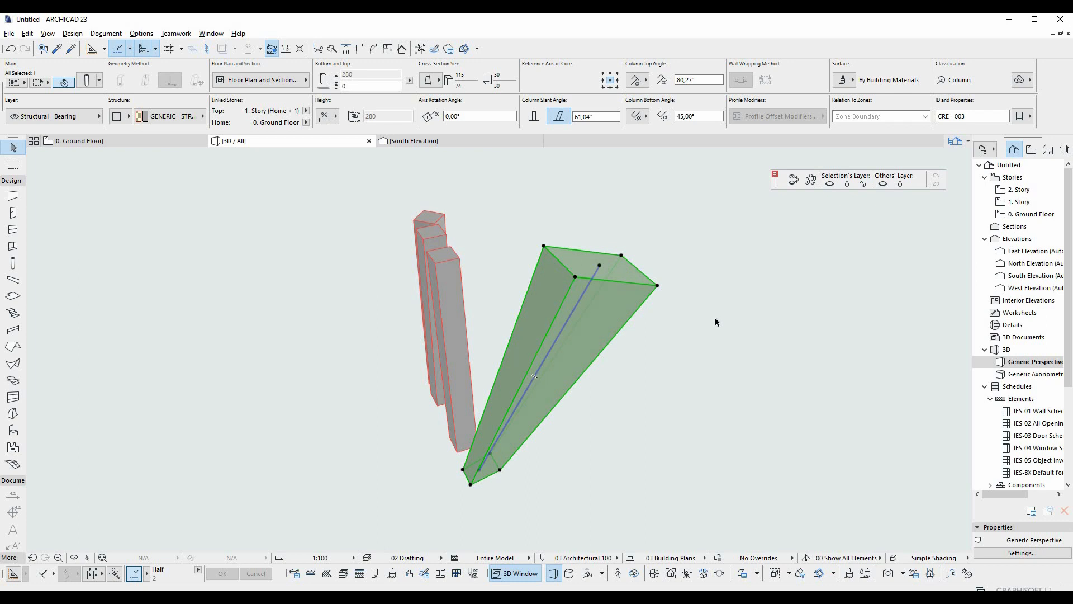
pyautogui.click(715, 322)
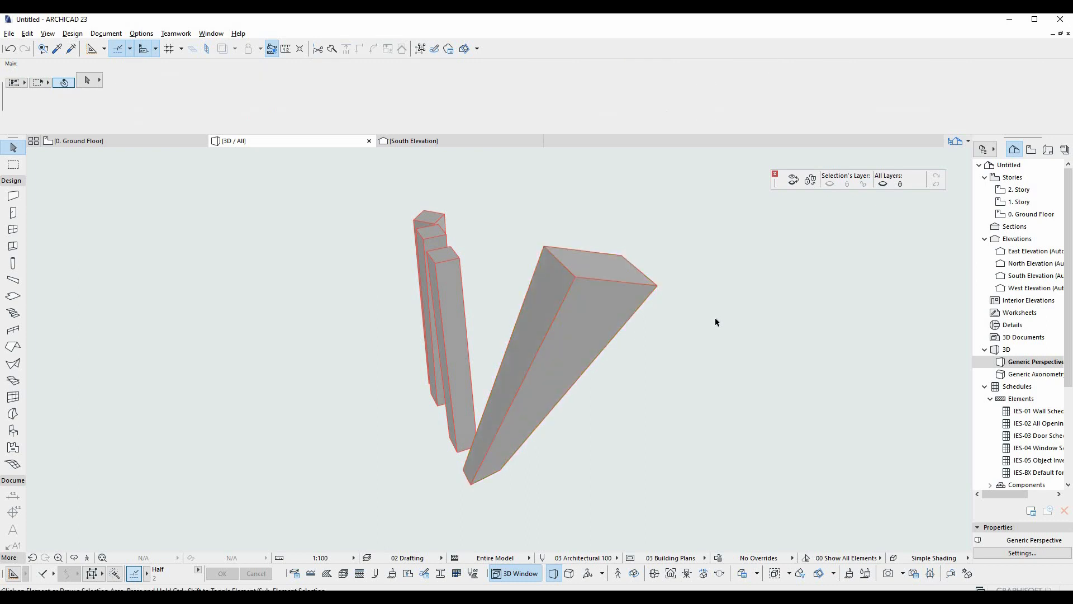
# Assign Aluminium as the tapered column's building material from the Structure popup.
pyautogui.click(581, 328)
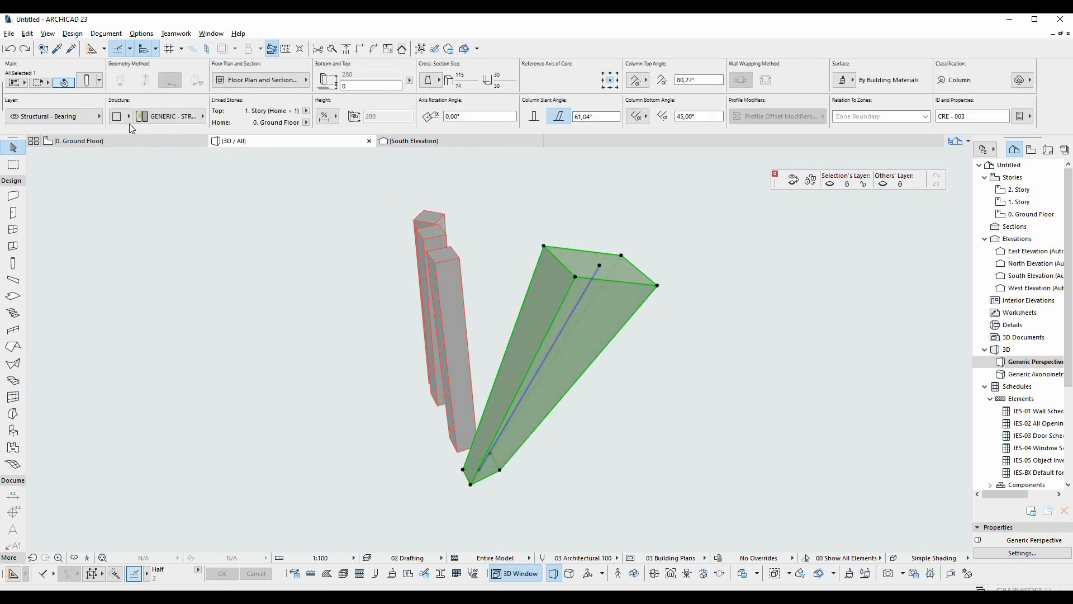
pyautogui.click(116, 115)
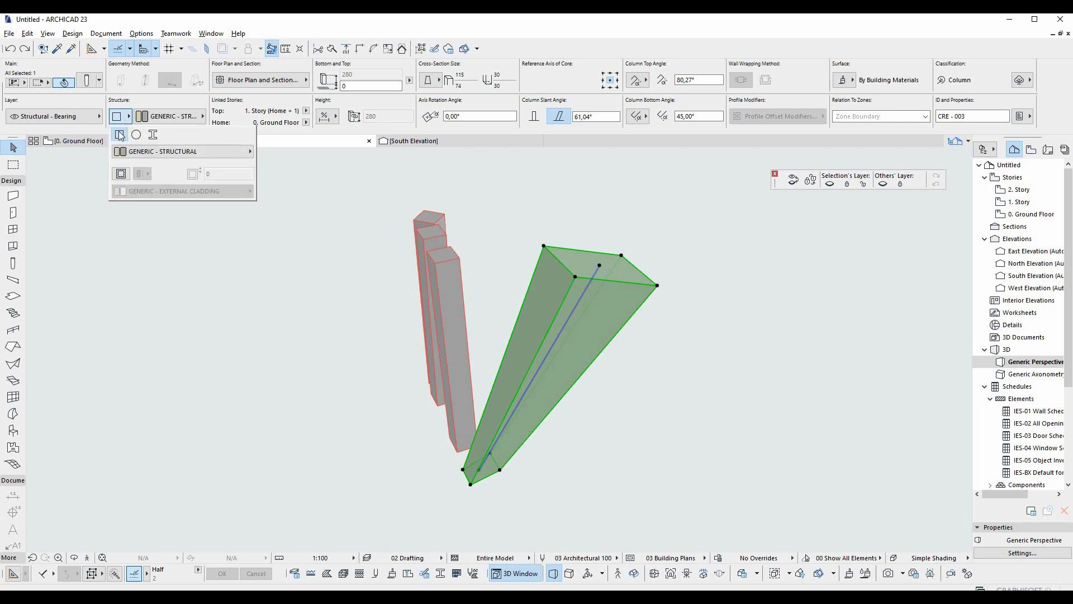
pyautogui.click(169, 151)
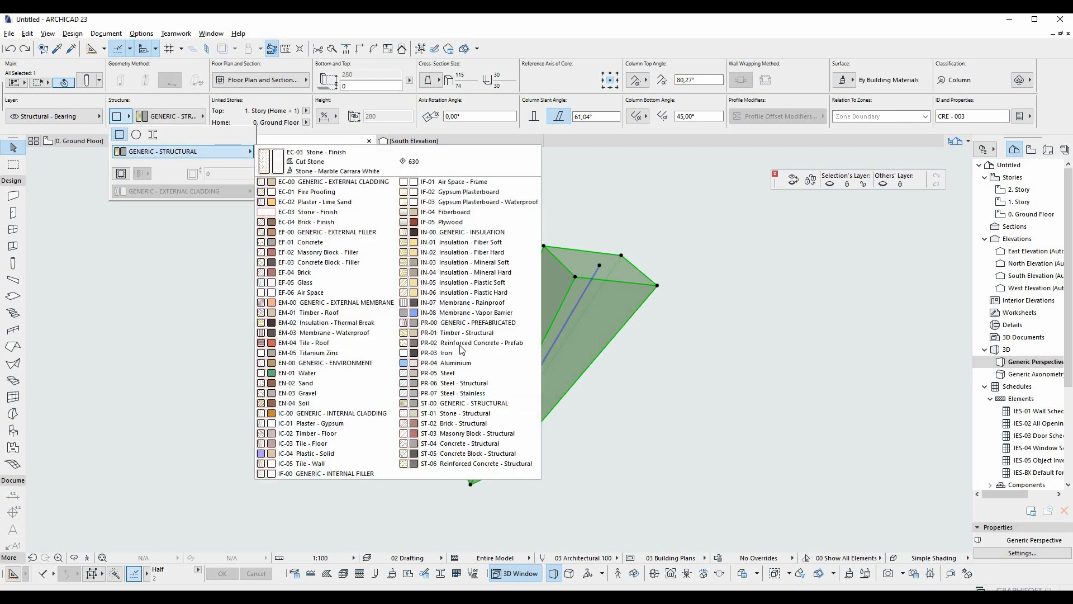
pyautogui.click(453, 362)
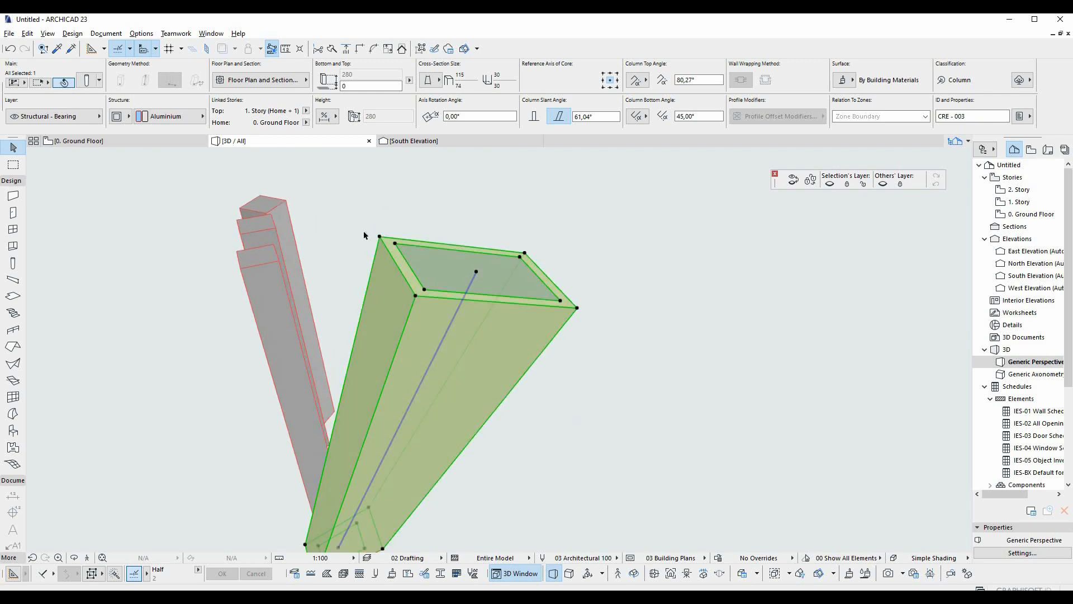
pyautogui.click(170, 116)
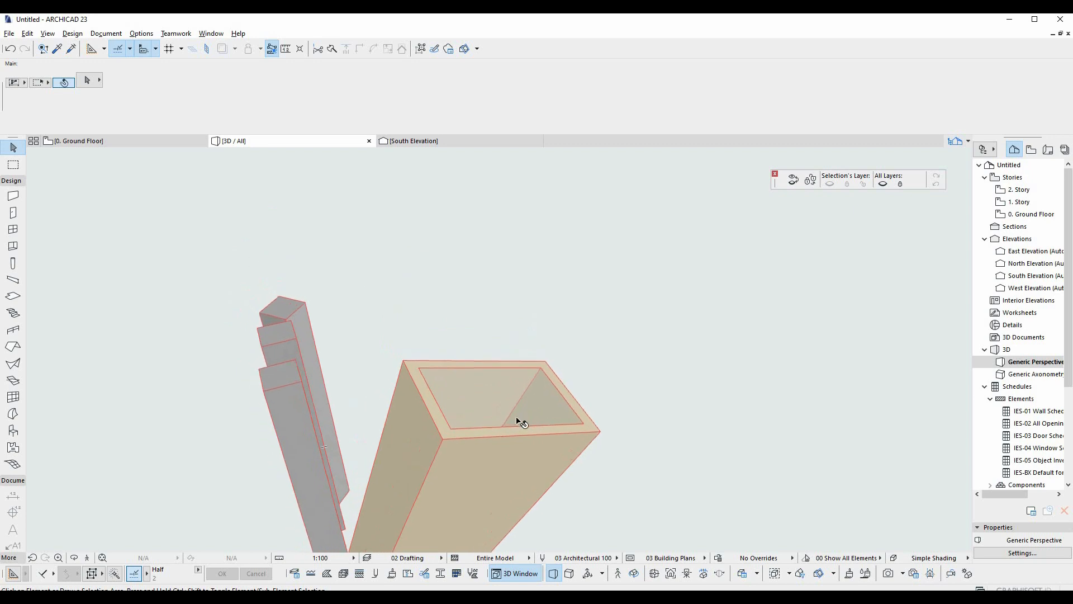
# Give the tapered column a Plaster - Lime Sand core with veneer thickness 5.
pyautogui.click(499, 424)
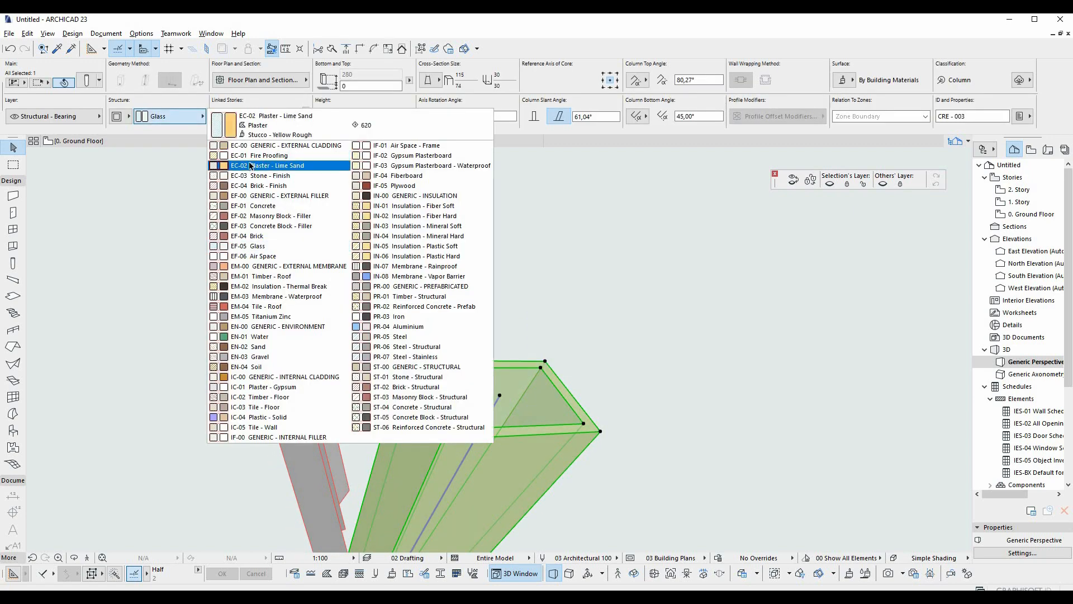
pyautogui.click(274, 165)
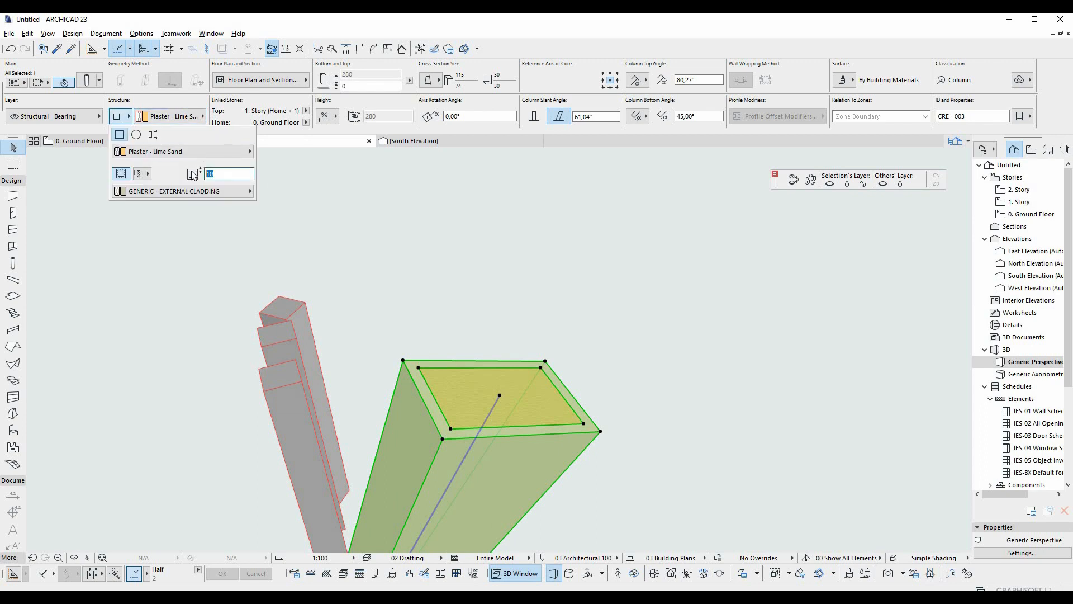
pyautogui.write('5')
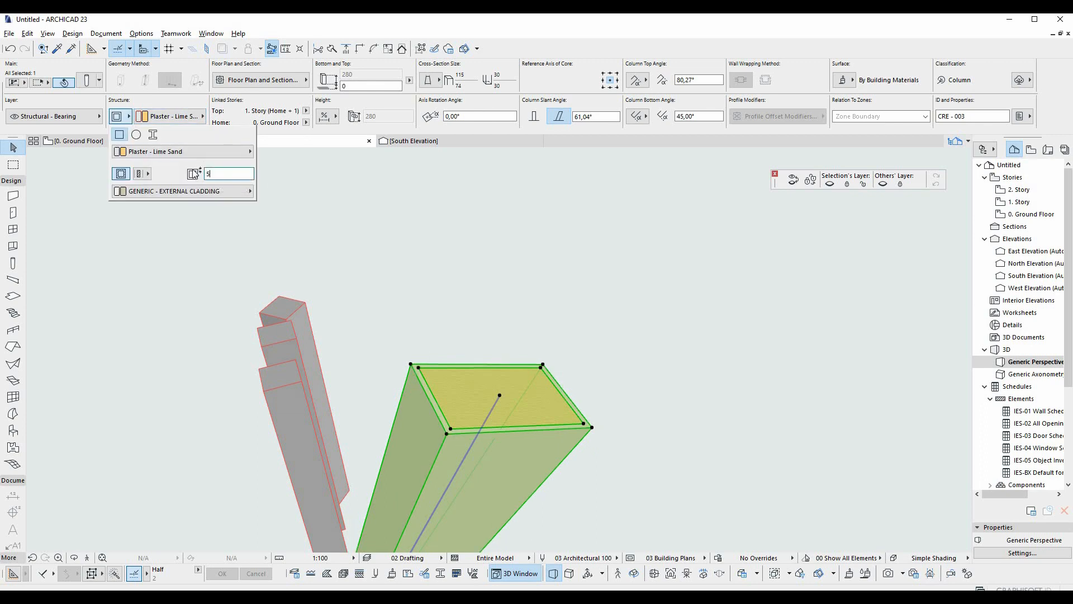
pyautogui.click(175, 191)
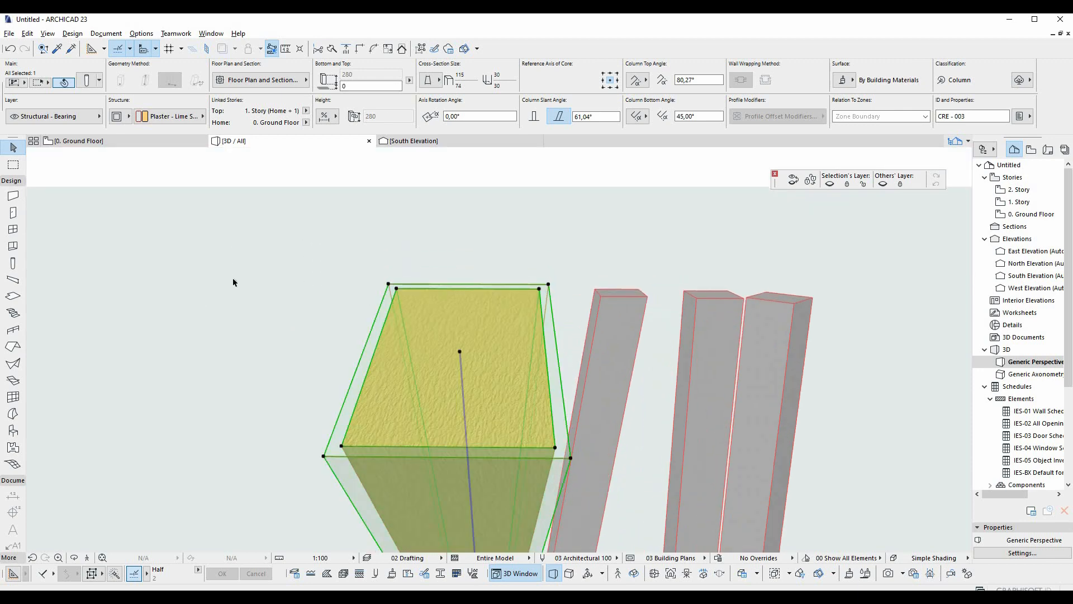
# Switch the column to a circular section, then to the I Joist - Steel profile.
pyautogui.click(128, 115)
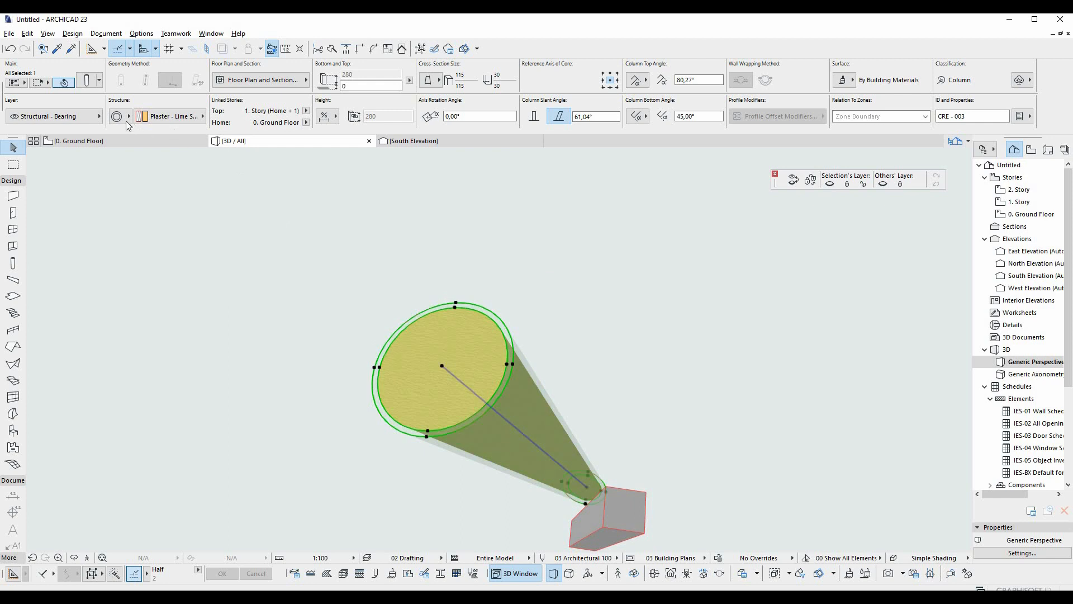
pyautogui.click(116, 115)
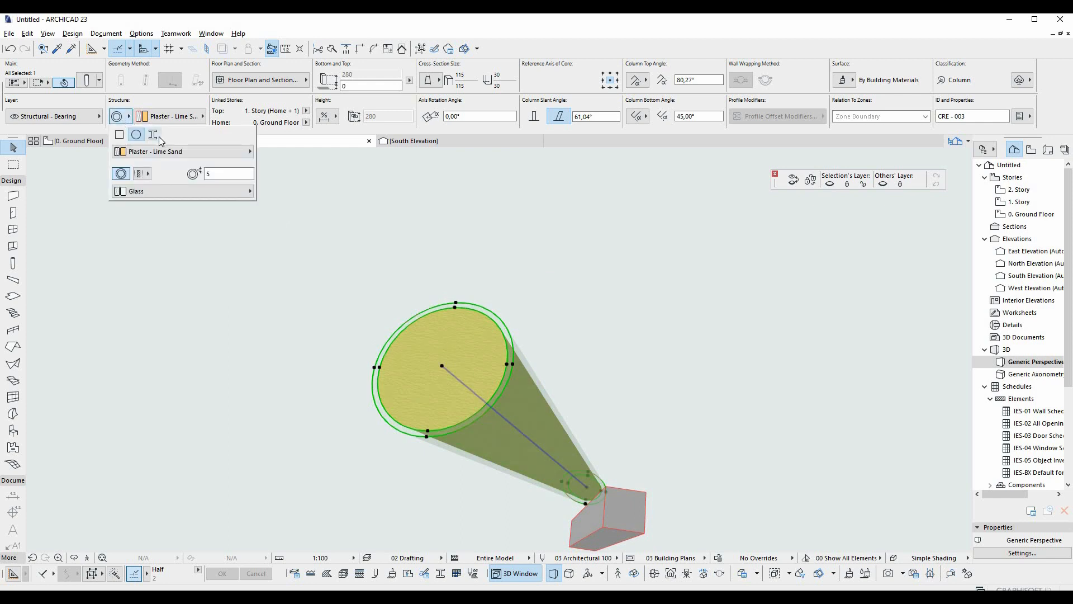
pyautogui.click(154, 134)
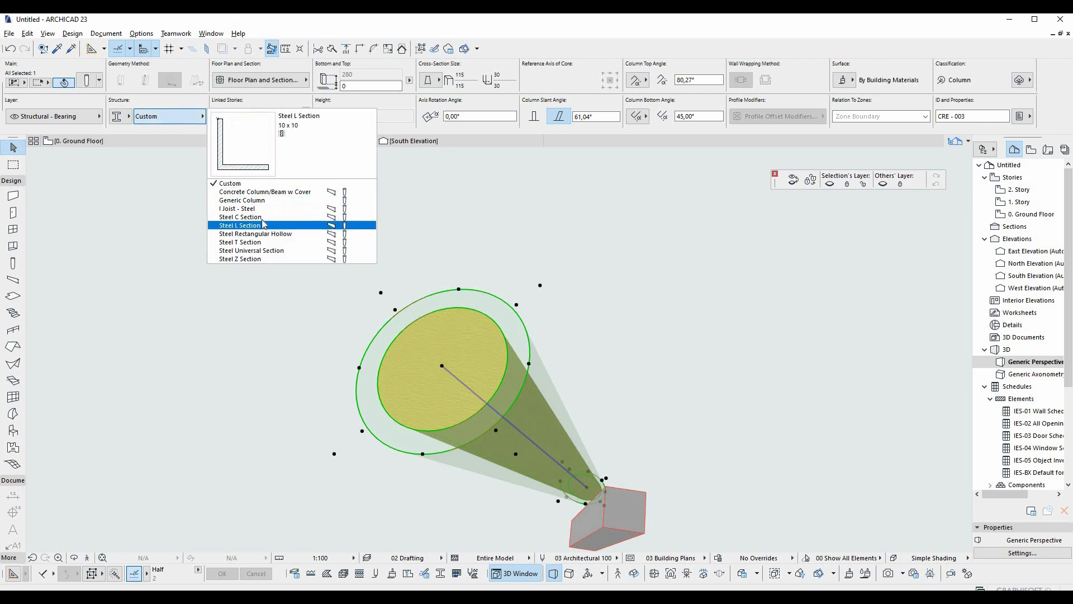
pyautogui.click(237, 209)
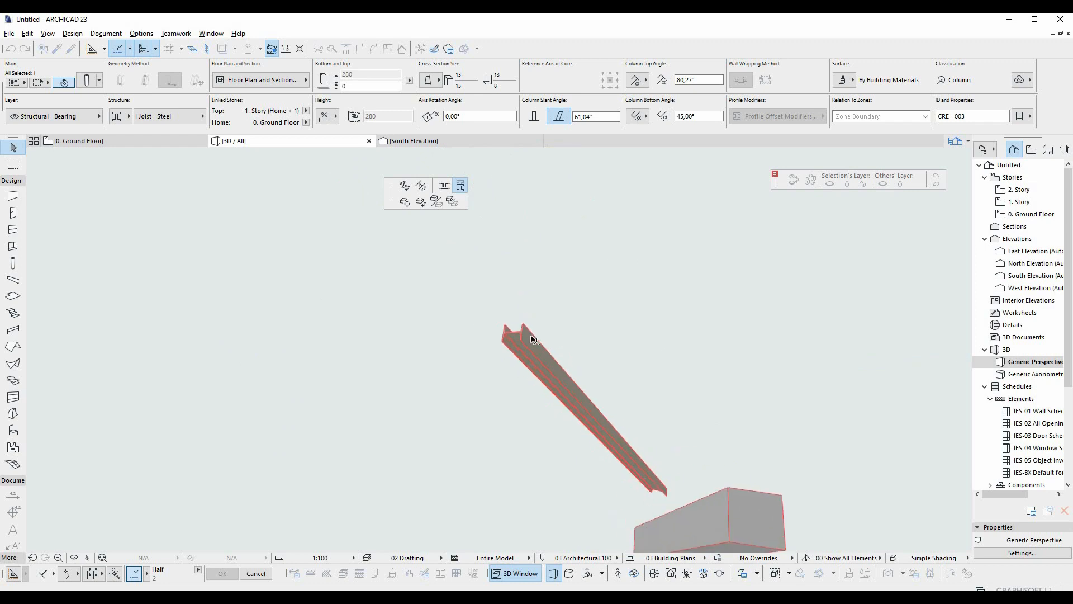
pyautogui.click(562, 410)
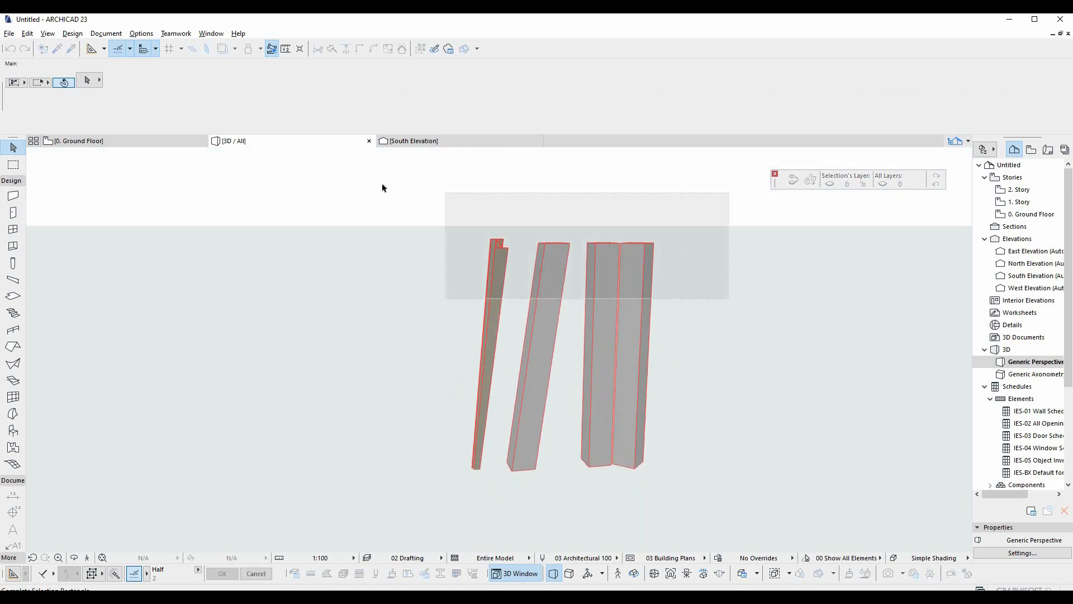
# Return to the 0. Ground Floor plan and reactivate the Column tool.
pyautogui.click(77, 141)
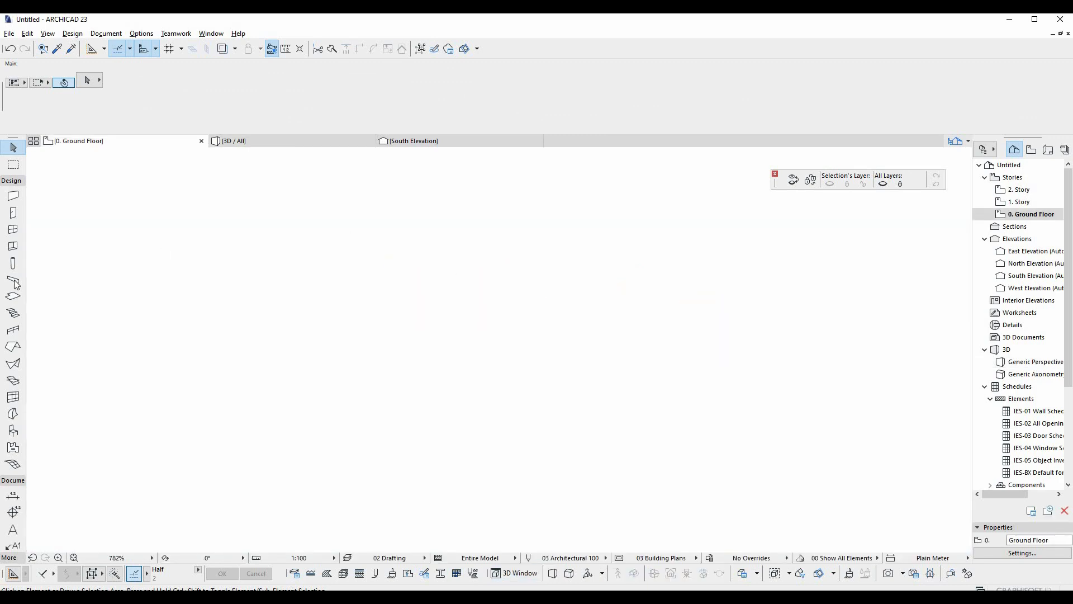
pyautogui.moveTo(12, 263)
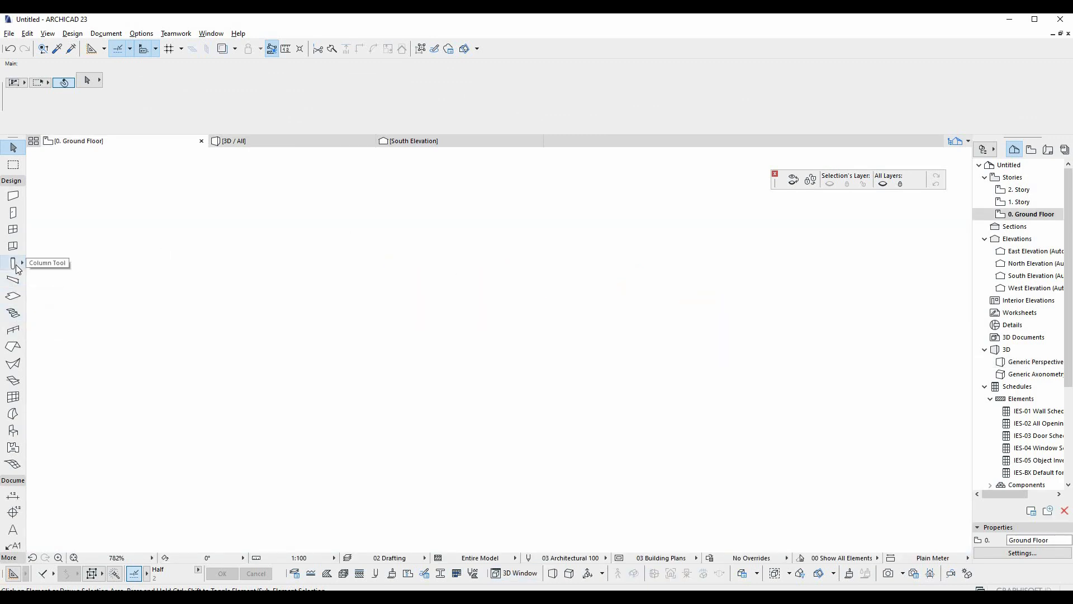
pyautogui.click(13, 263)
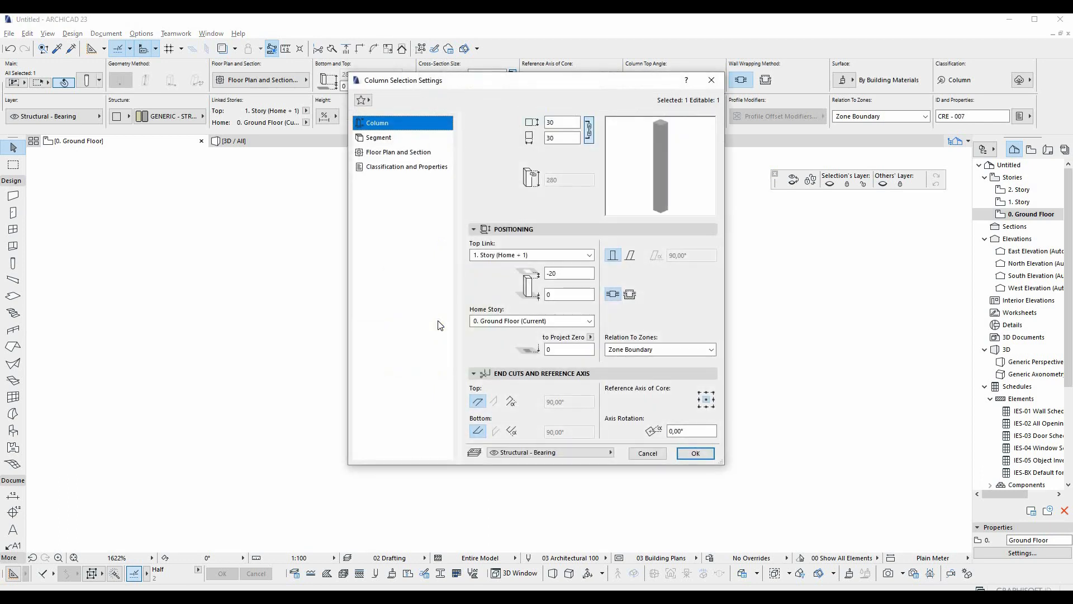
pyautogui.moveTo(464, 337)
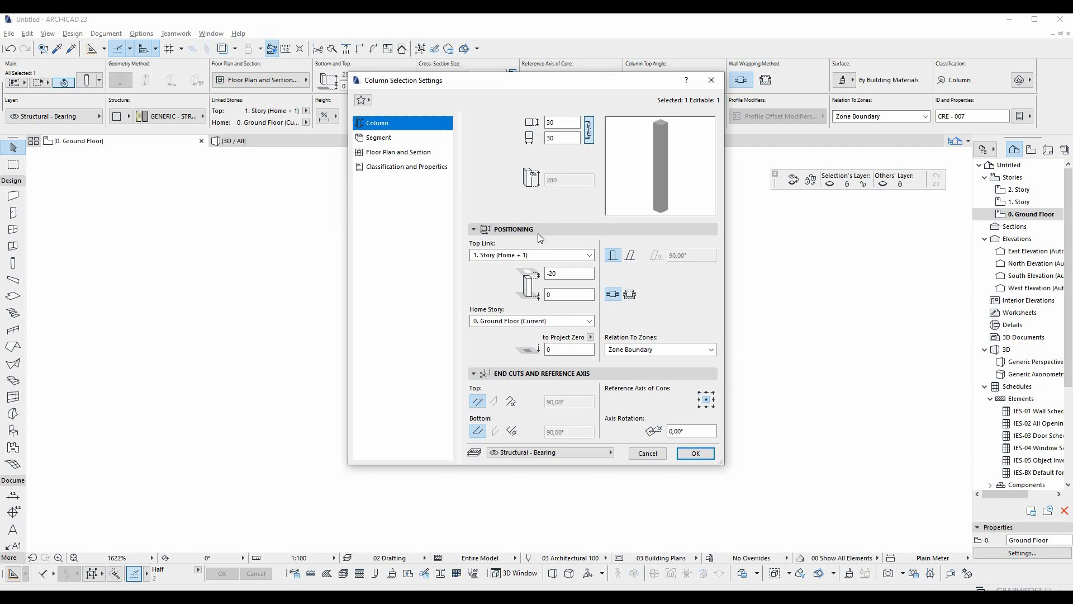
pyautogui.moveTo(598, 305)
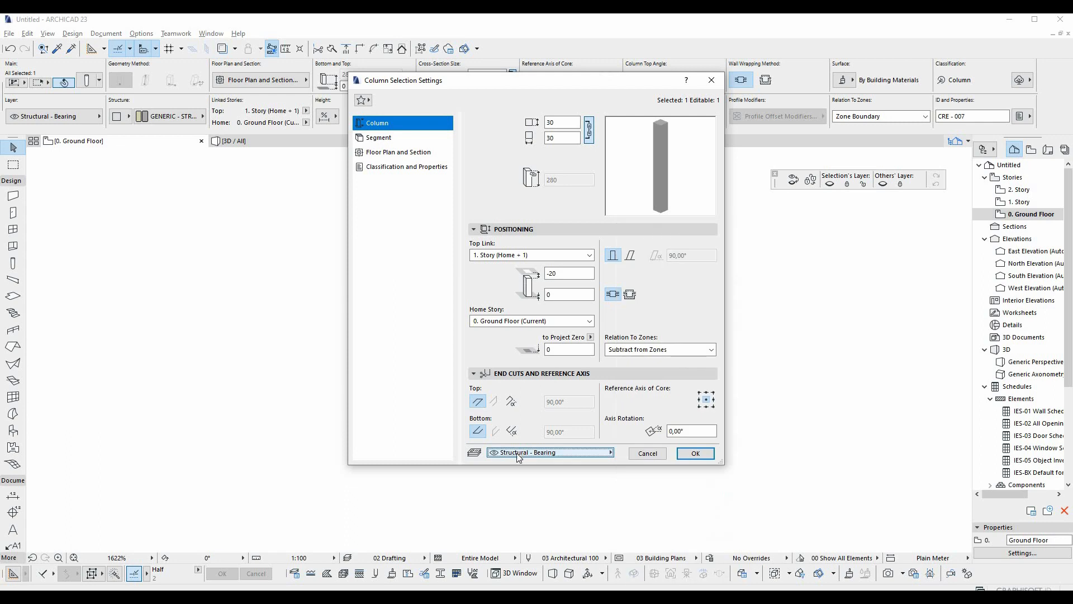
# Review the Segment, Floor Plan and Section, and Classification pages, ending on Segment.
pyautogui.click(379, 138)
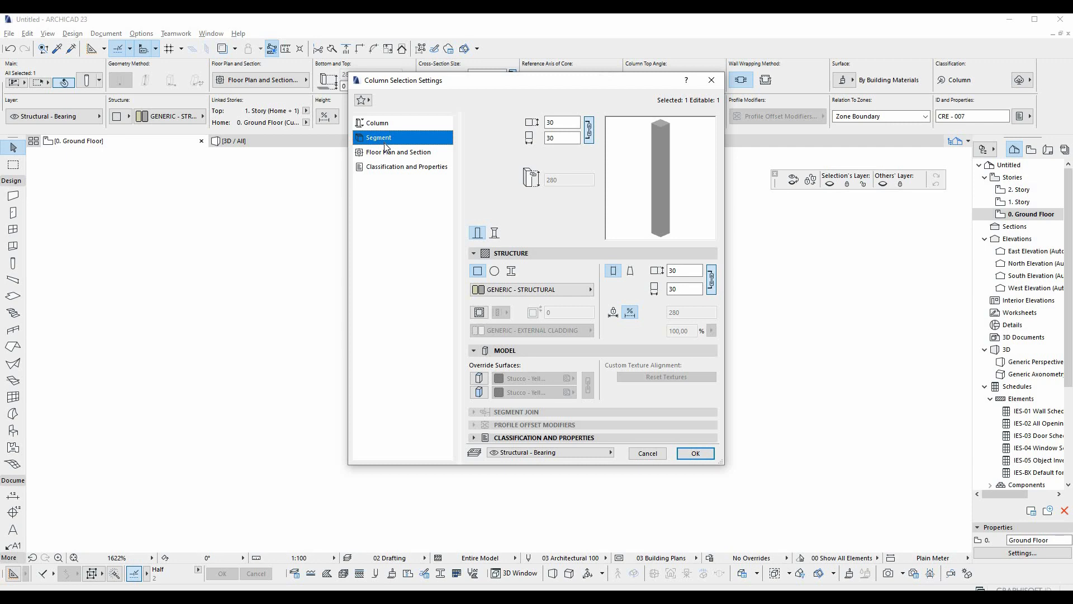
pyautogui.click(397, 152)
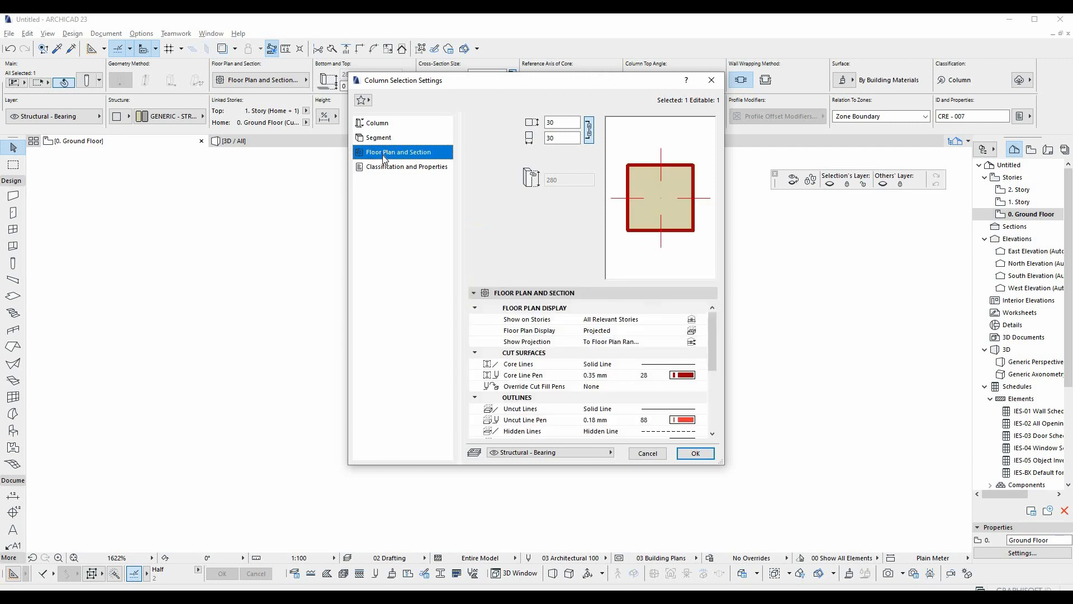
pyautogui.moveTo(709, 331)
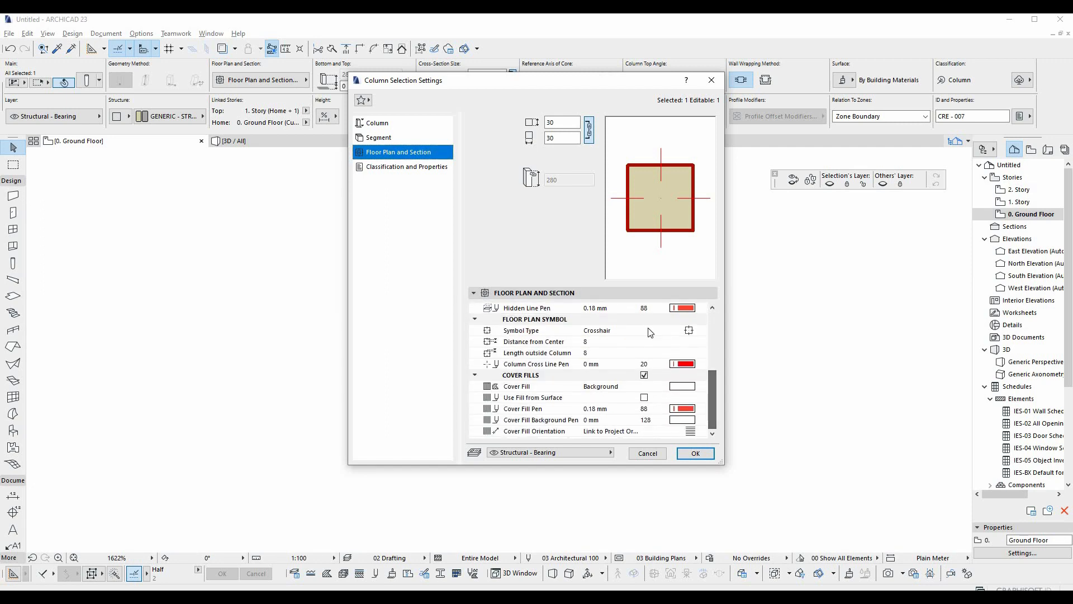
pyautogui.click(402, 166)
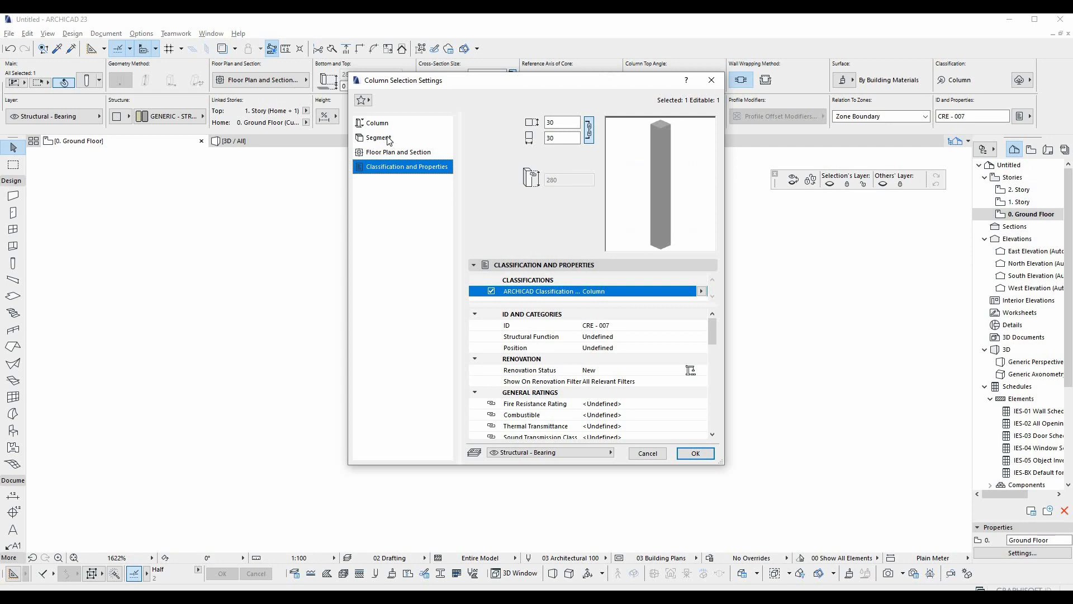
pyautogui.click(379, 137)
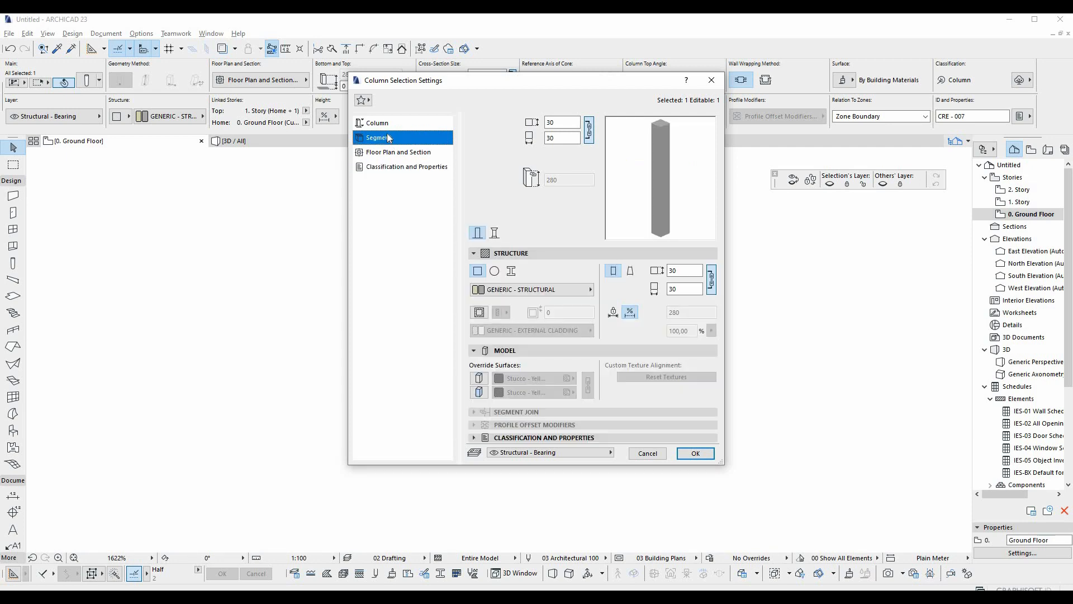
# Make the column multi-segmented with three segments and select the top one.
pyautogui.click(376, 136)
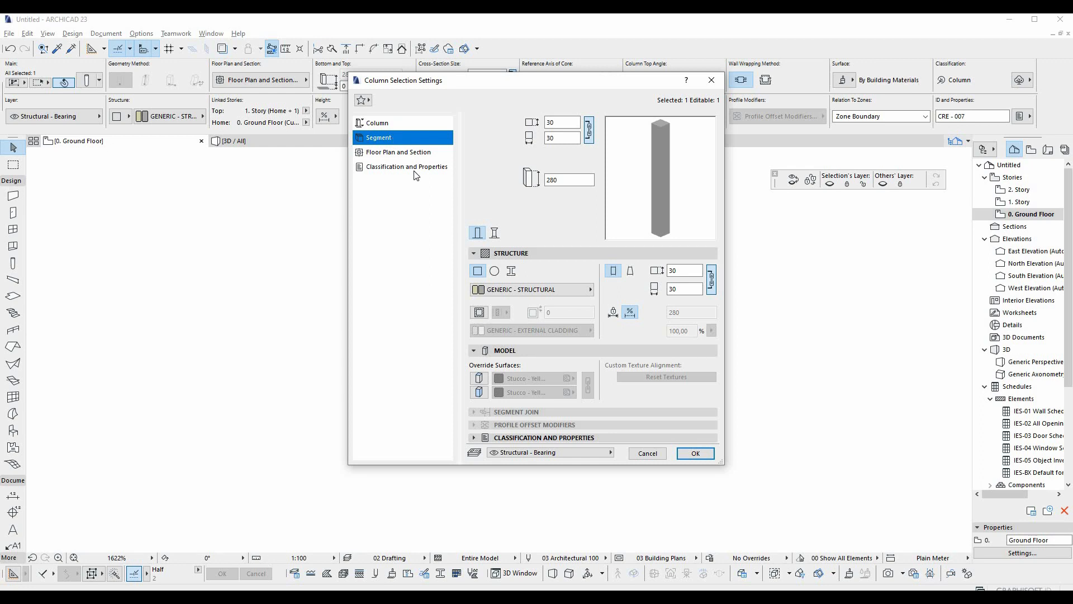
pyautogui.moveTo(494, 232)
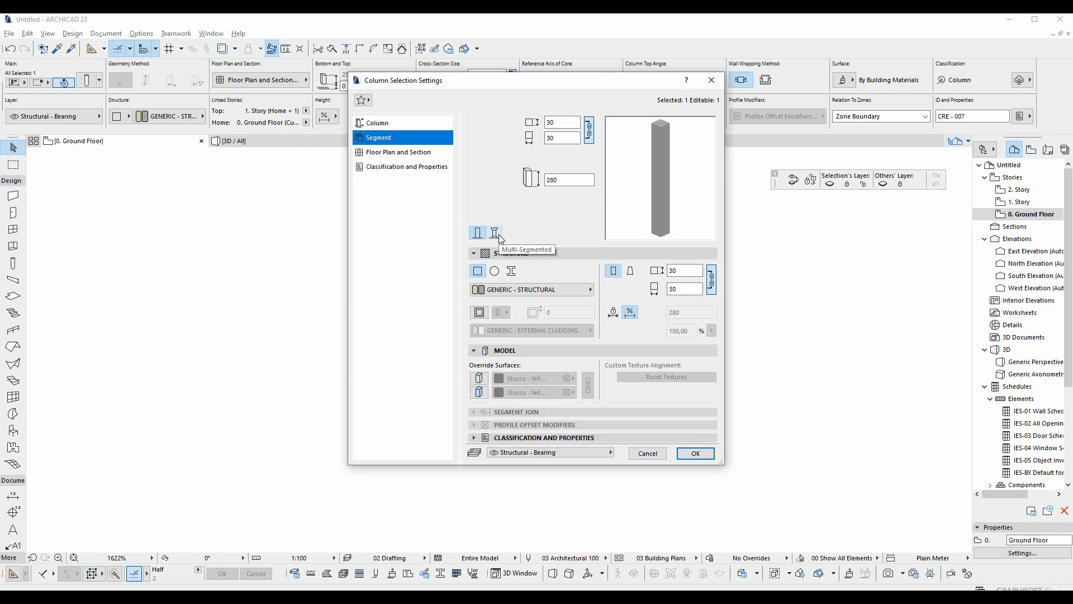
pyautogui.click(495, 232)
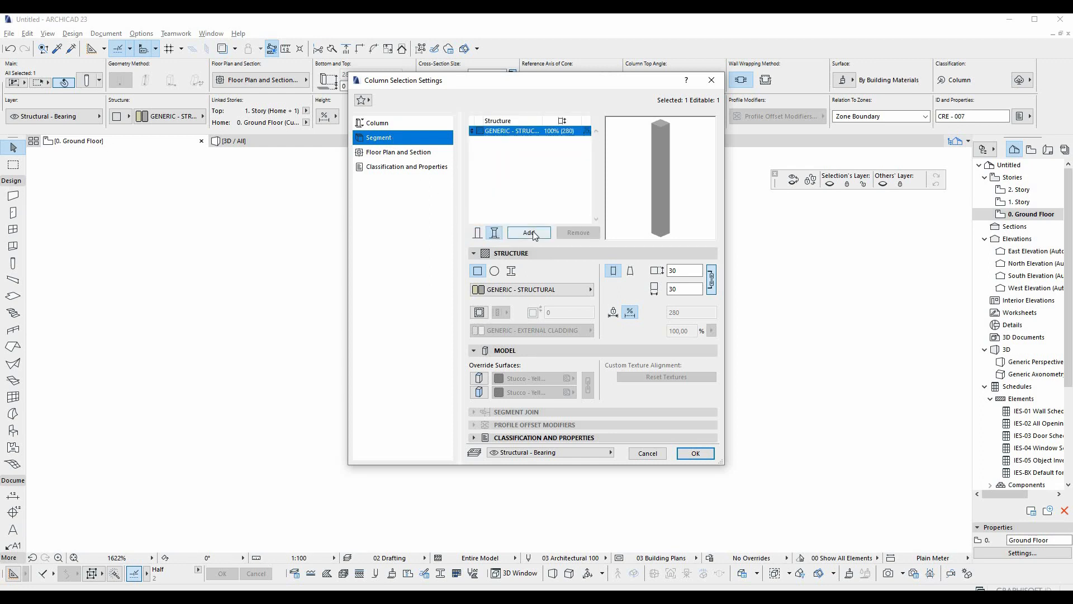
pyautogui.click(529, 233)
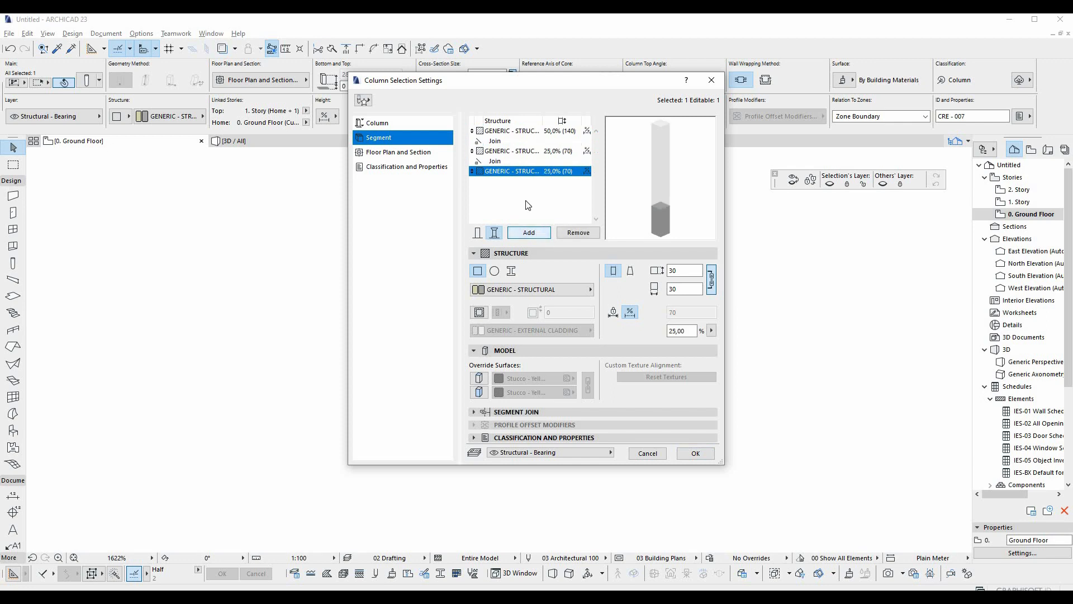
pyautogui.click(526, 151)
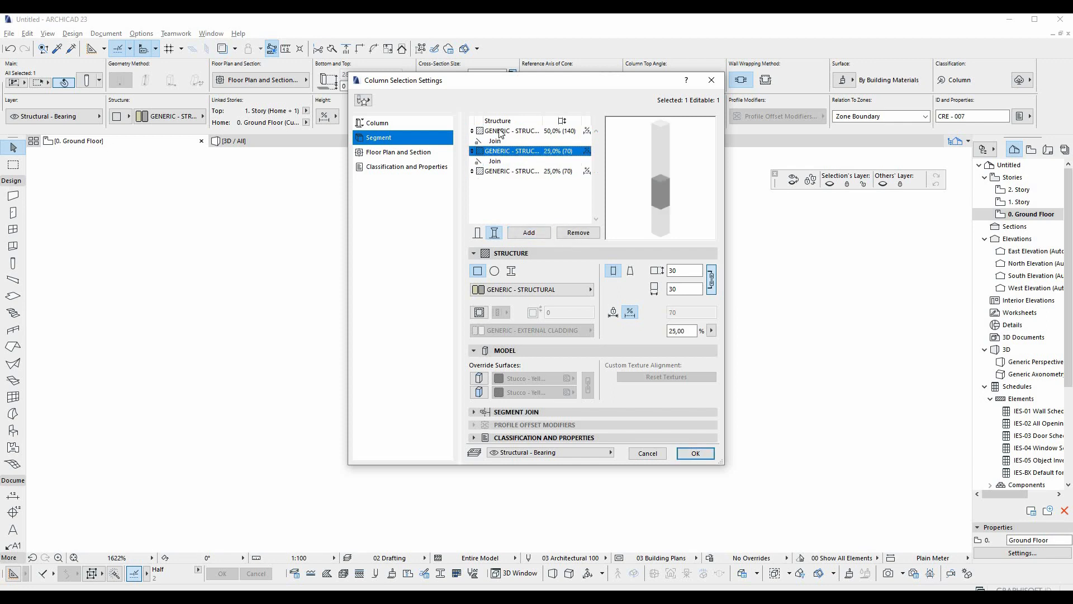
pyautogui.click(526, 130)
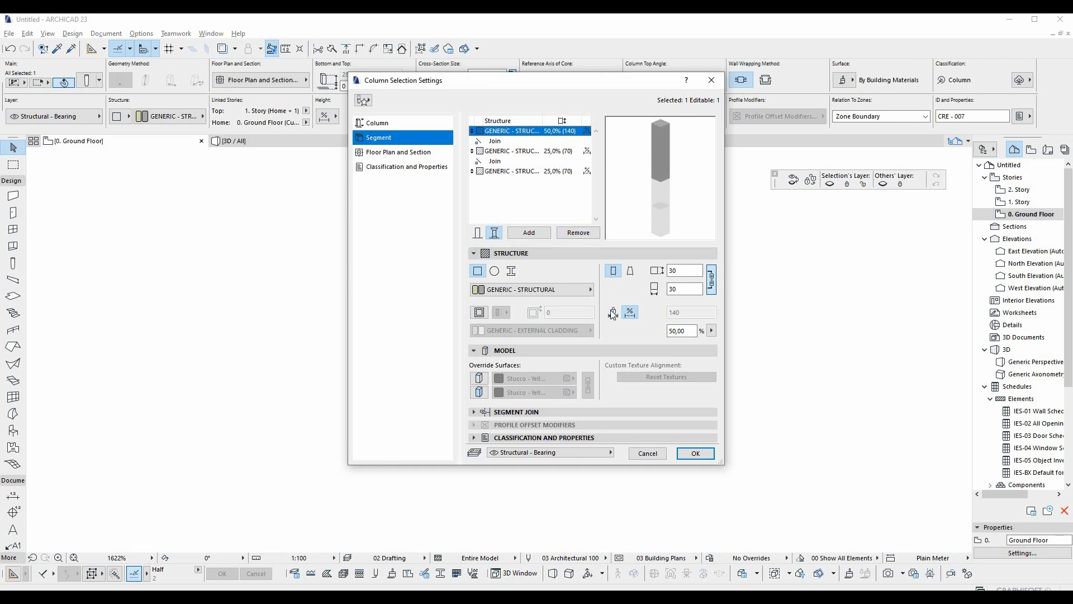
# Give each of the three segments a fixed length of 100 and check the 300 column height.
pyautogui.click(612, 313)
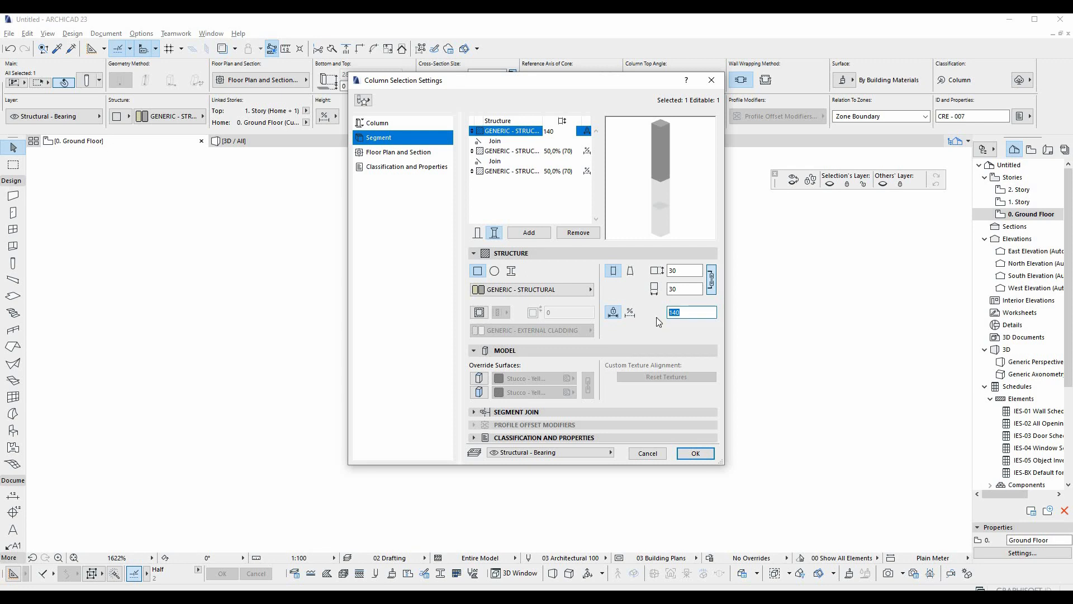
pyautogui.write('100')
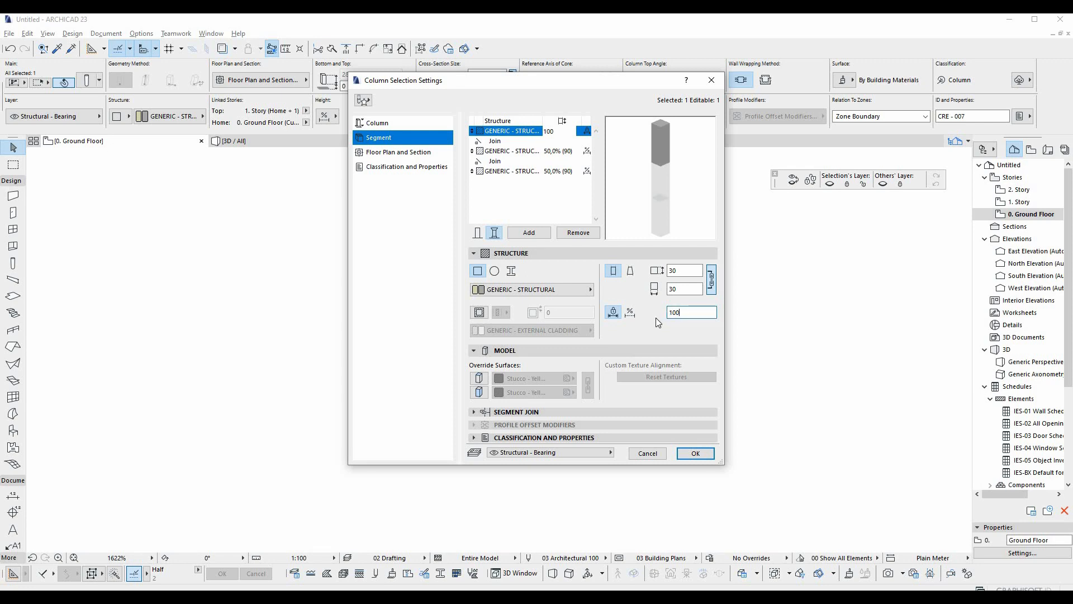
pyautogui.moveTo(566, 157)
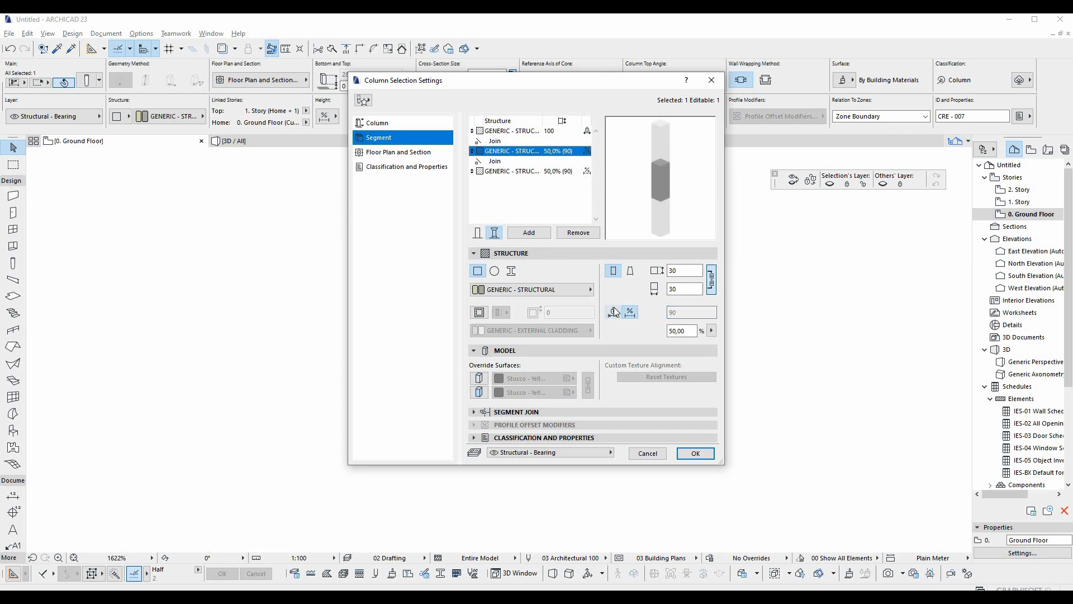
pyautogui.write('10')
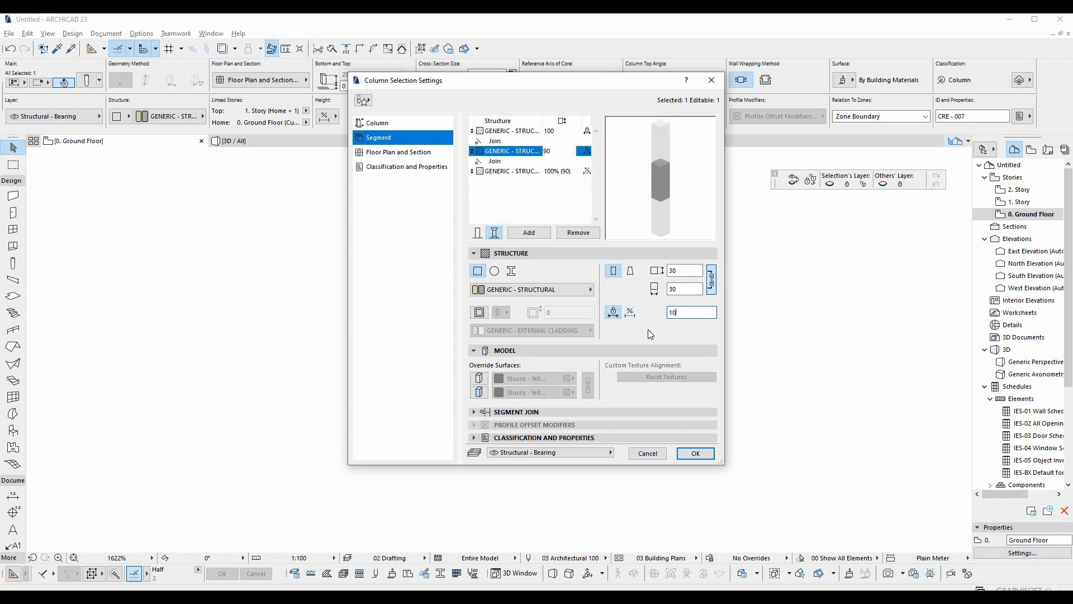
pyautogui.write('100')
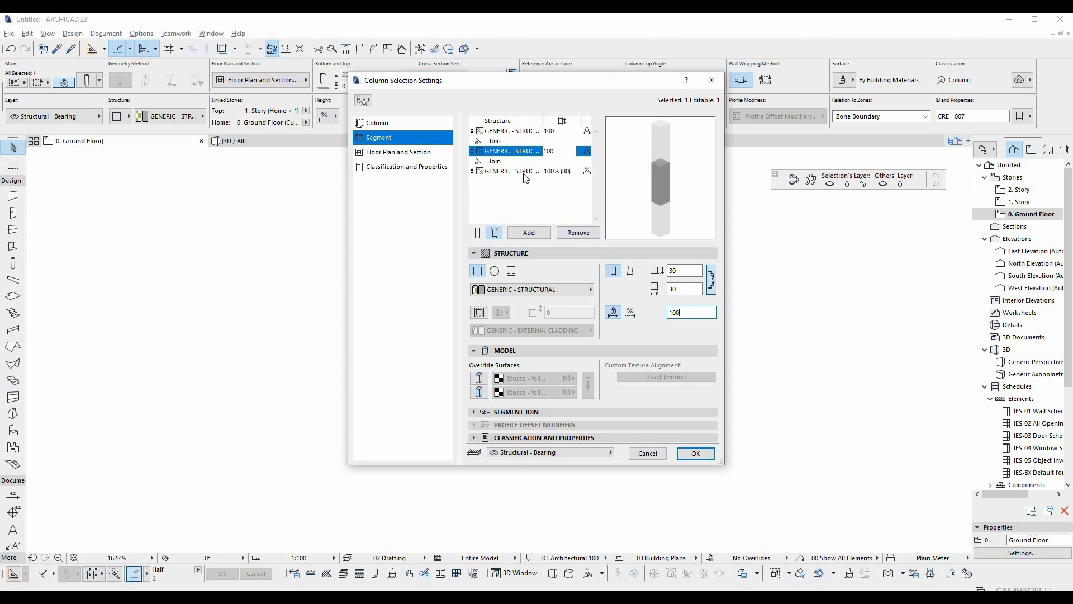
pyautogui.write('80')
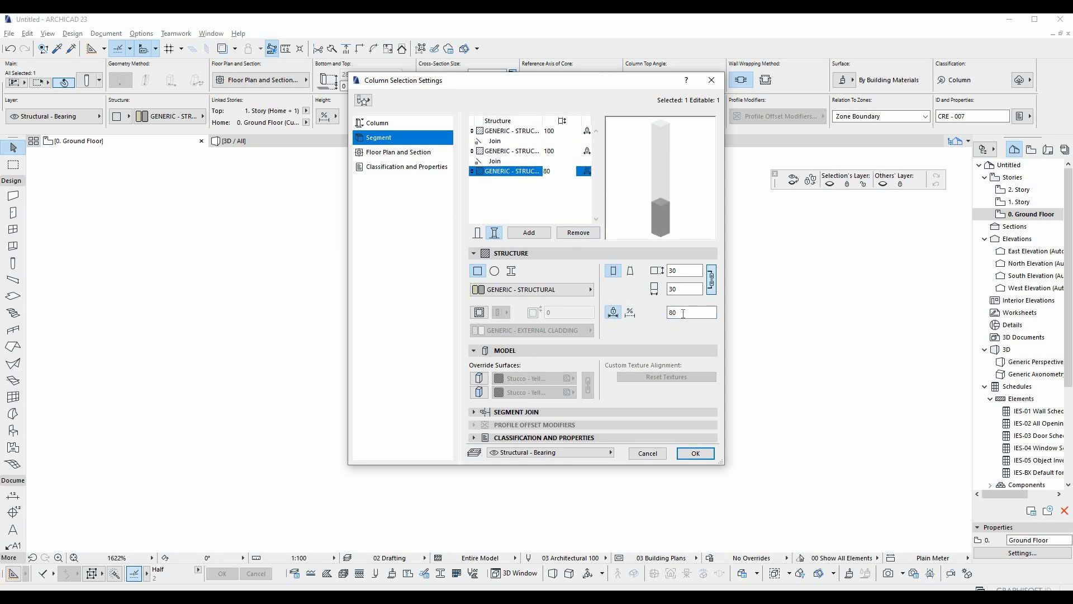
pyautogui.write('100')
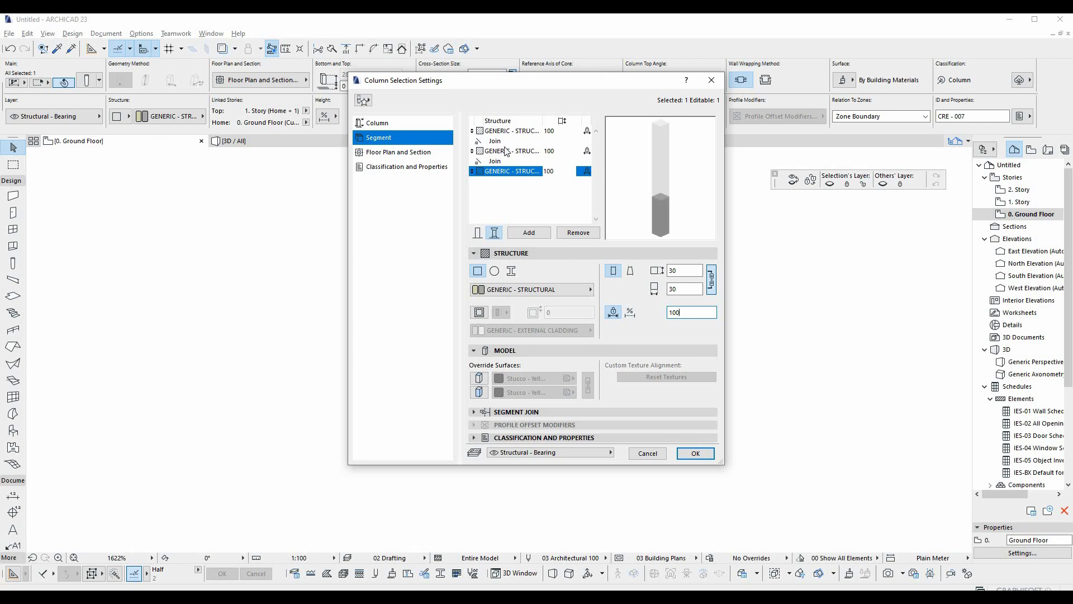
pyautogui.click(376, 123)
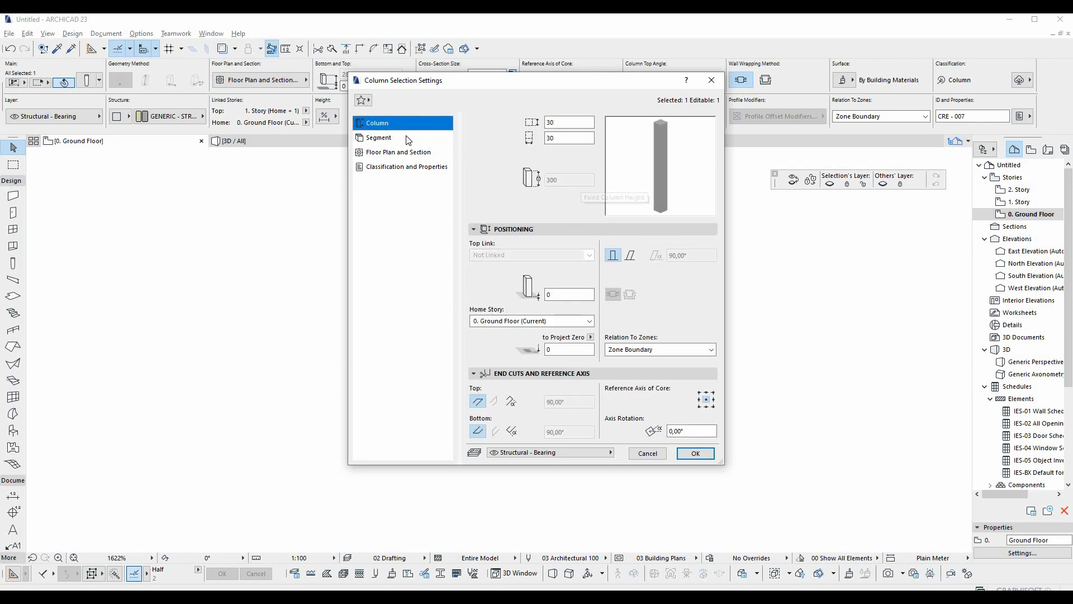
# Set the top segment's length to 50 and make its cross-section tapered.
pyautogui.click(378, 136)
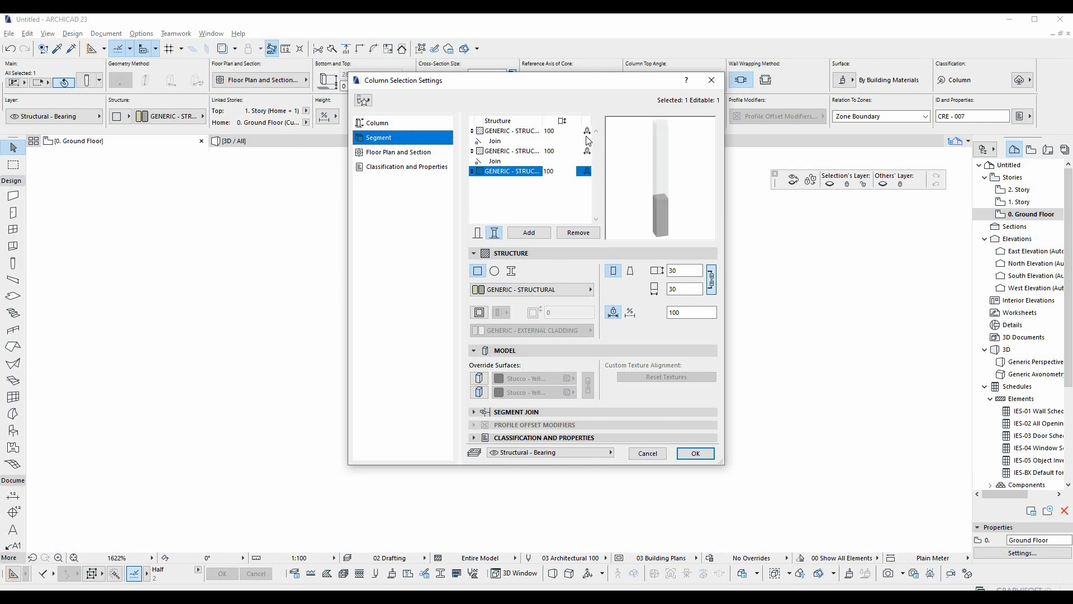
pyautogui.click(510, 131)
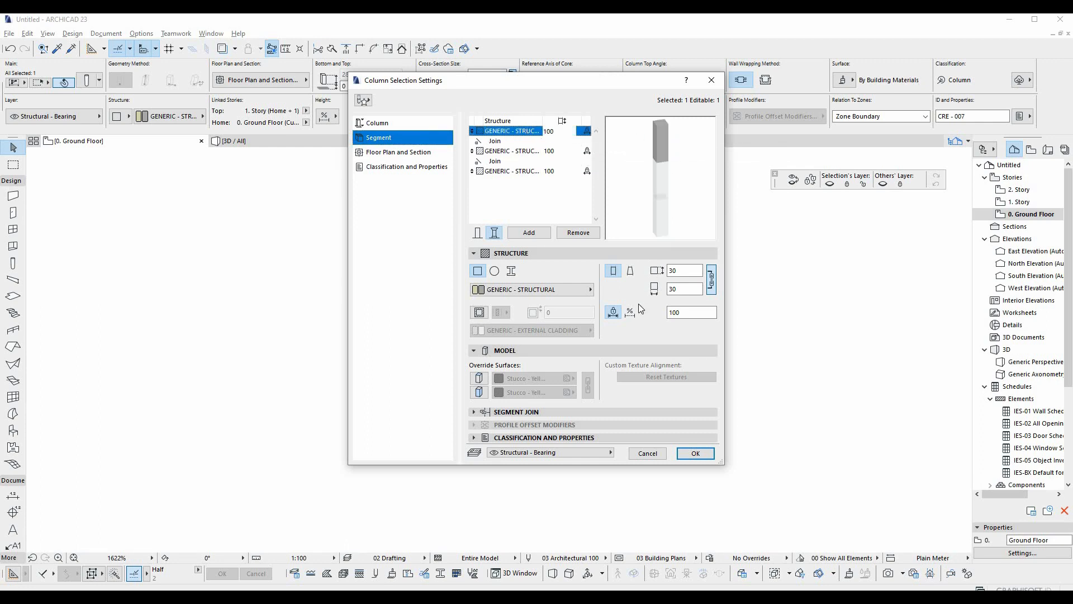
pyautogui.click(629, 312)
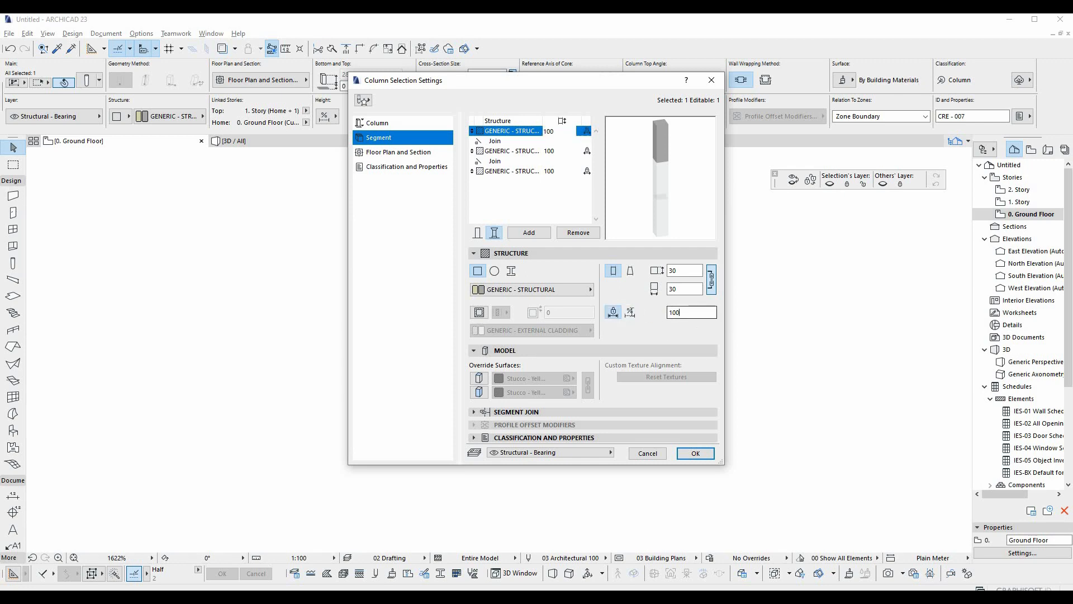
pyautogui.write('50')
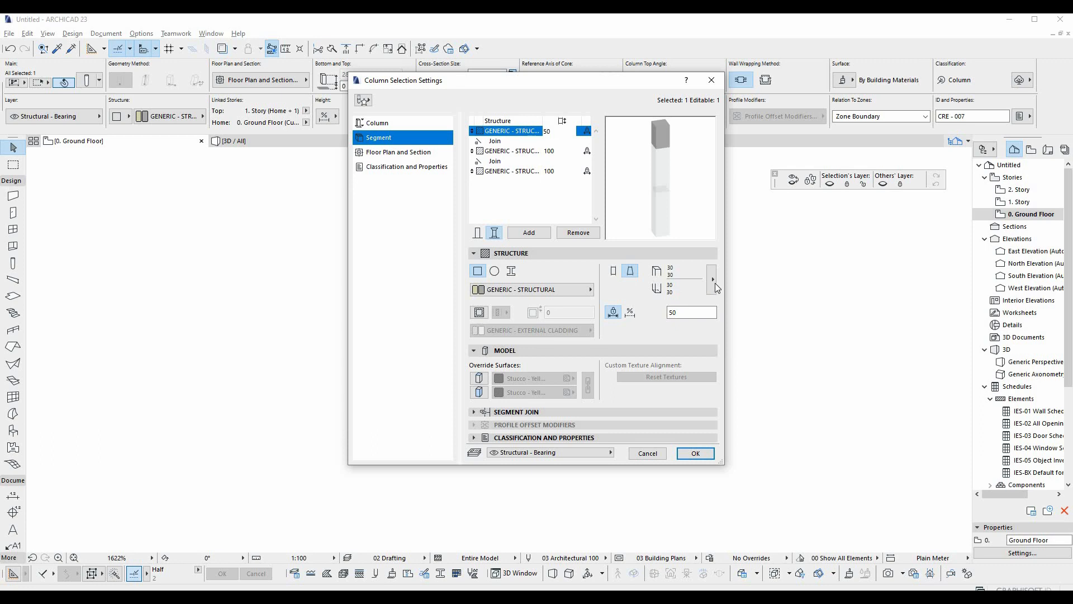
# Set tapered top/bottom sizes for the top segment and 20/25 for the middle segment.
pyautogui.click(712, 281)
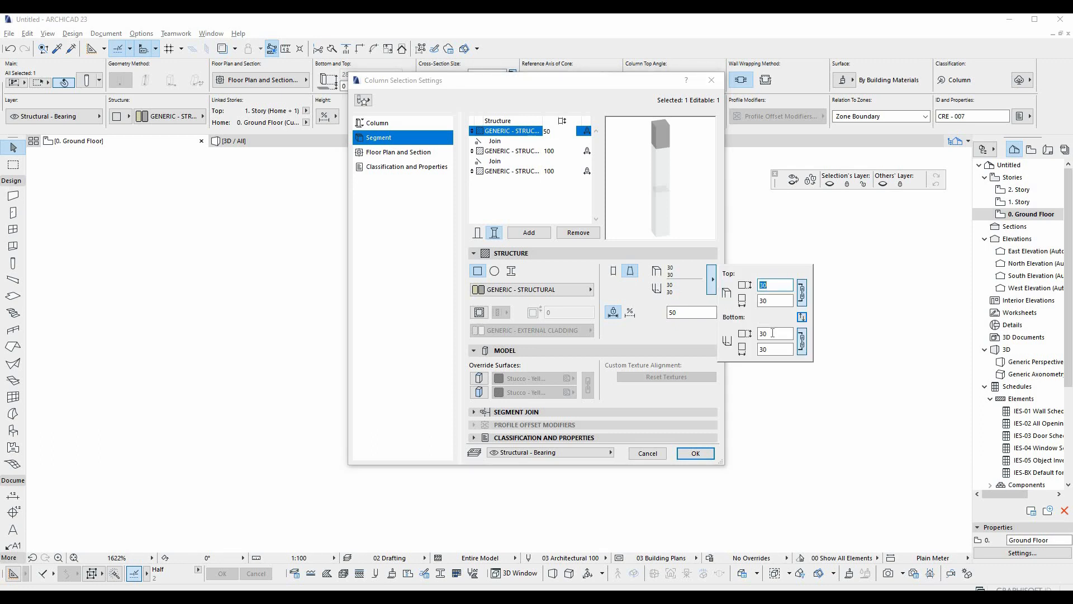
pyautogui.click(774, 333)
pyautogui.write('15')
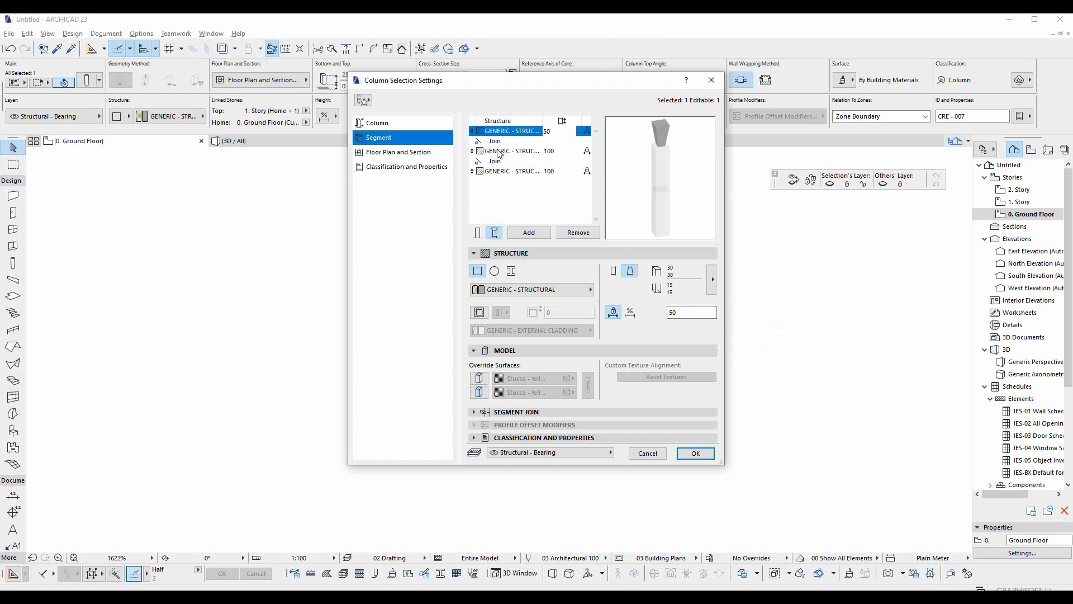
pyautogui.click(510, 151)
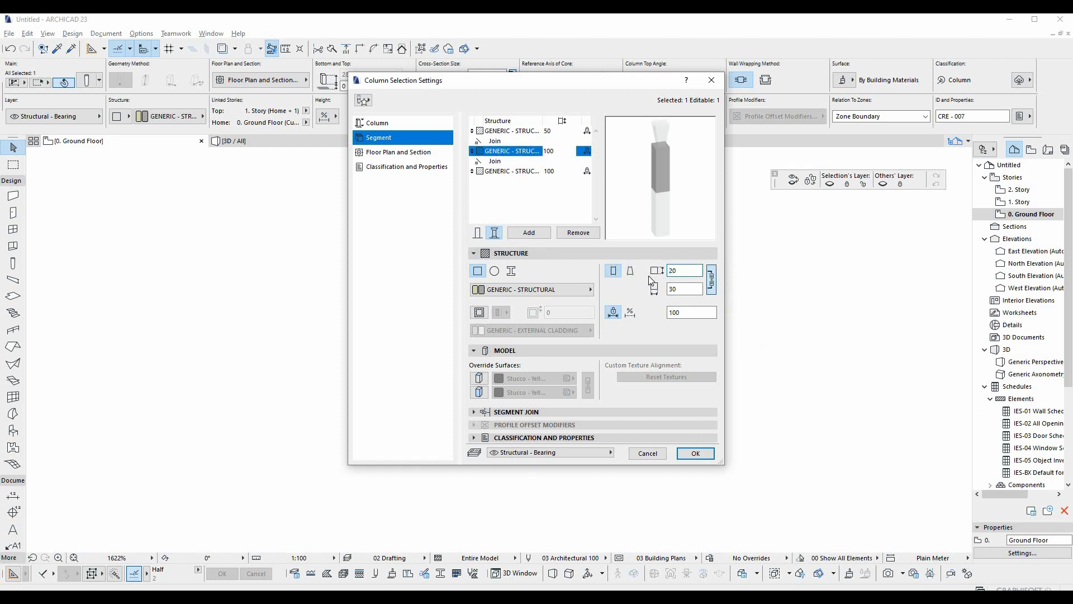
pyautogui.write('20')
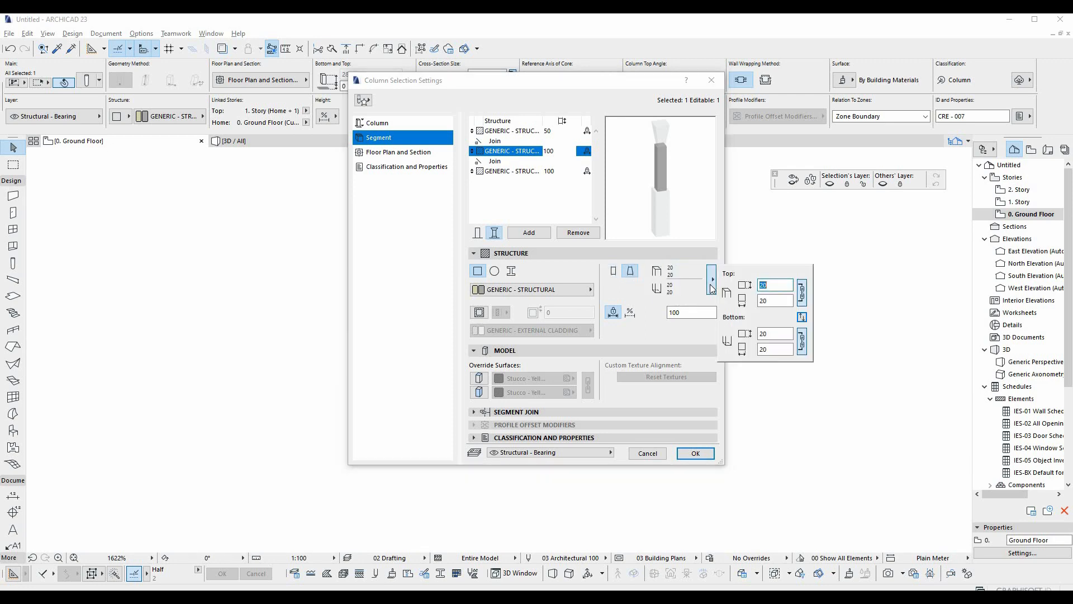
pyautogui.click(773, 334)
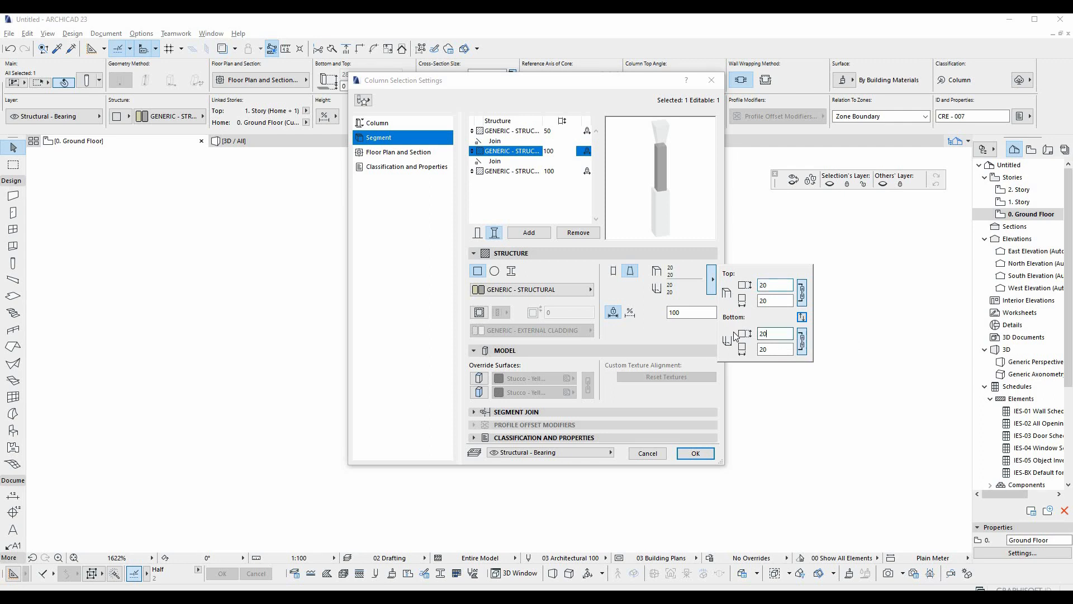
pyautogui.write('25')
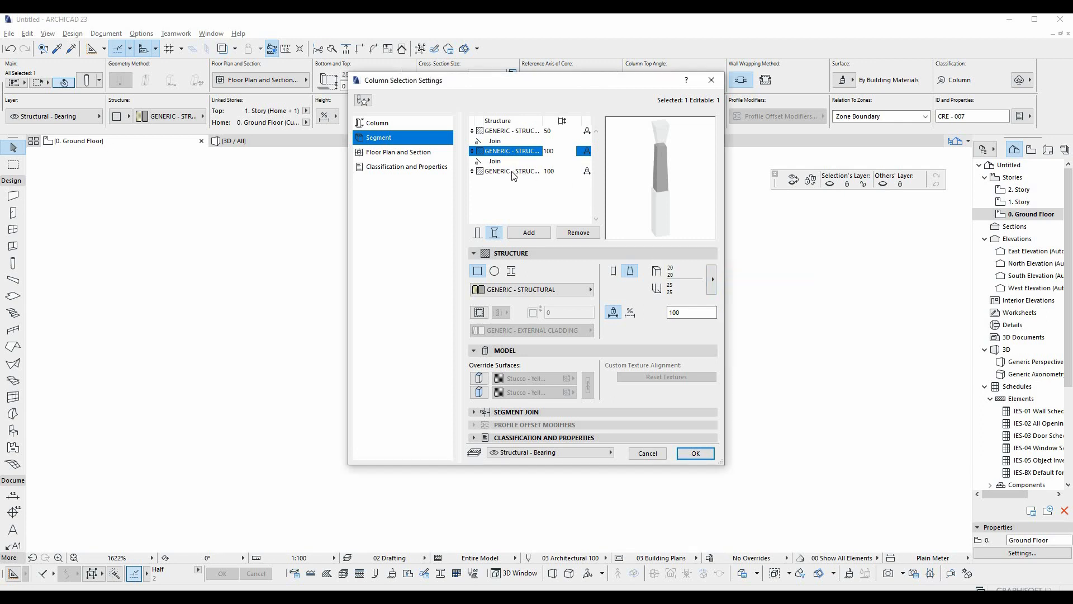
# Widen the bottom segment, make the segments circular and apply the changes to the column.
pyautogui.click(510, 170)
pyautogui.write('50')
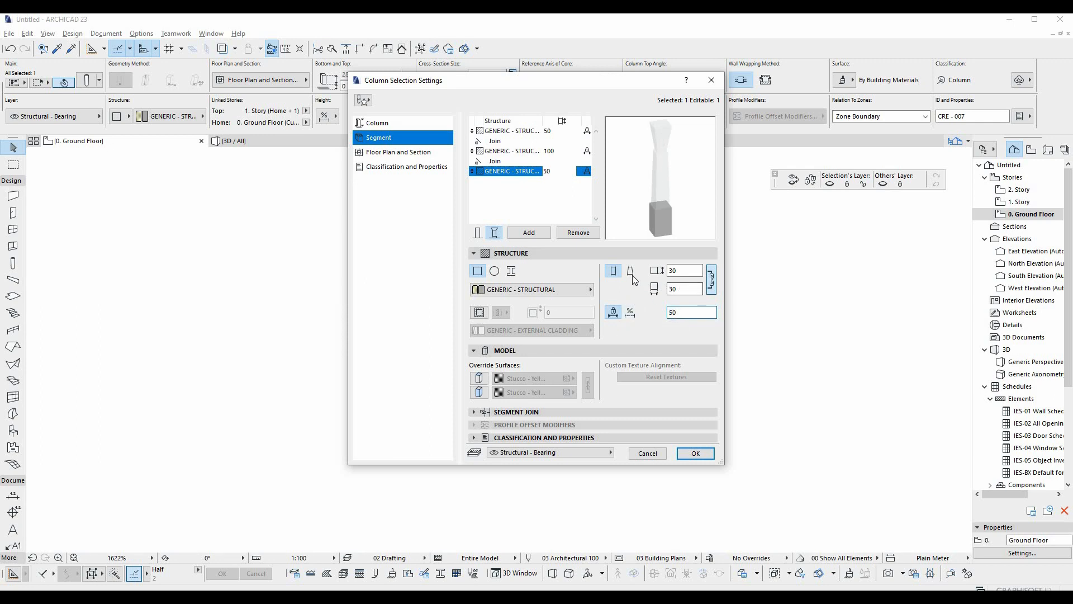
pyautogui.moveTo(629, 270)
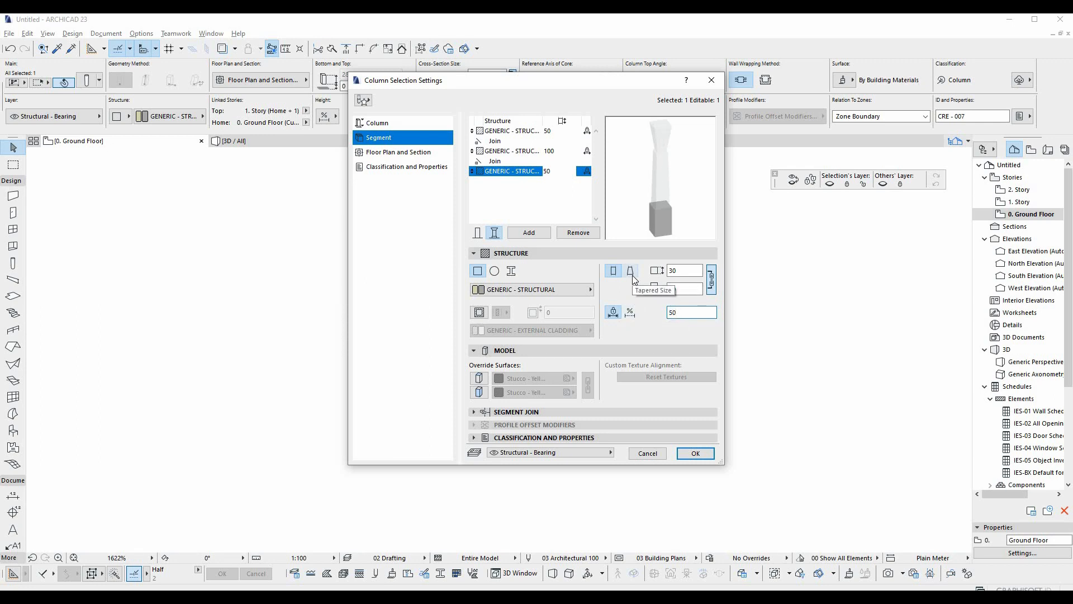
pyautogui.click(629, 271)
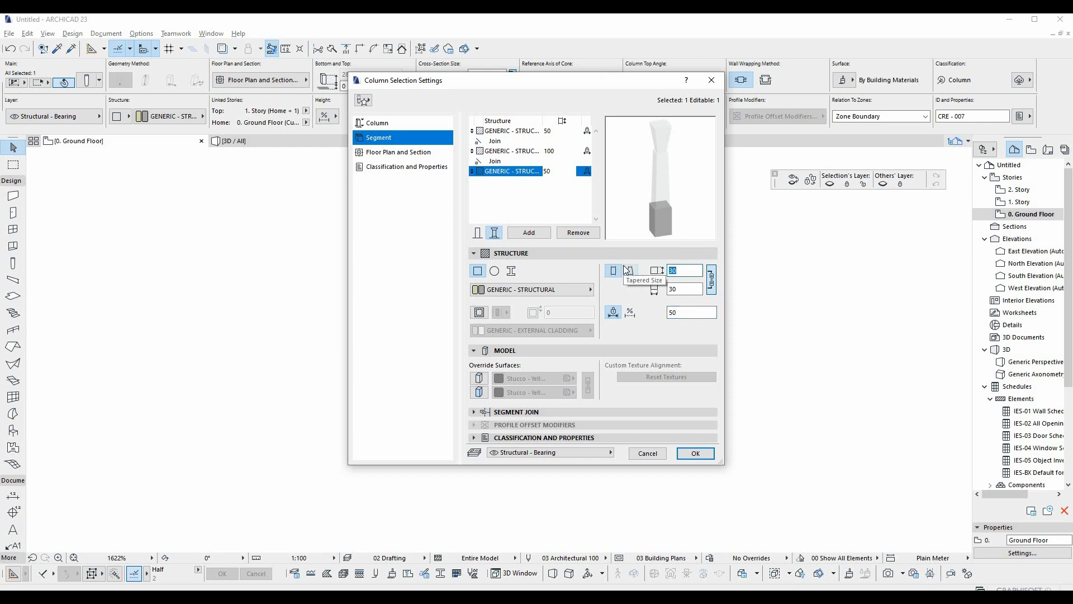
pyautogui.click(611, 269)
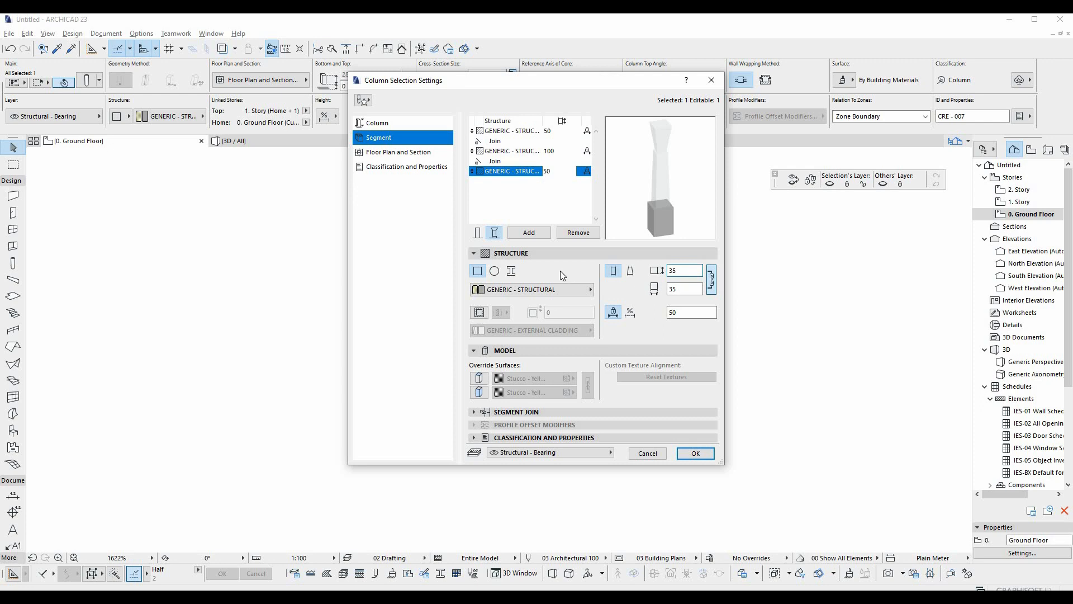
pyautogui.click(494, 270)
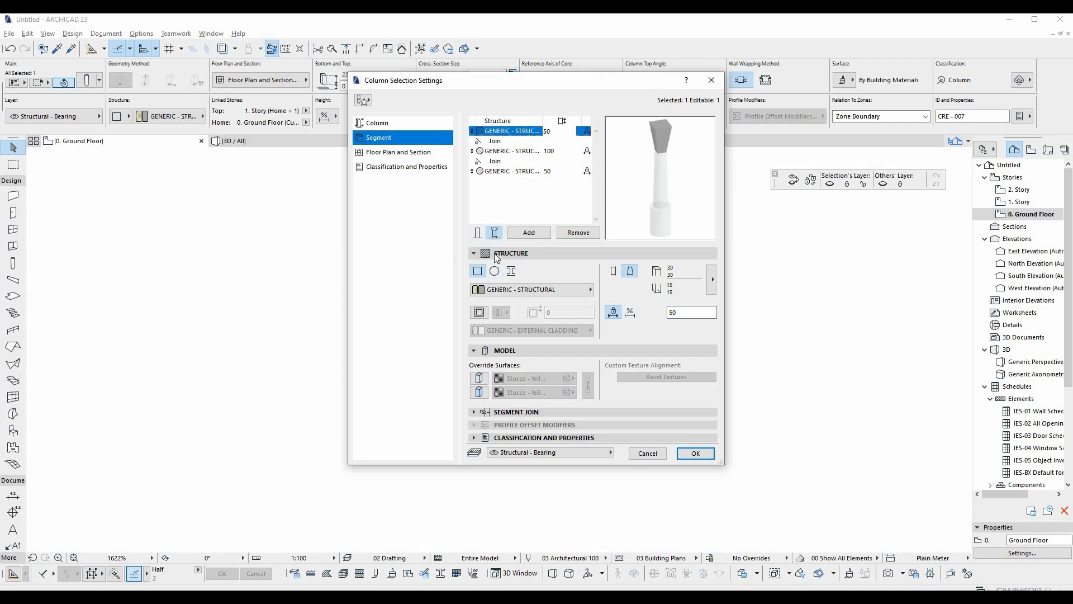
pyautogui.click(494, 271)
pyautogui.write('25')
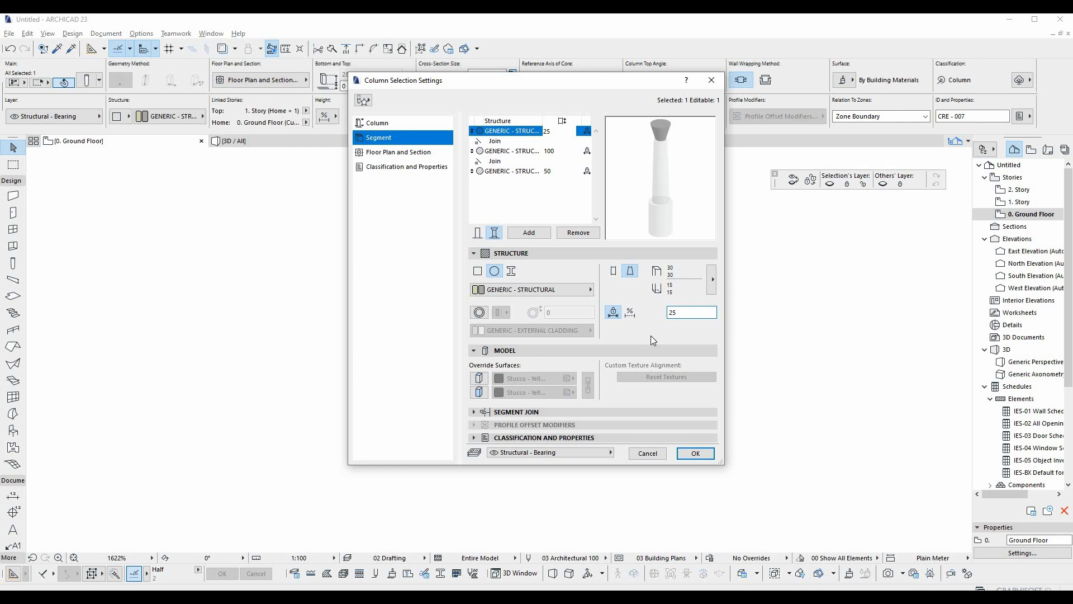
pyautogui.click(695, 453)
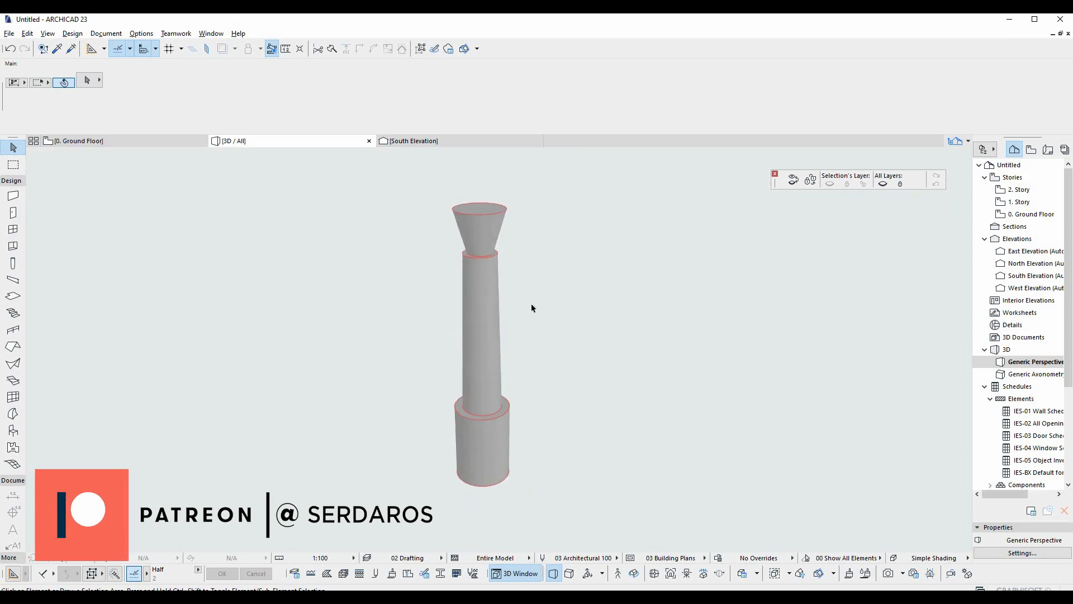
# Assign the Steel Universal Section profile to the bottom segment and apply it.
pyautogui.click(480, 342)
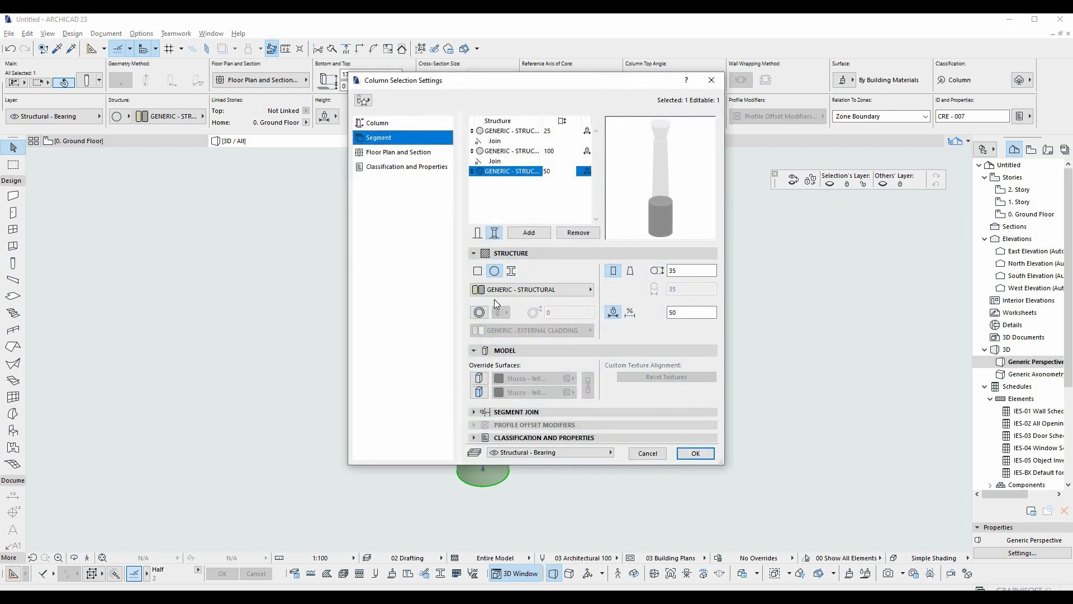
pyautogui.click(510, 270)
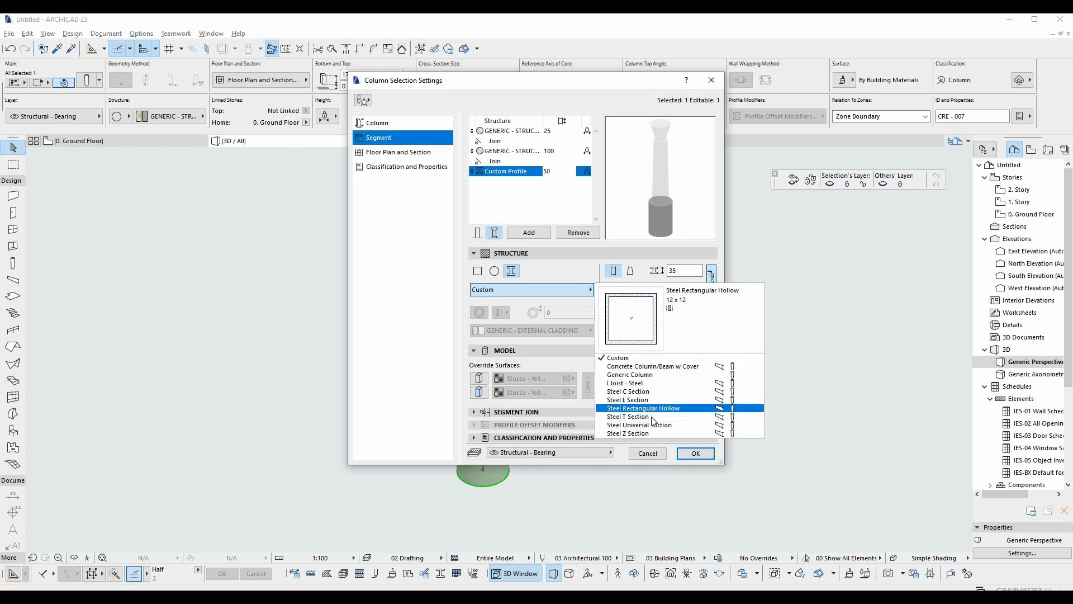
pyautogui.click(639, 424)
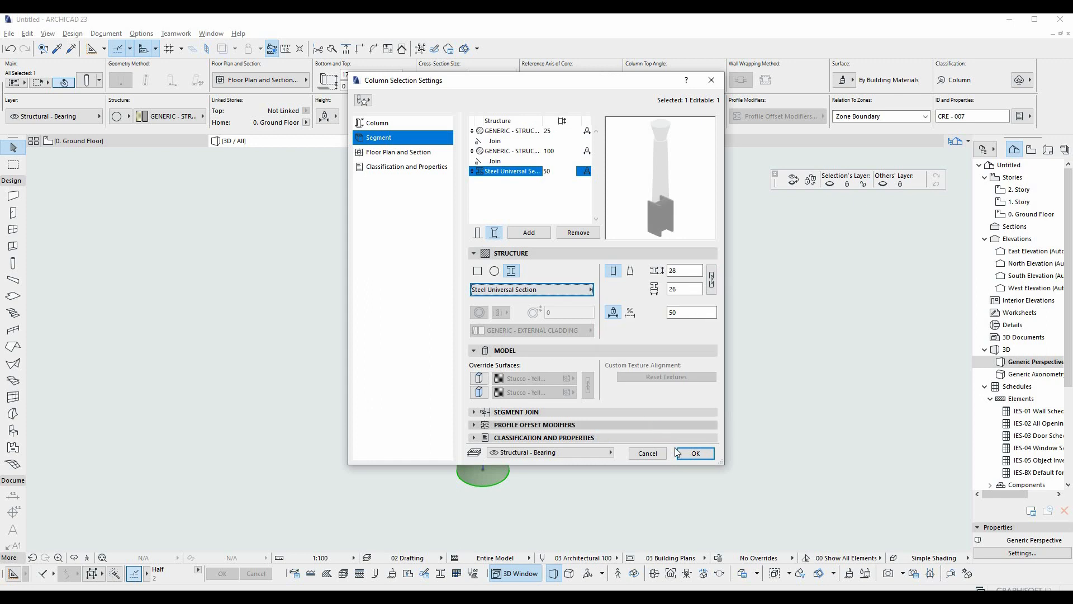
pyautogui.click(693, 452)
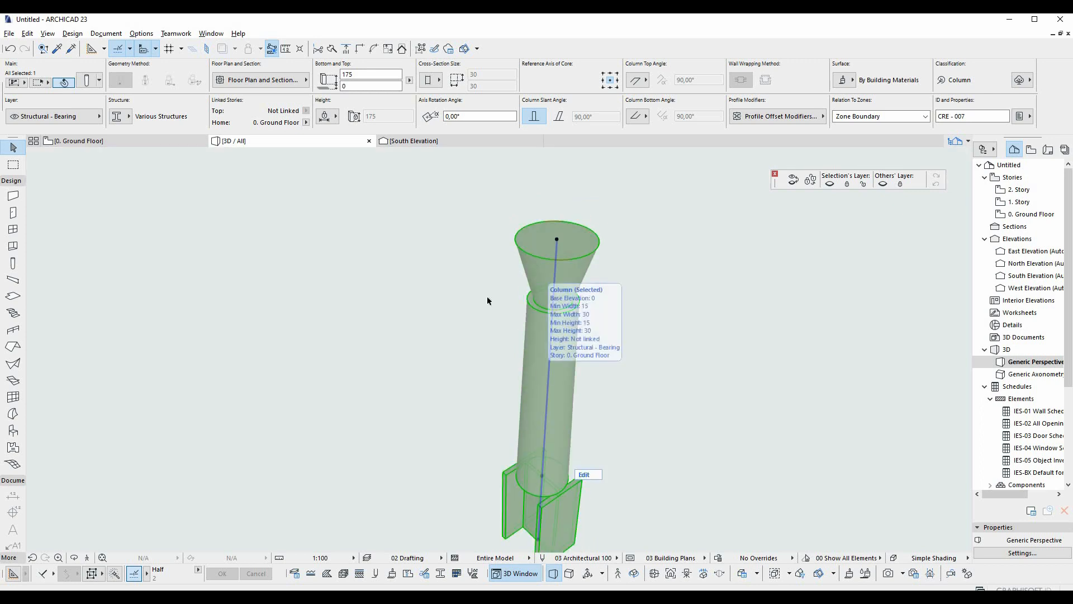
# Select the column in 3D and split its cylindrical shaft into two segments.
pyautogui.click(556, 262)
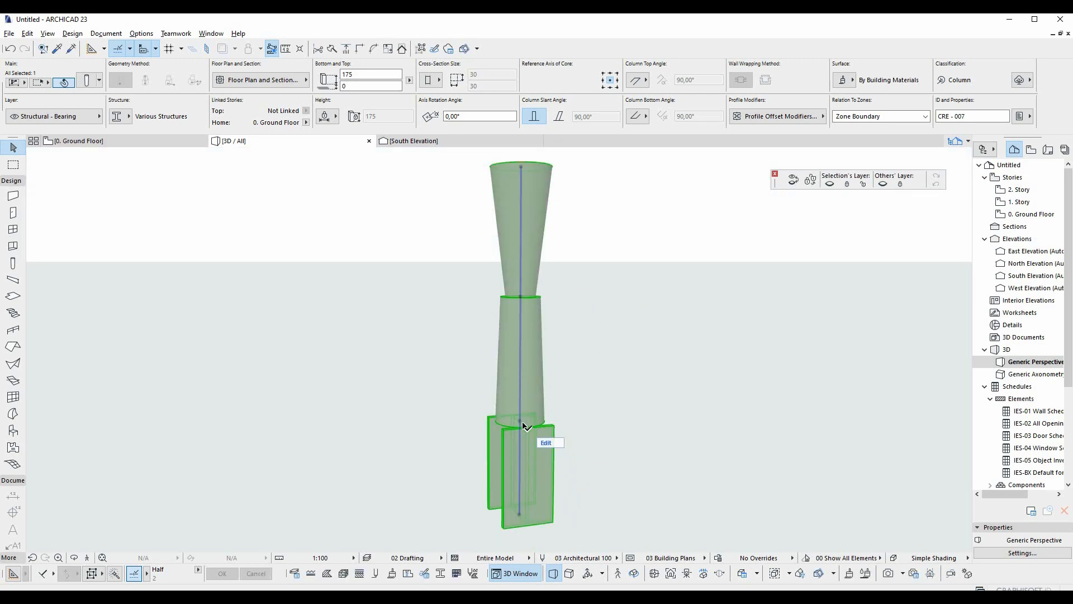
pyautogui.click(545, 443)
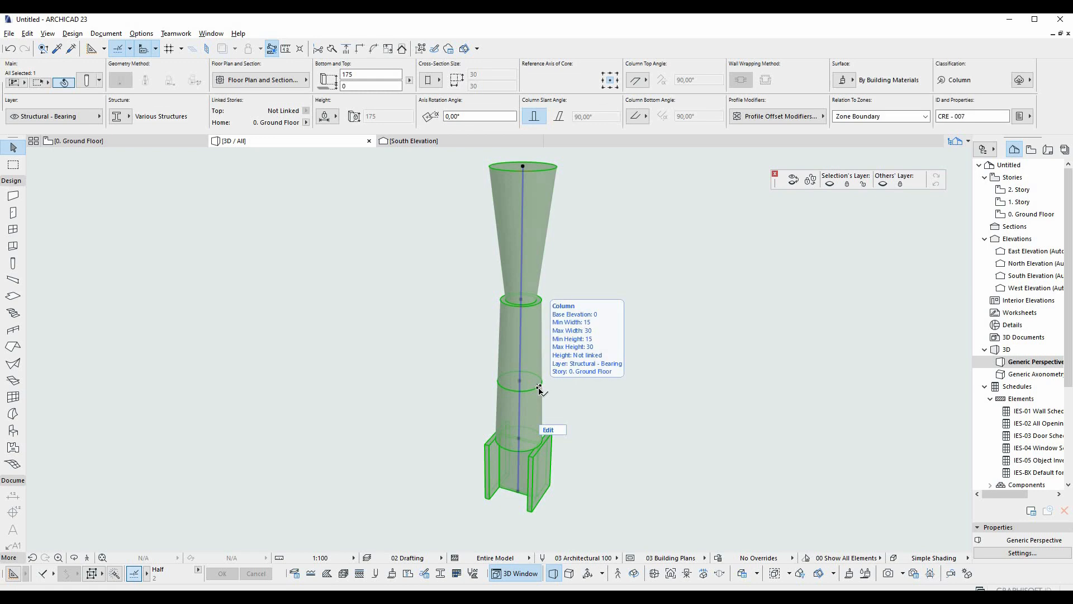
pyautogui.click(538, 385)
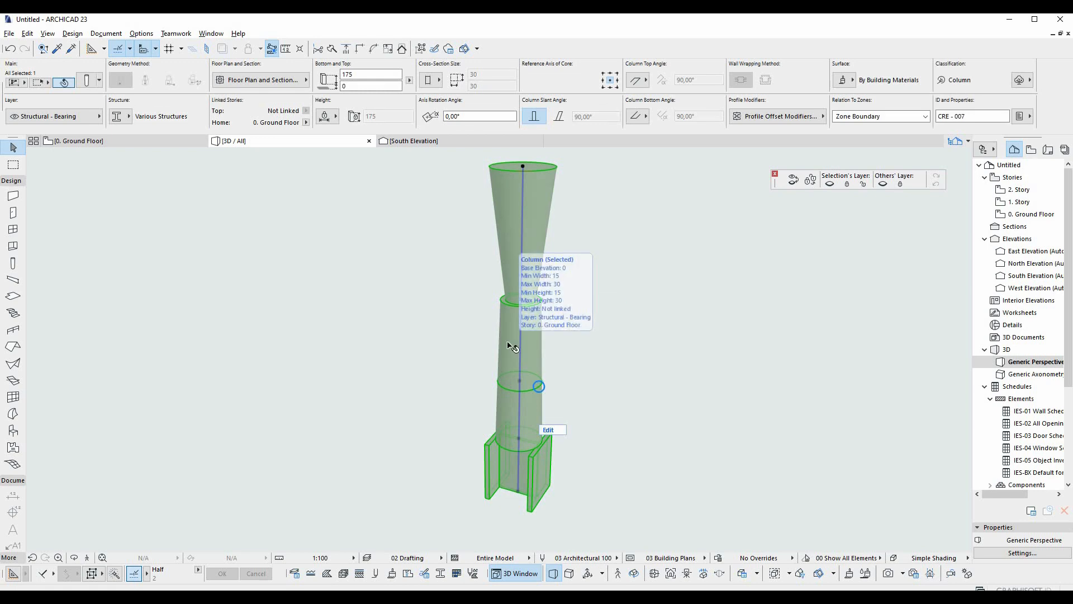
pyautogui.moveTo(535, 334)
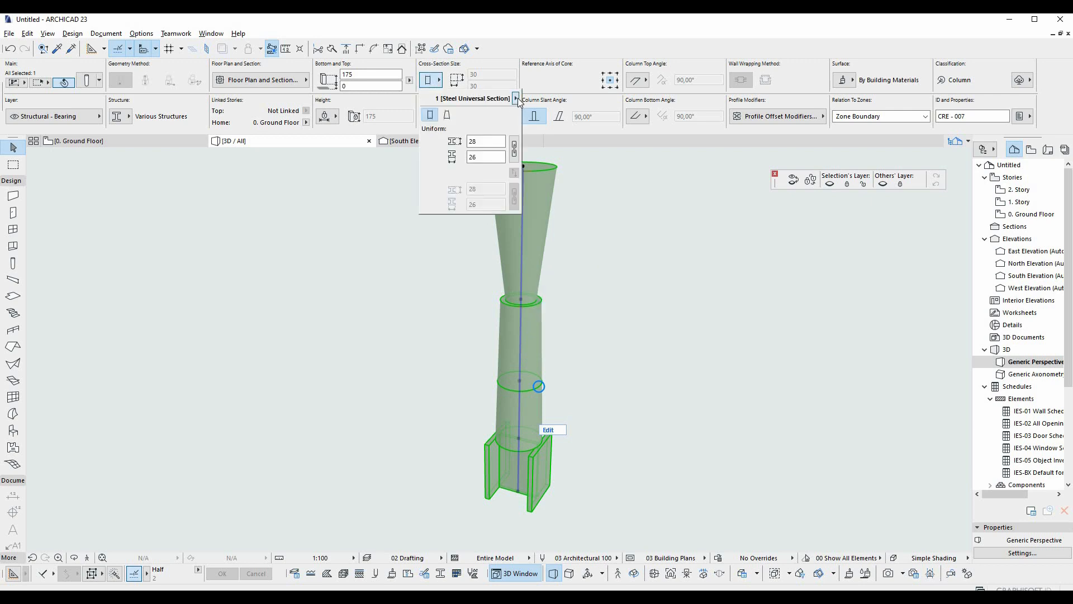
# Set segment 3's bottom size to 28 so it tapers from 20 to 28.
pyautogui.click(515, 99)
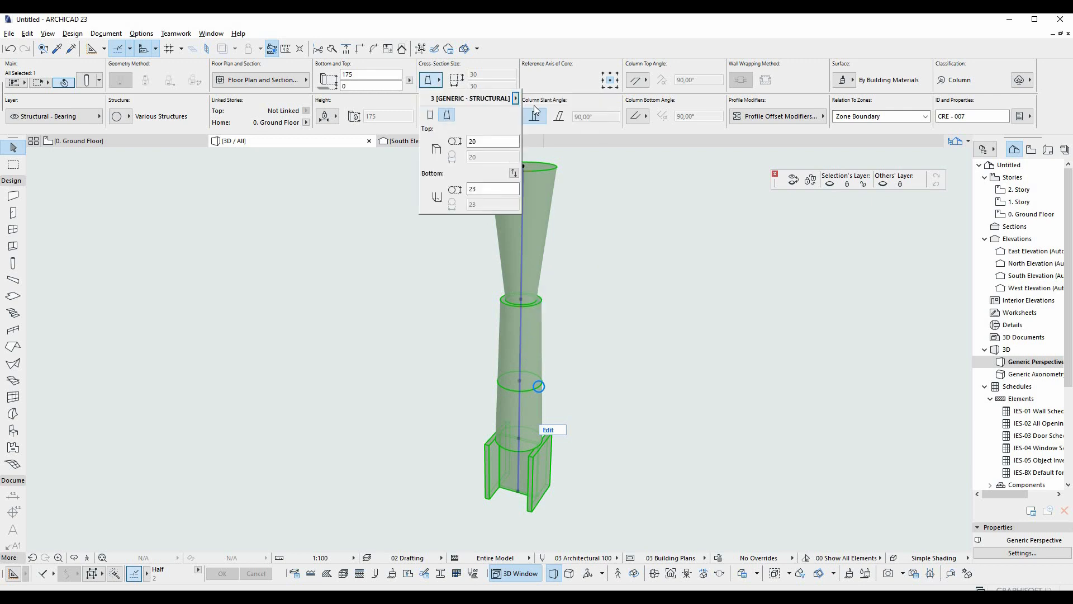
pyautogui.moveTo(492, 140)
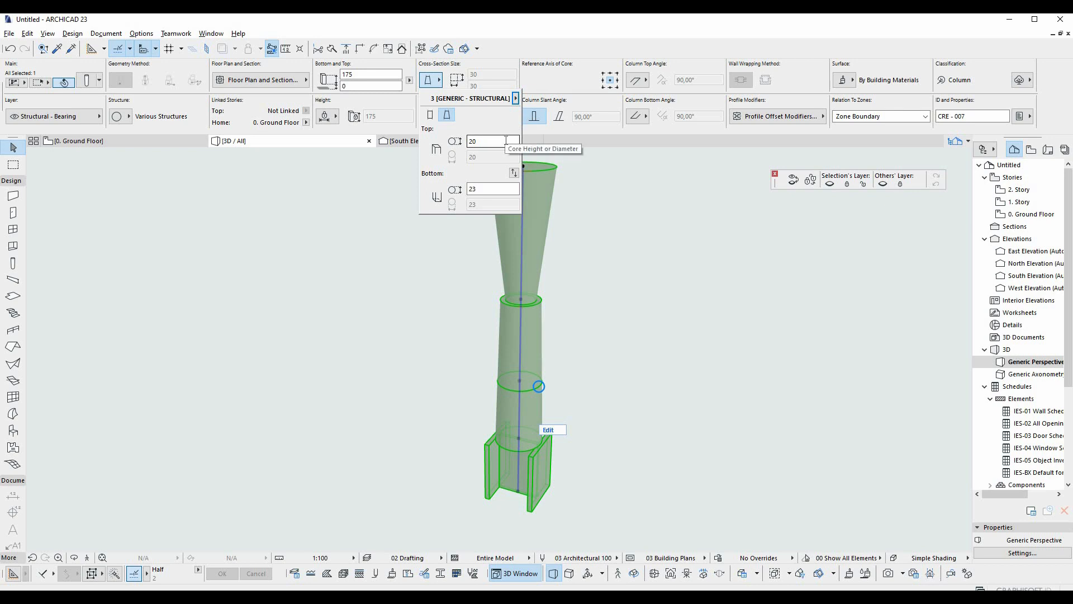
pyautogui.click(489, 189)
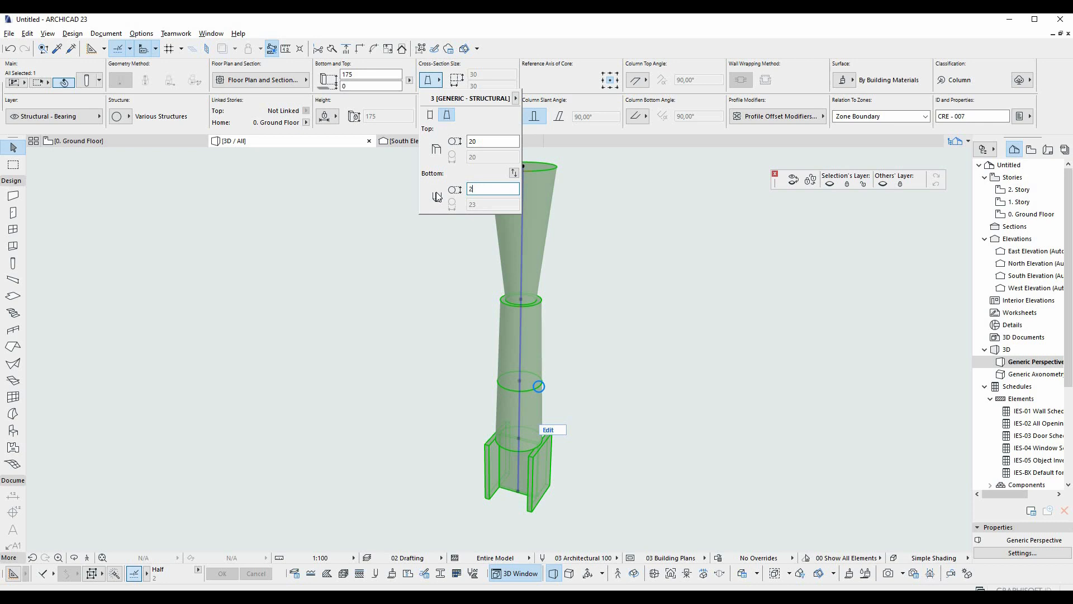
pyautogui.write('28')
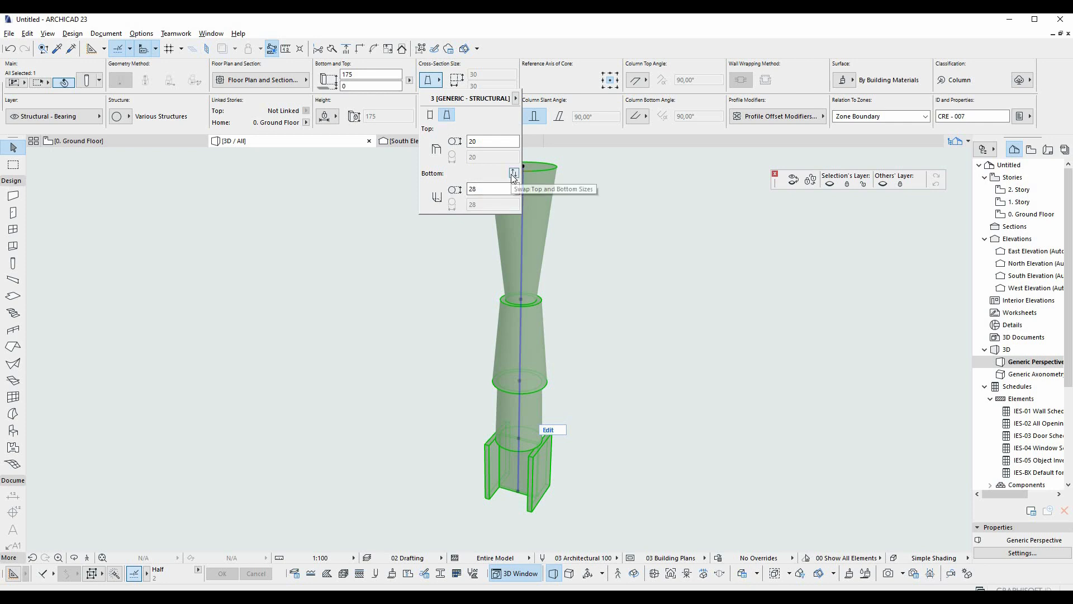
pyautogui.click(513, 174)
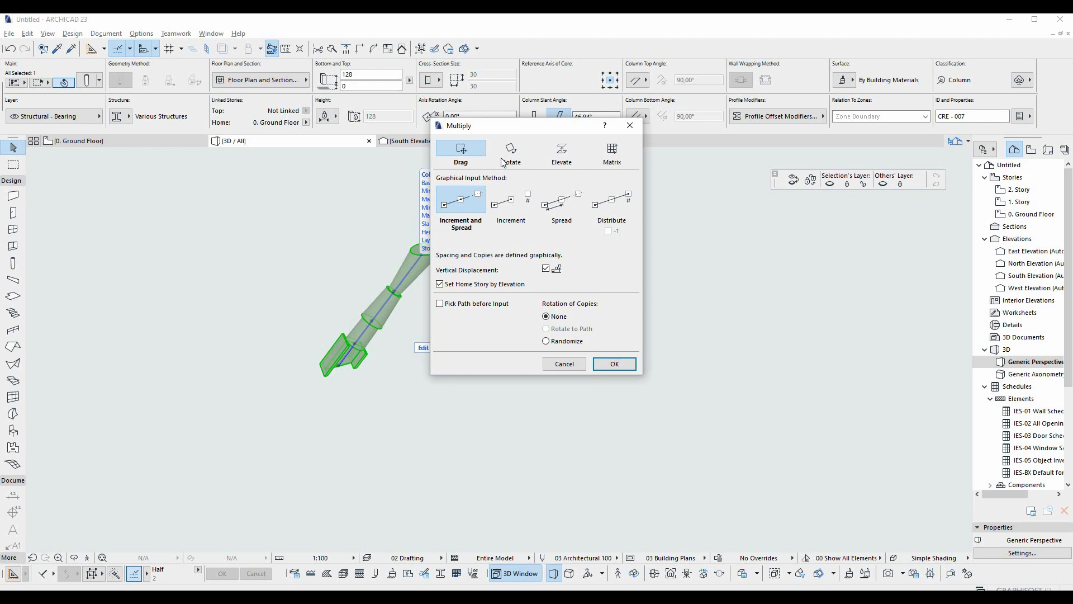
# Choose Rotate multiply without vertical displacement and set the rotation arc.
pyautogui.click(510, 153)
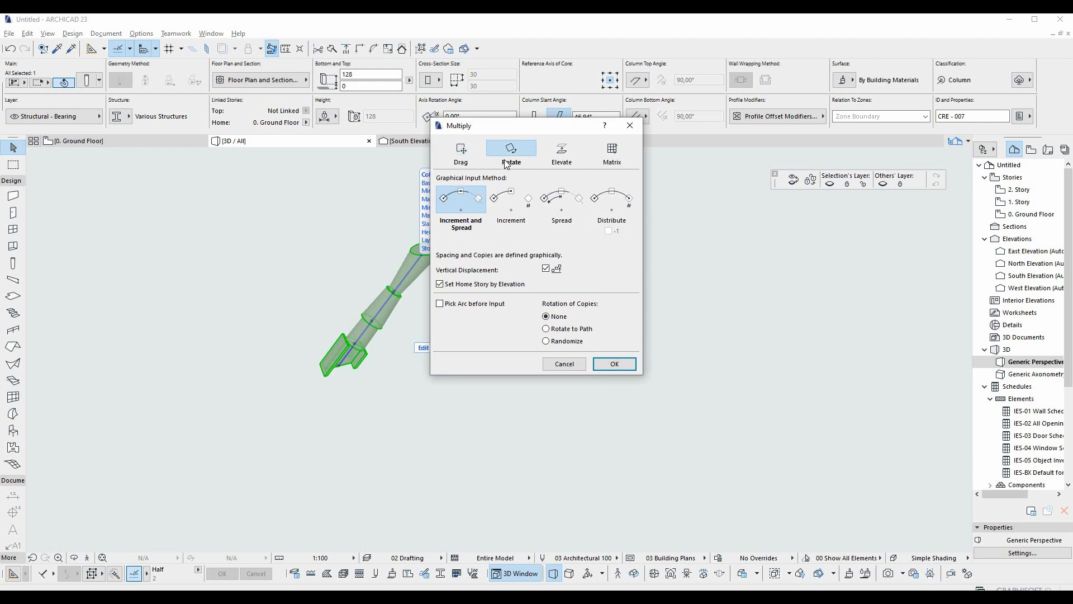
pyautogui.moveTo(547, 247)
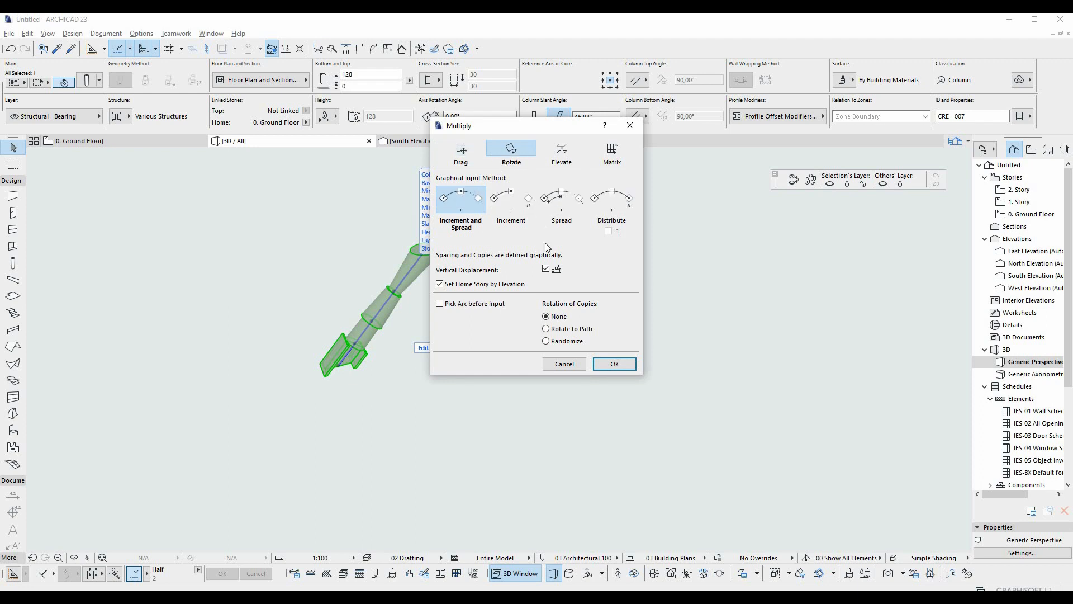
pyautogui.click(545, 268)
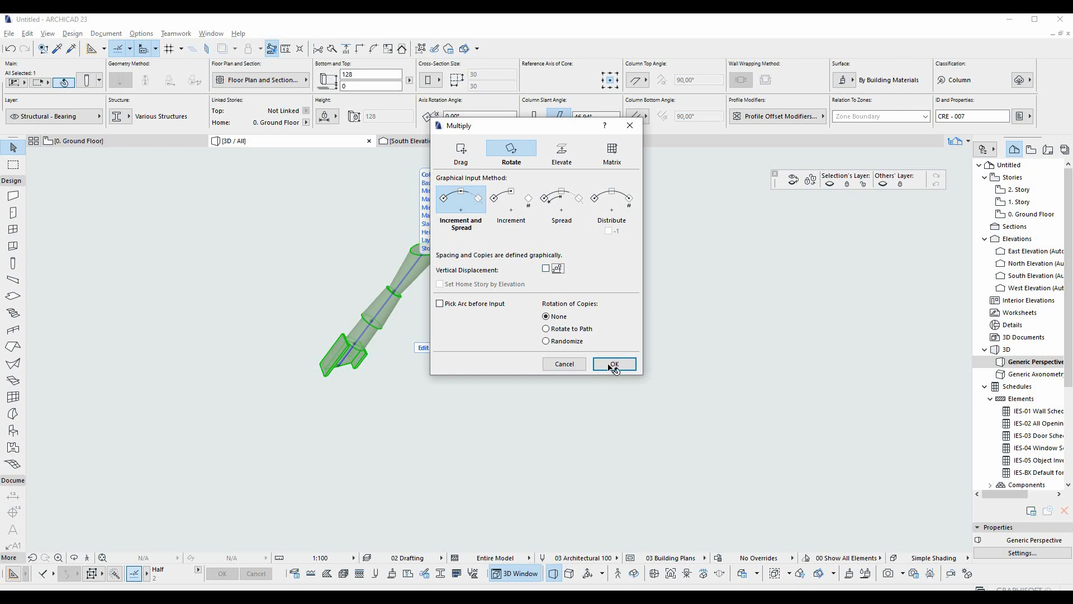
pyautogui.click(613, 364)
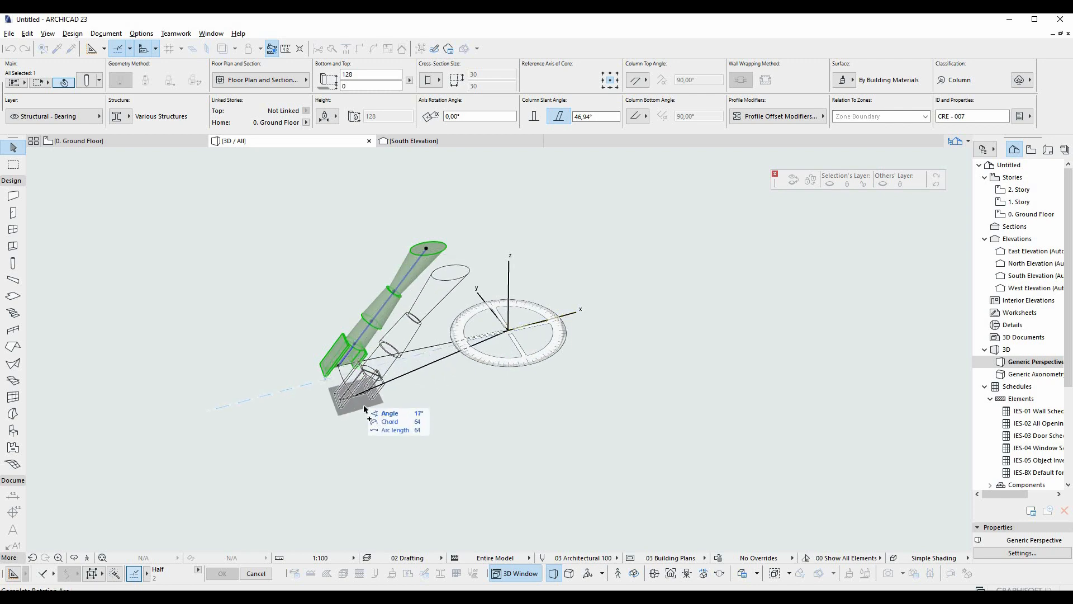
pyautogui.moveTo(364, 409); pyautogui.dragTo(384, 418)
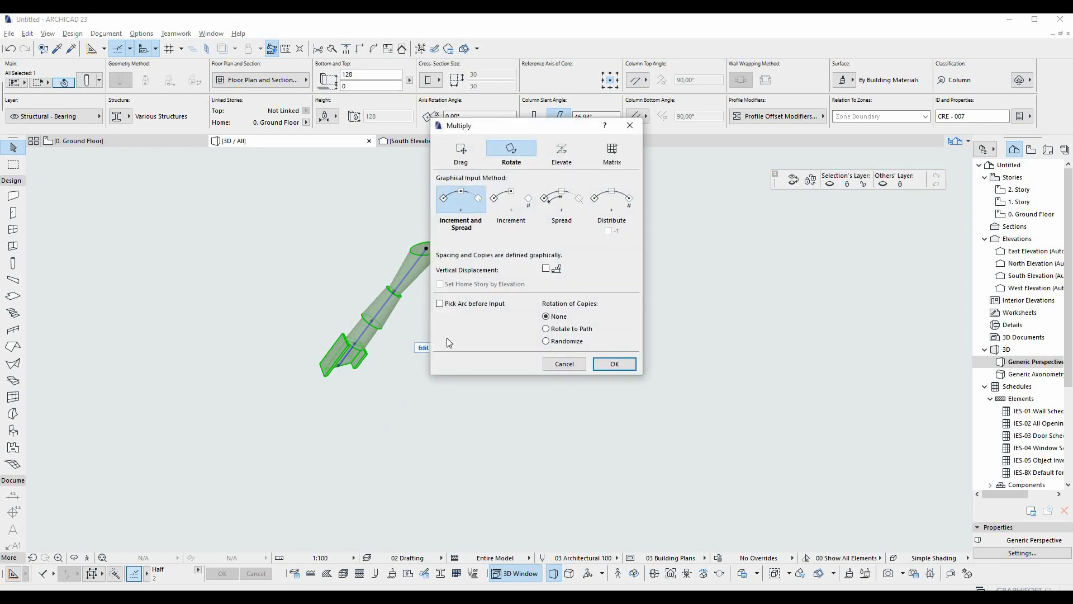
# Switch to rotating along a path and sweep the copies around the centre into a fan.
pyautogui.click(546, 328)
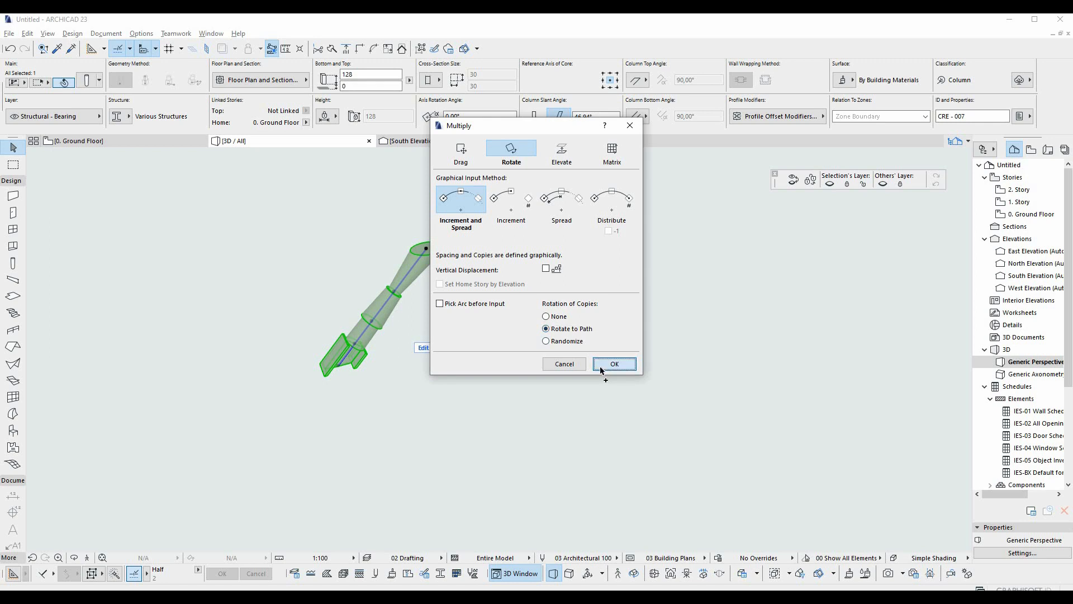
pyautogui.click(613, 363)
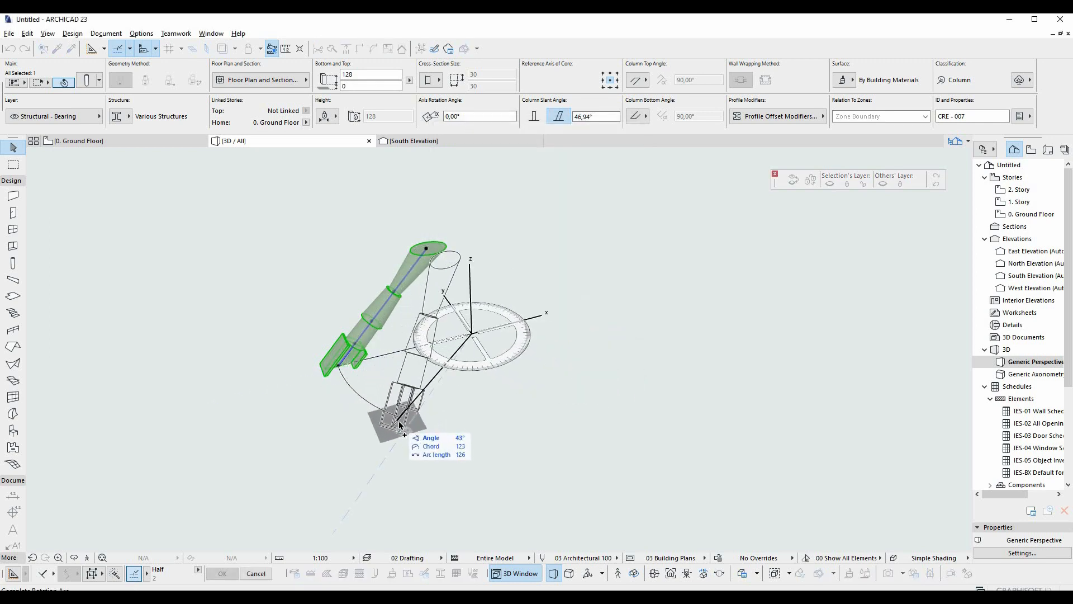
pyautogui.moveTo(400, 425); pyautogui.dragTo(362, 229)
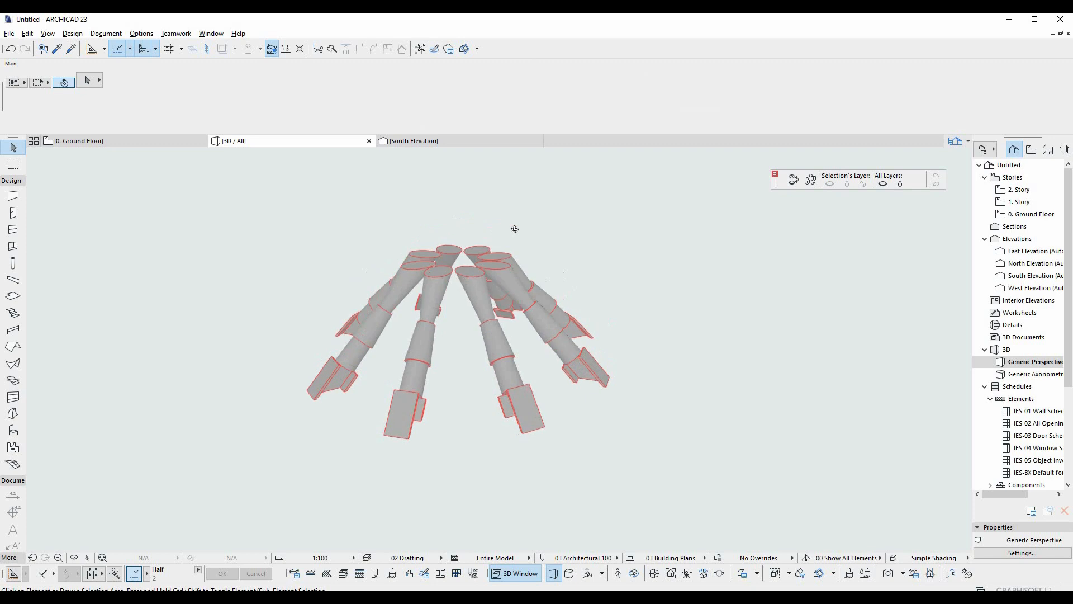
# Drag in the East Elevation to adjust an outer column's slant.
pyautogui.moveTo(514, 228); pyautogui.dragTo(555, 271)
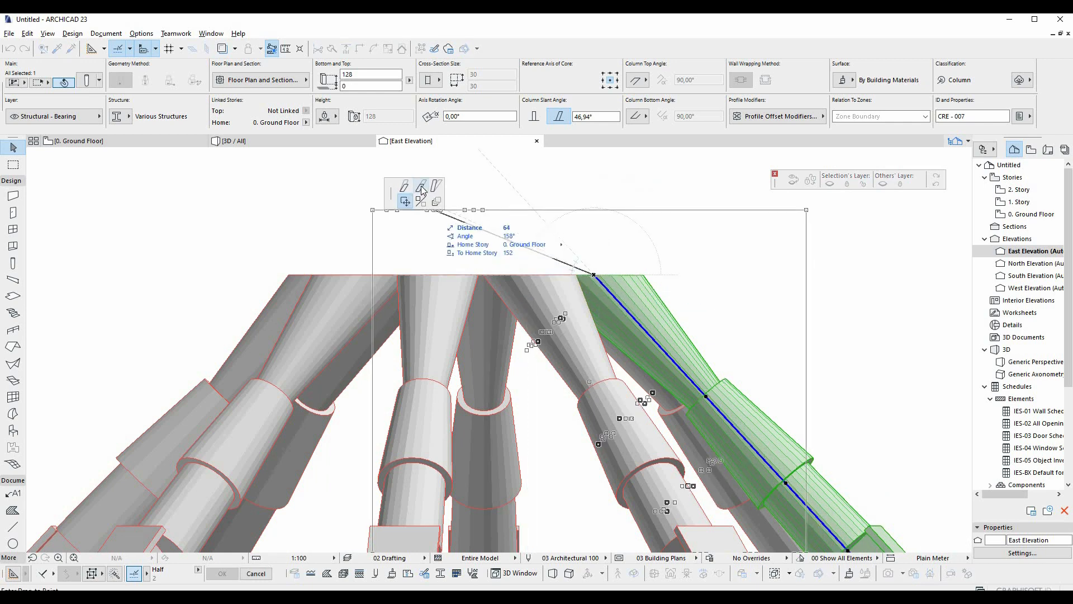
pyautogui.moveTo(431, 186)
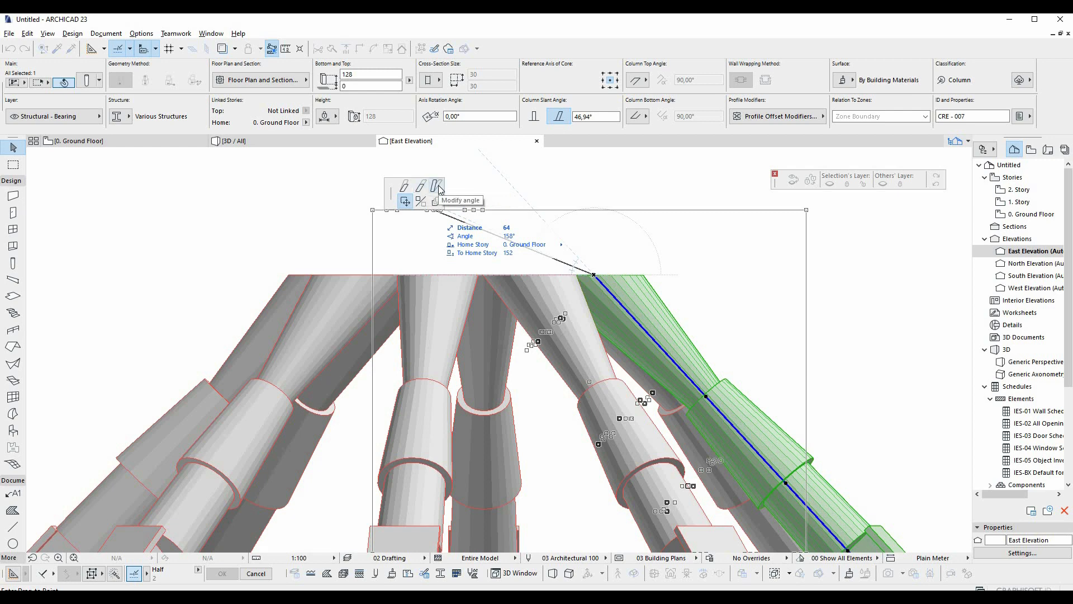
pyautogui.moveTo(407, 187)
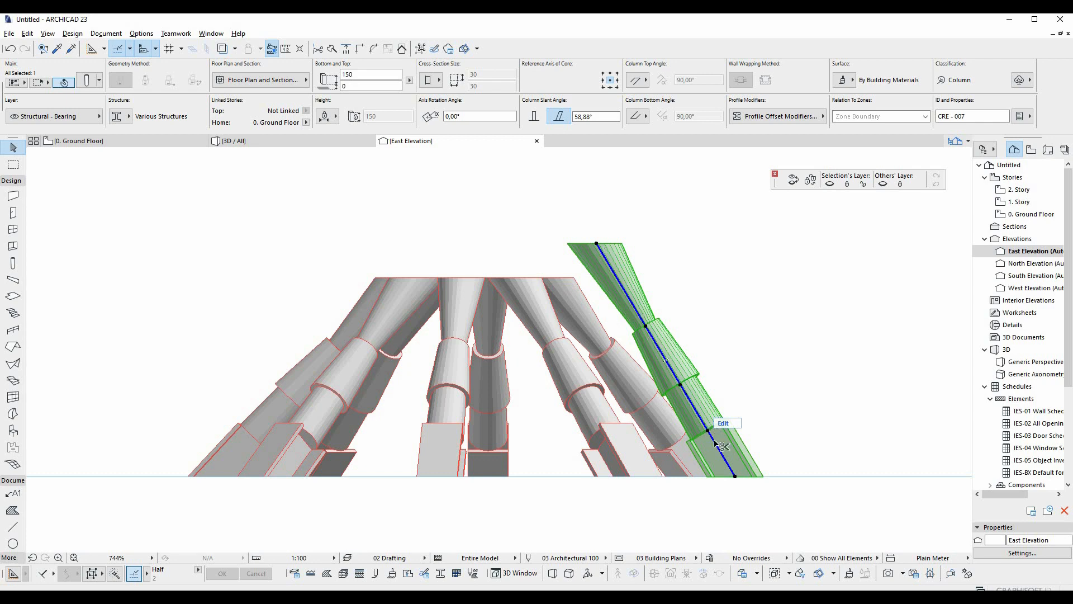
pyautogui.moveTo(718, 446)
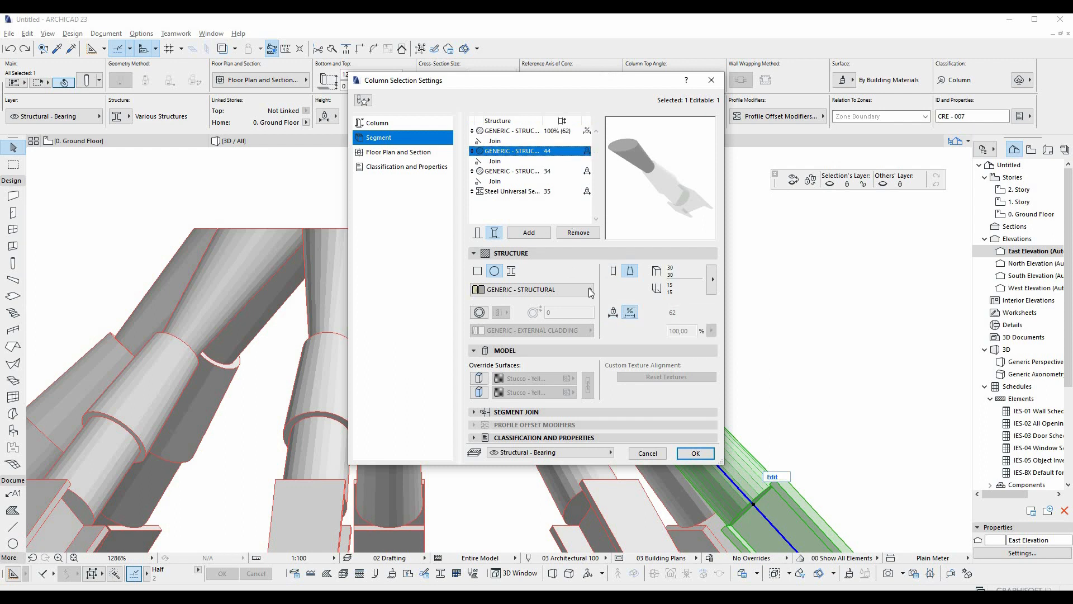
# Make the third and last segments' lengths proportional and apply the changes.
pyautogui.click(510, 170)
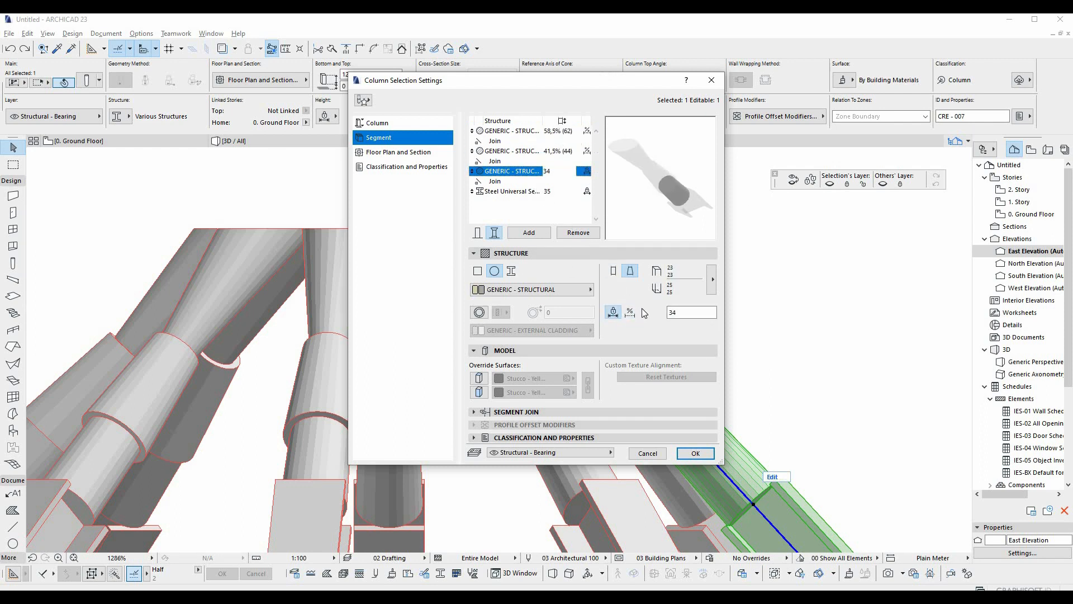
pyautogui.click(511, 191)
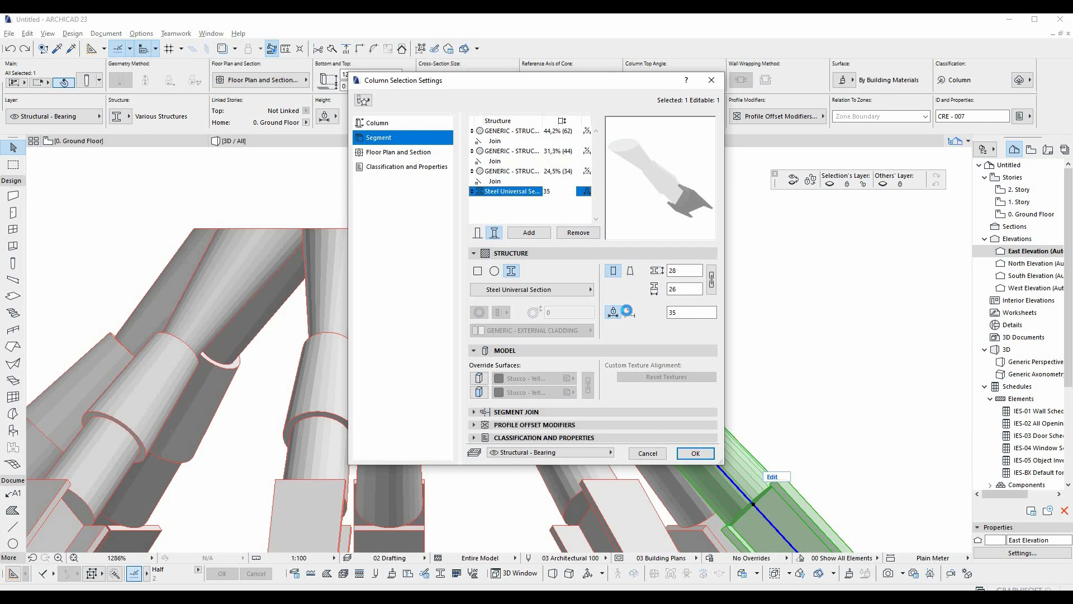
pyautogui.click(614, 311)
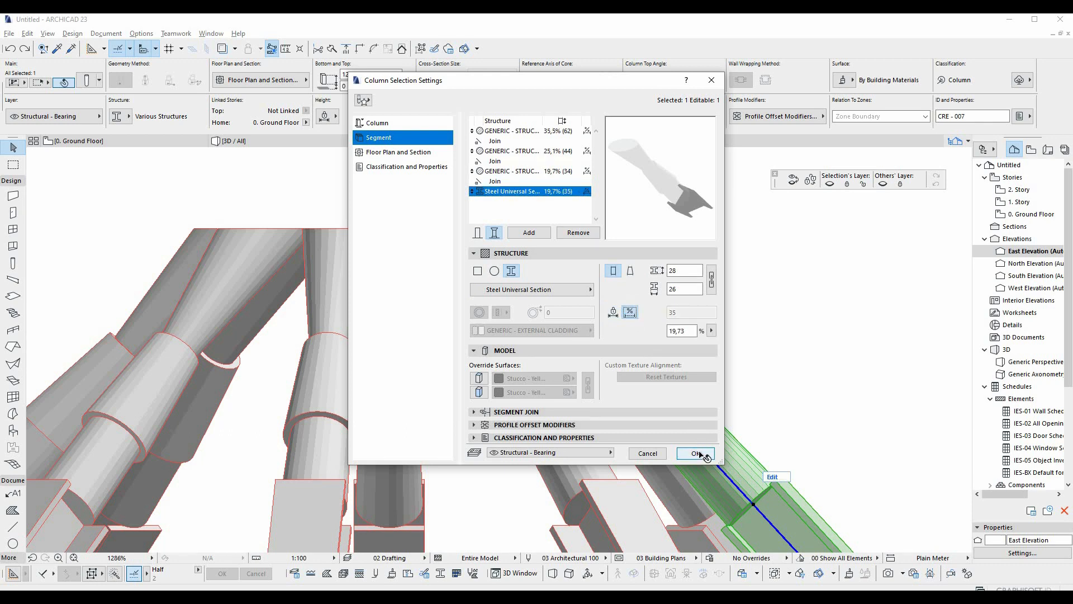
pyautogui.click(694, 453)
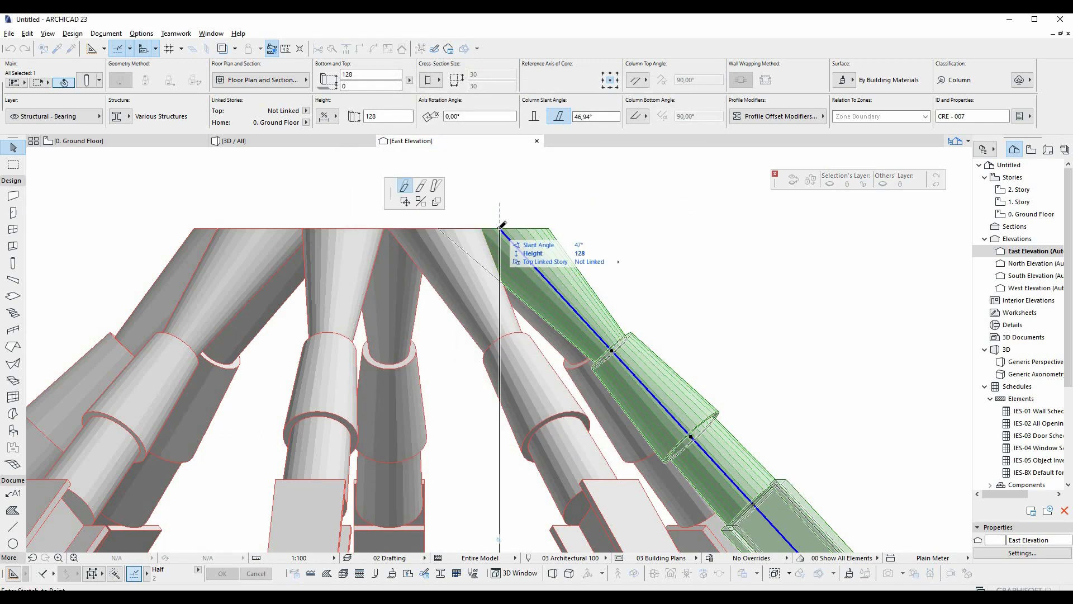